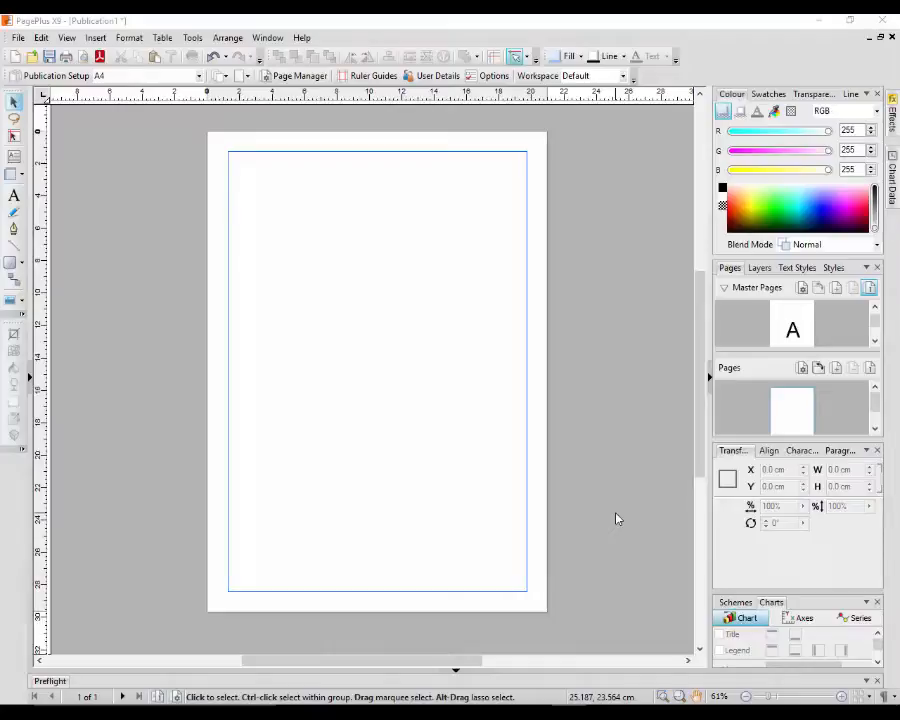
pyautogui.moveTo(603, 422)
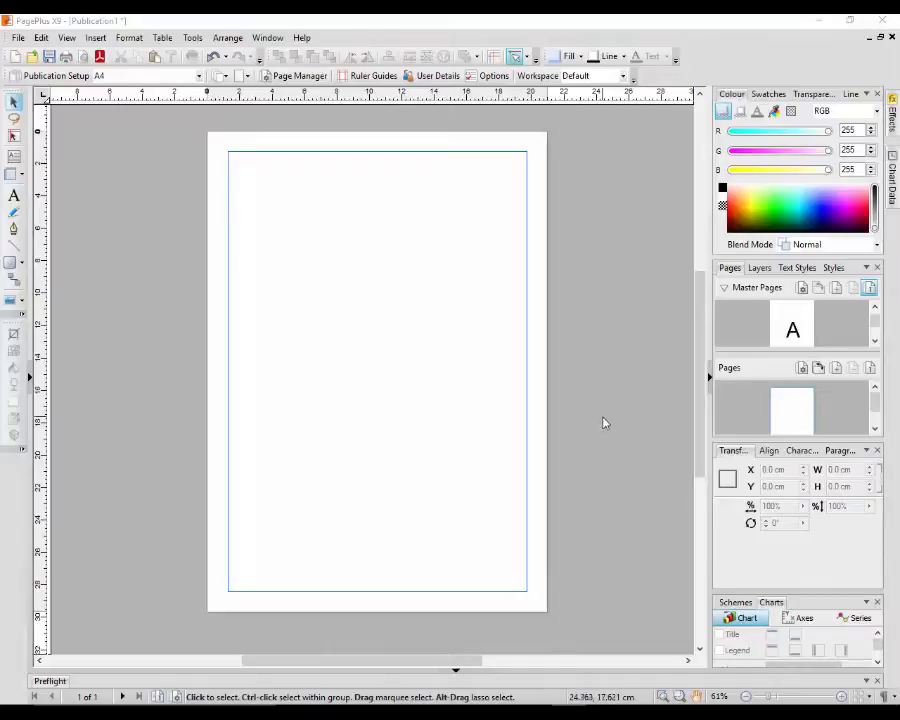
pyautogui.moveTo(613, 459)
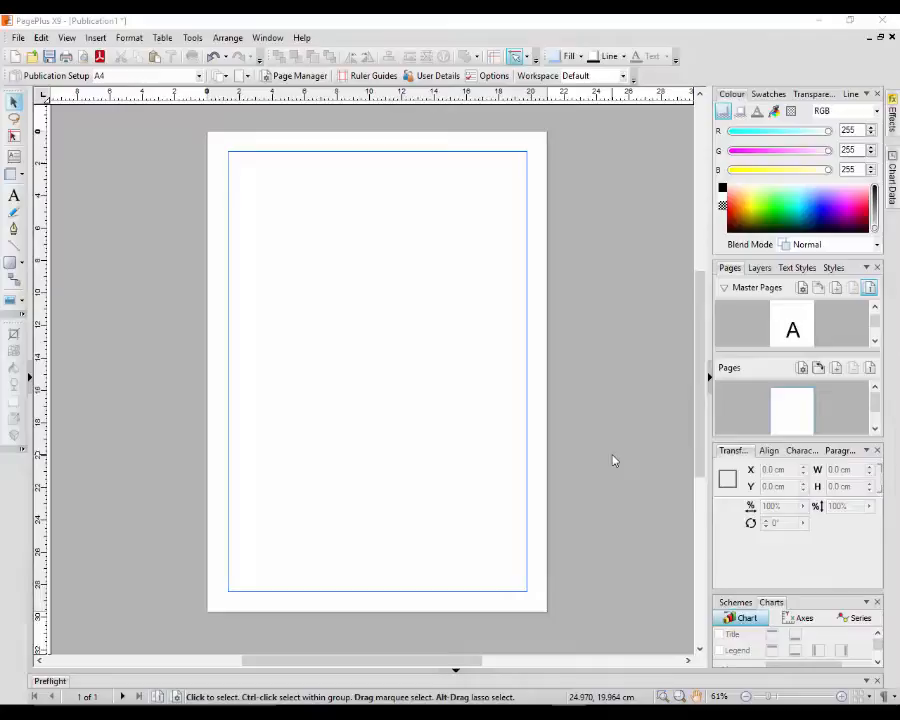
pyautogui.moveTo(600, 505)
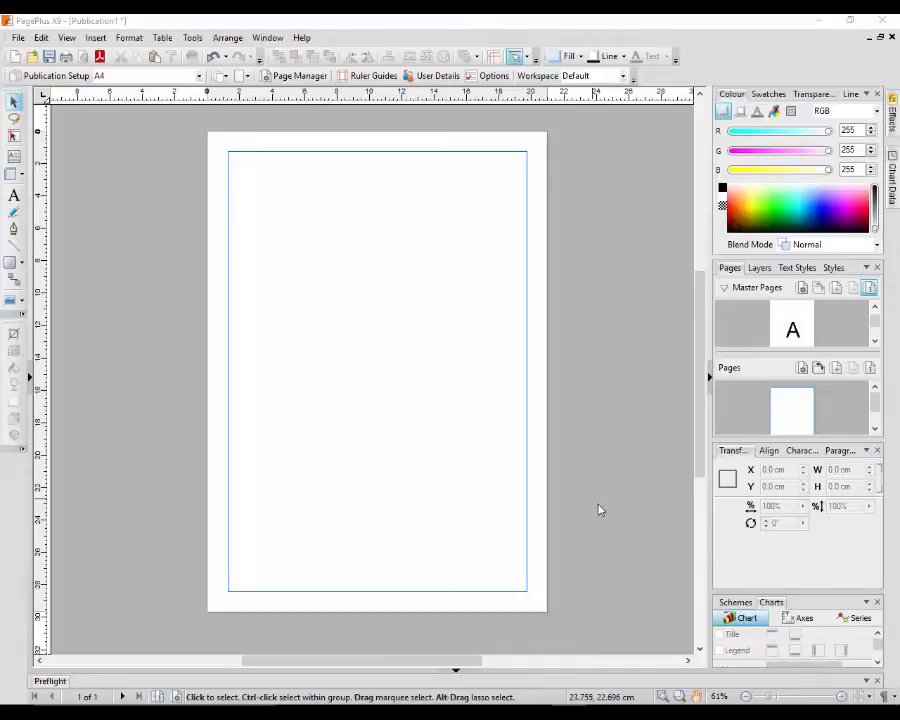
pyautogui.moveTo(631, 347)
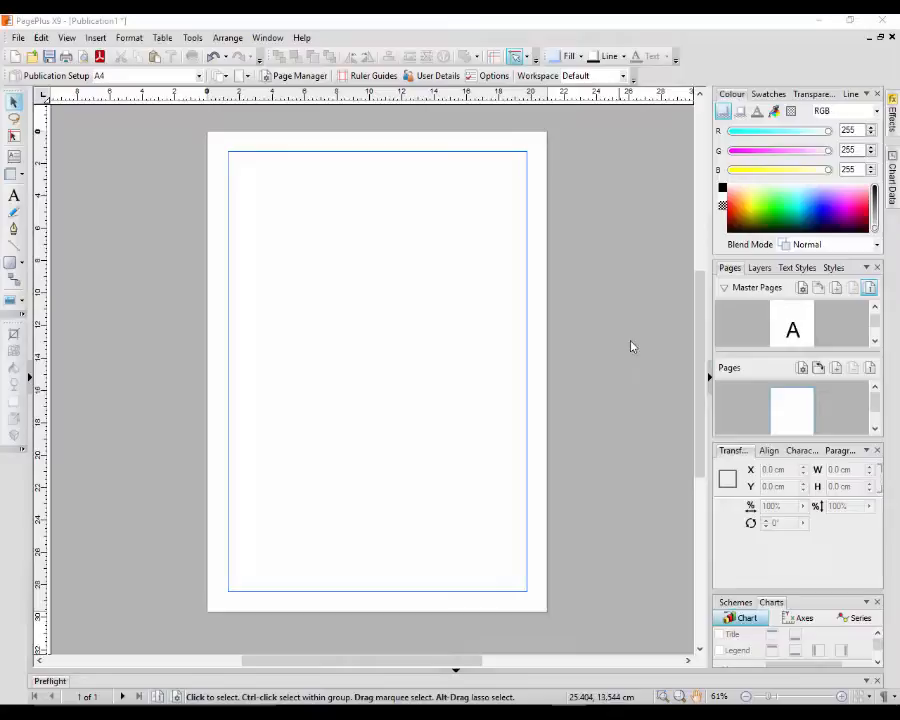
pyautogui.moveTo(598, 385)
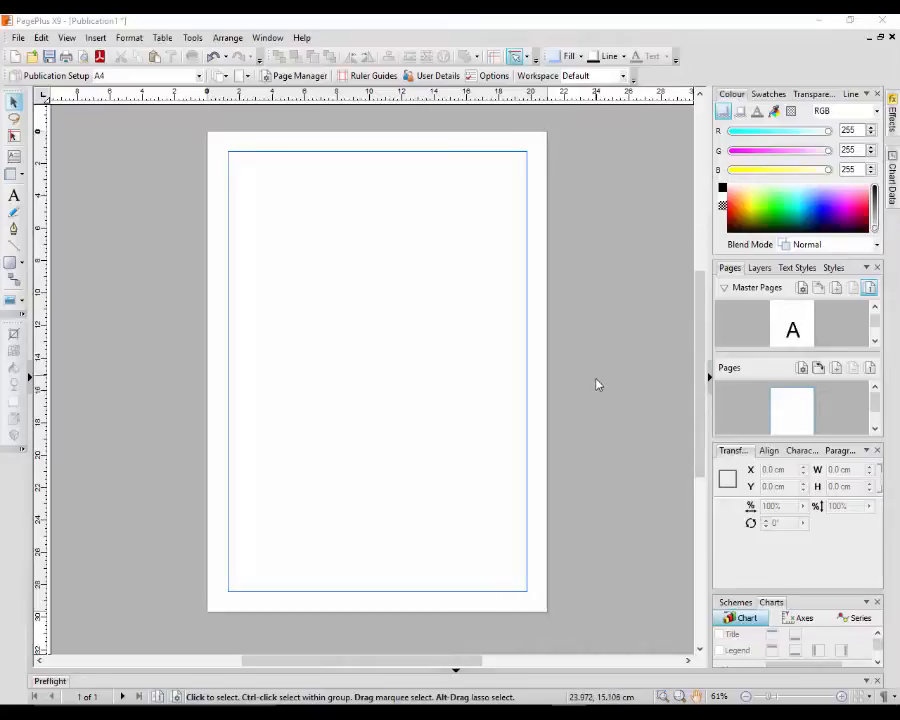
pyautogui.moveTo(615, 428)
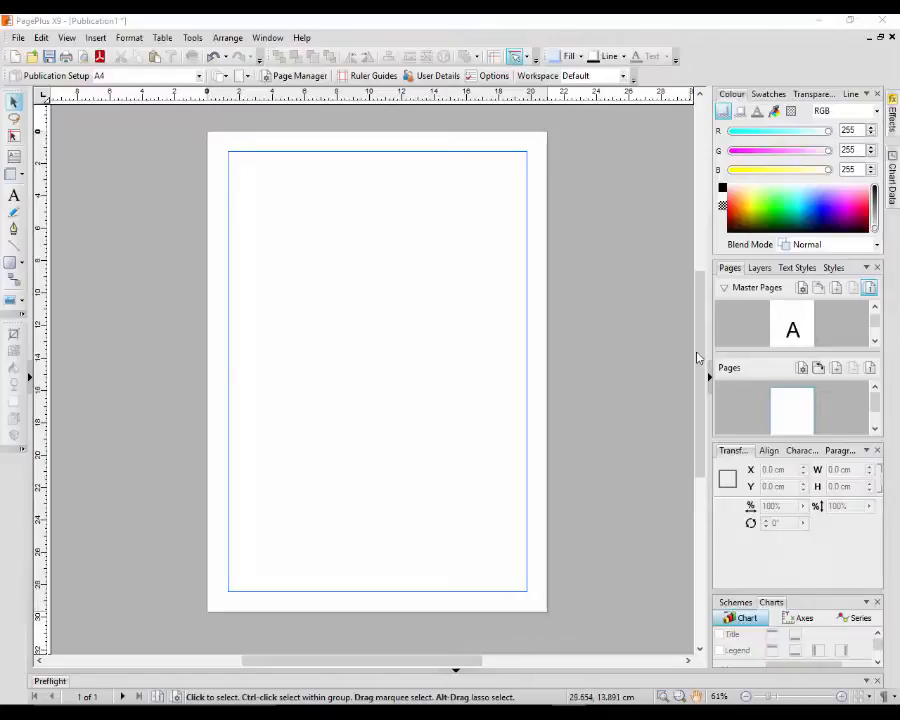
pyautogui.moveTo(669, 332)
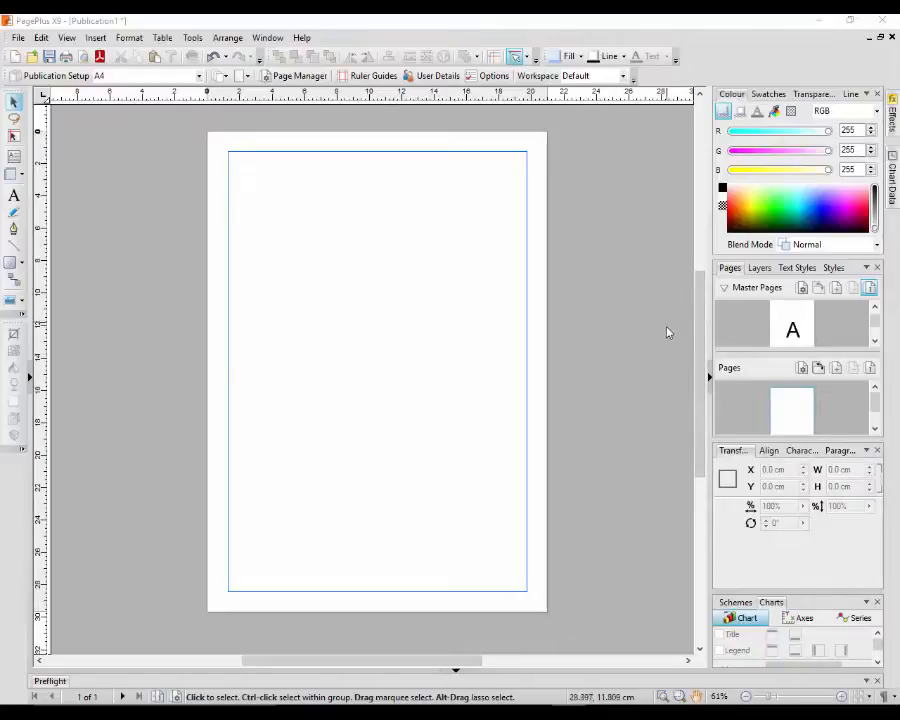
pyautogui.moveTo(658, 318)
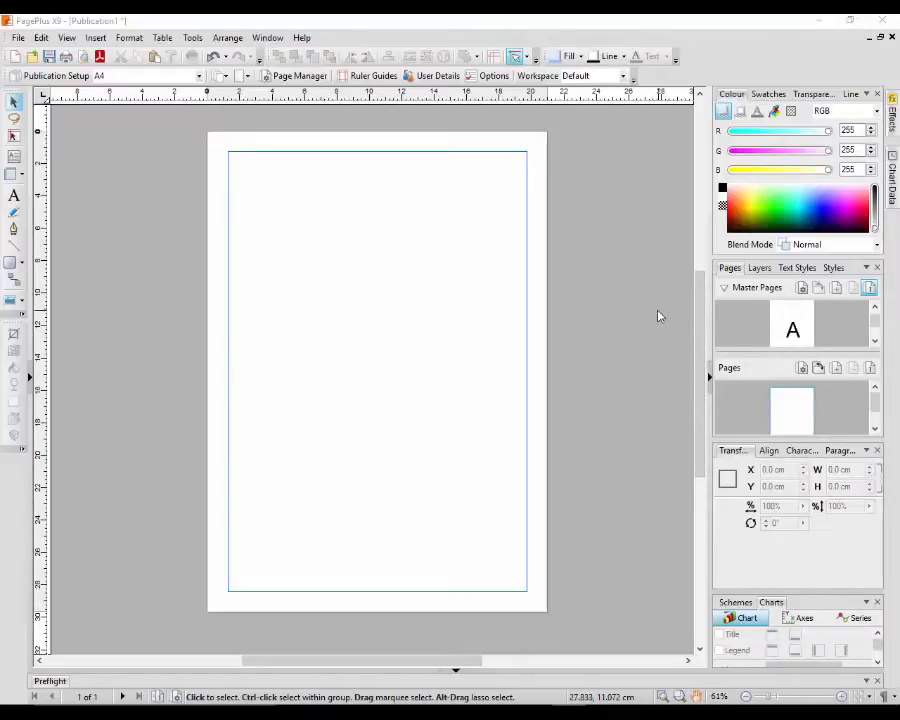
pyautogui.moveTo(770, 290)
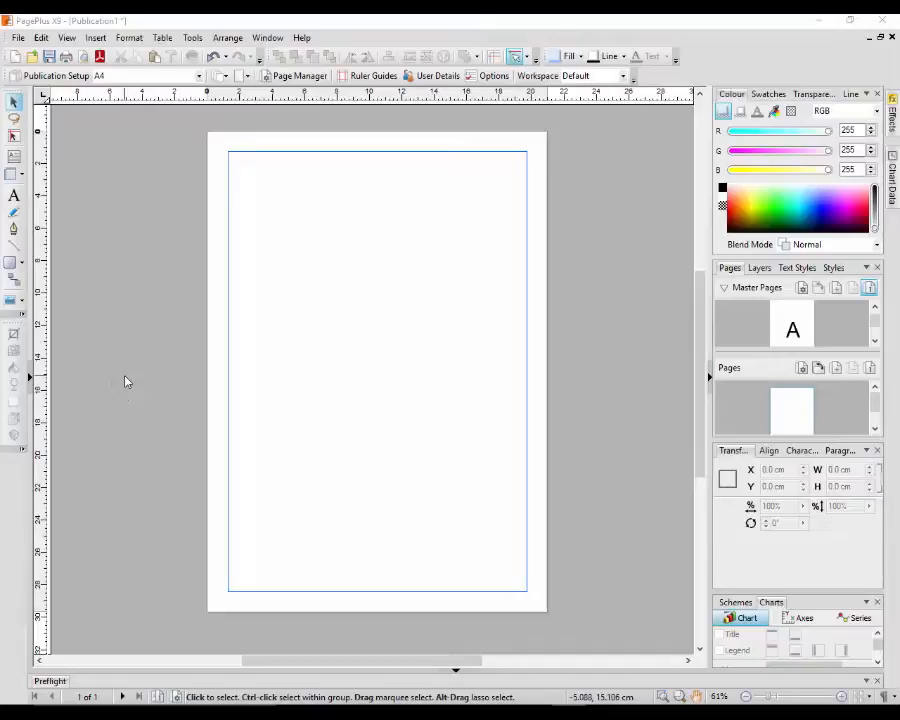
pyautogui.moveTo(516, 190)
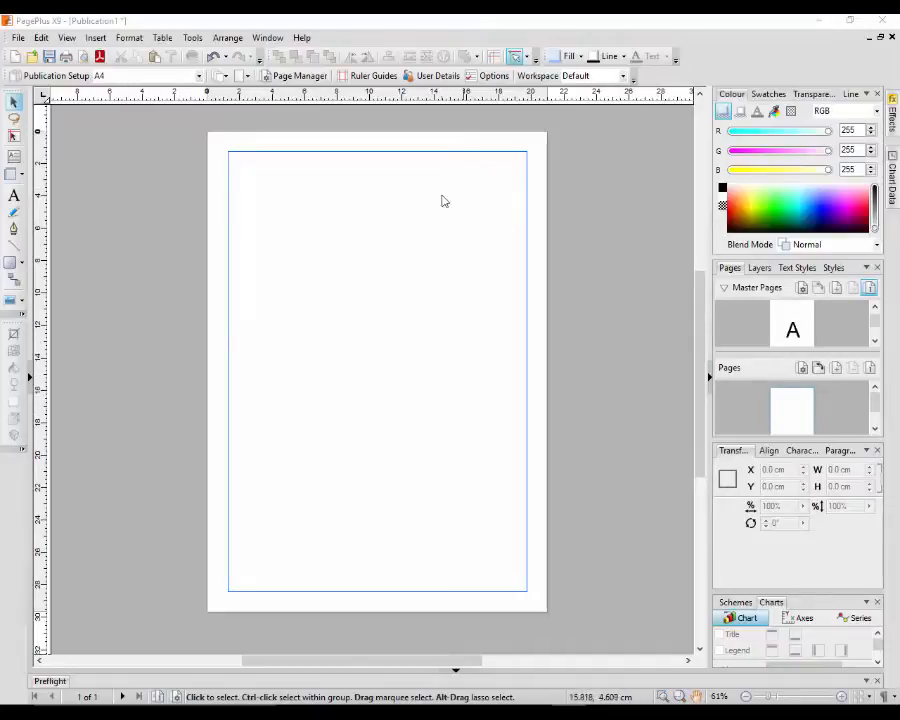
pyautogui.moveTo(500, 298)
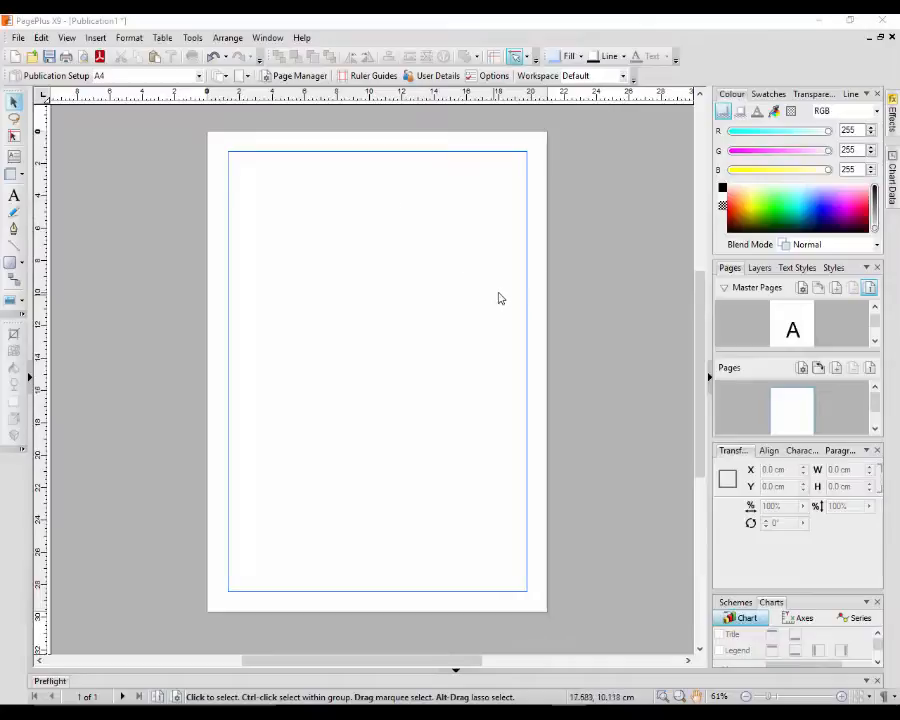
pyautogui.moveTo(500, 266)
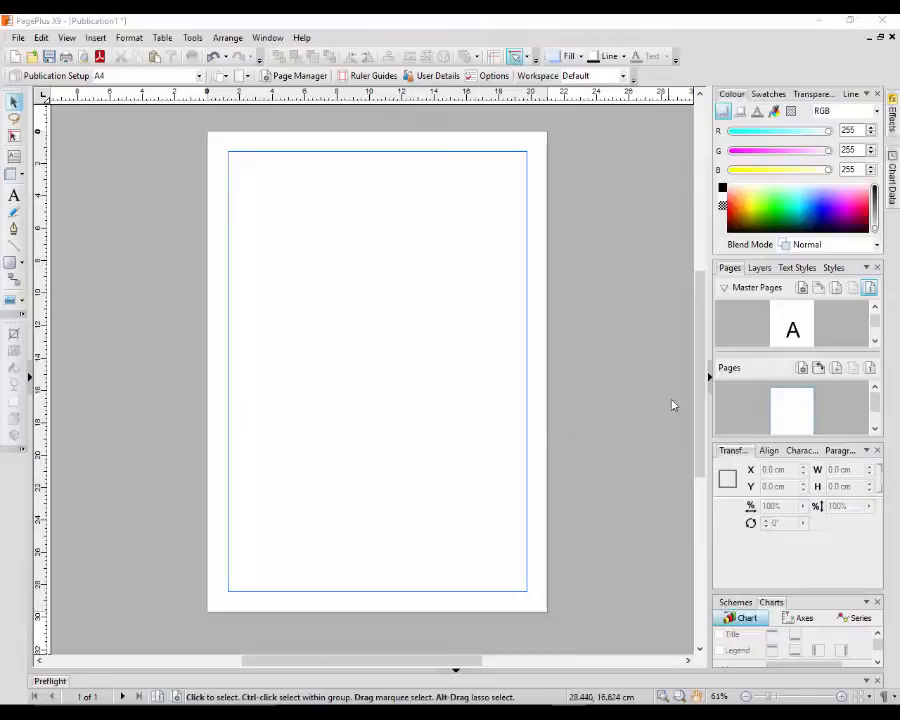
pyautogui.moveTo(633, 422)
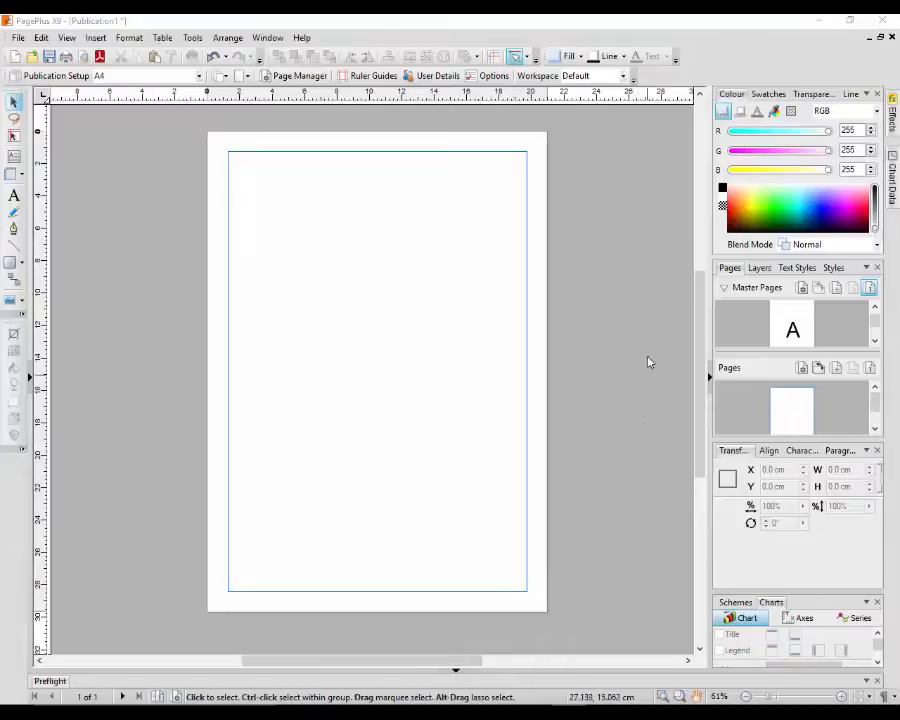
pyautogui.moveTo(535, 230)
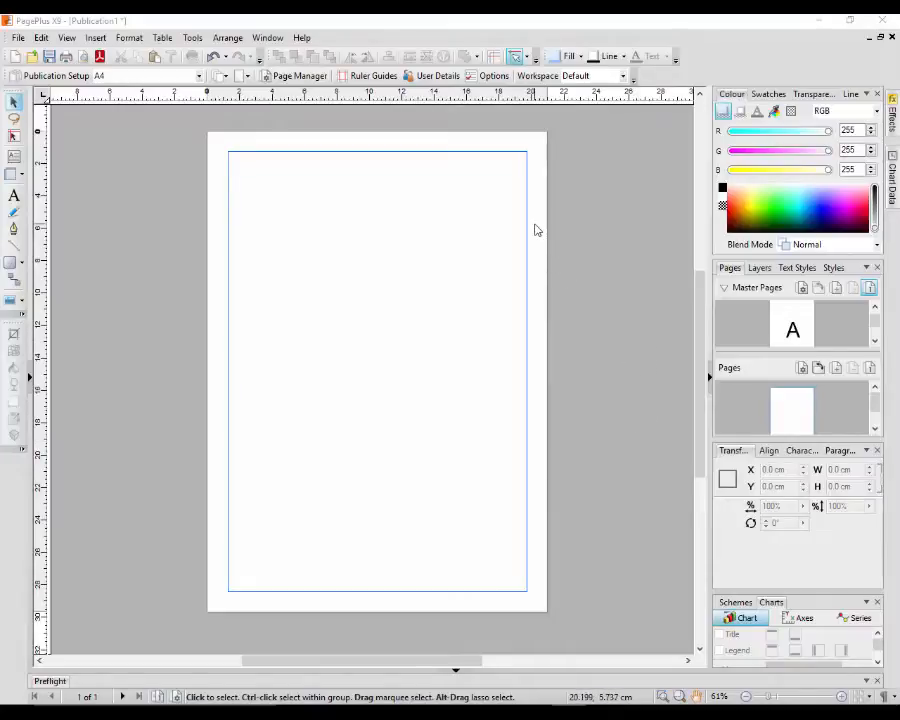
pyautogui.moveTo(365, 400)
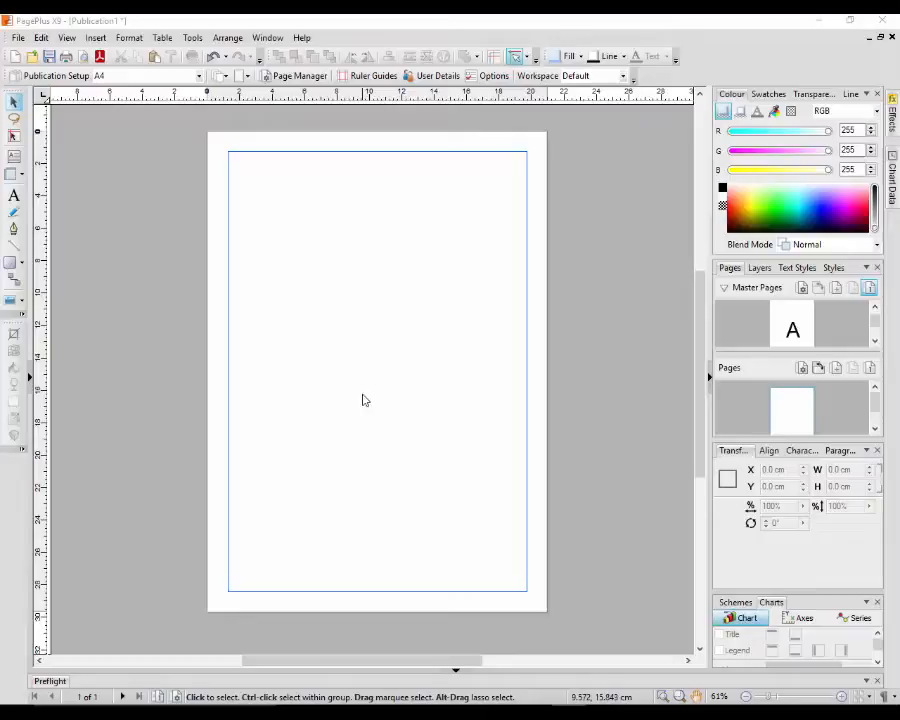
pyautogui.moveTo(437, 180)
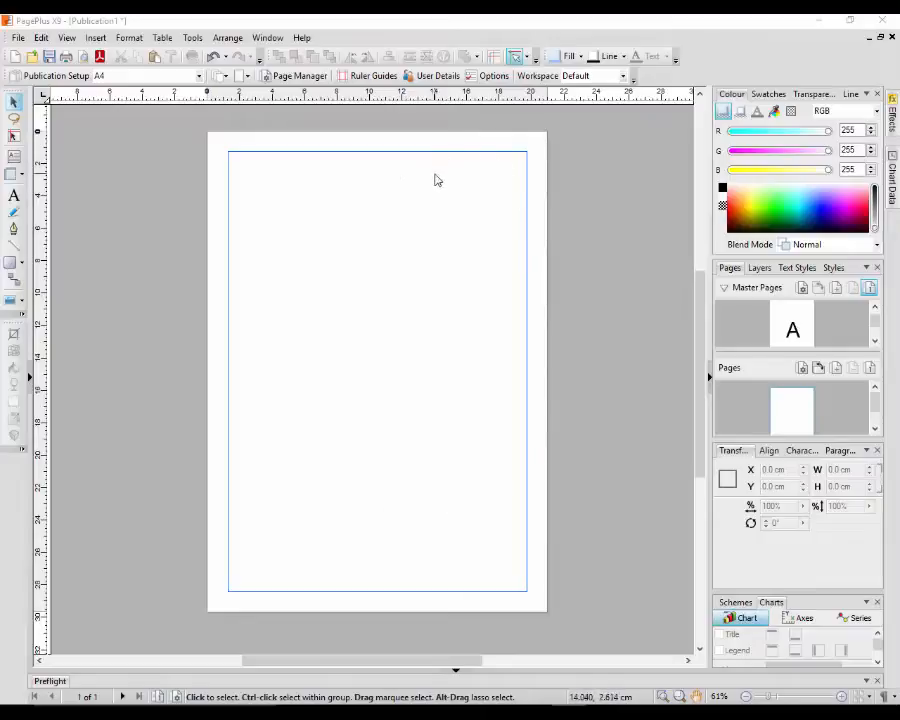
pyautogui.moveTo(475, 233)
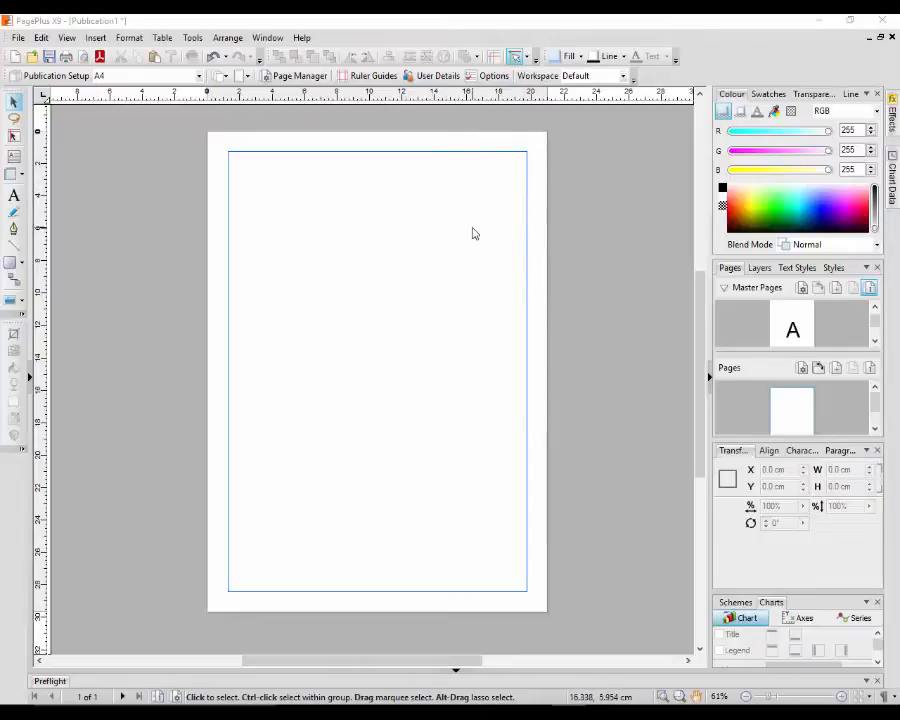
pyautogui.moveTo(448, 595)
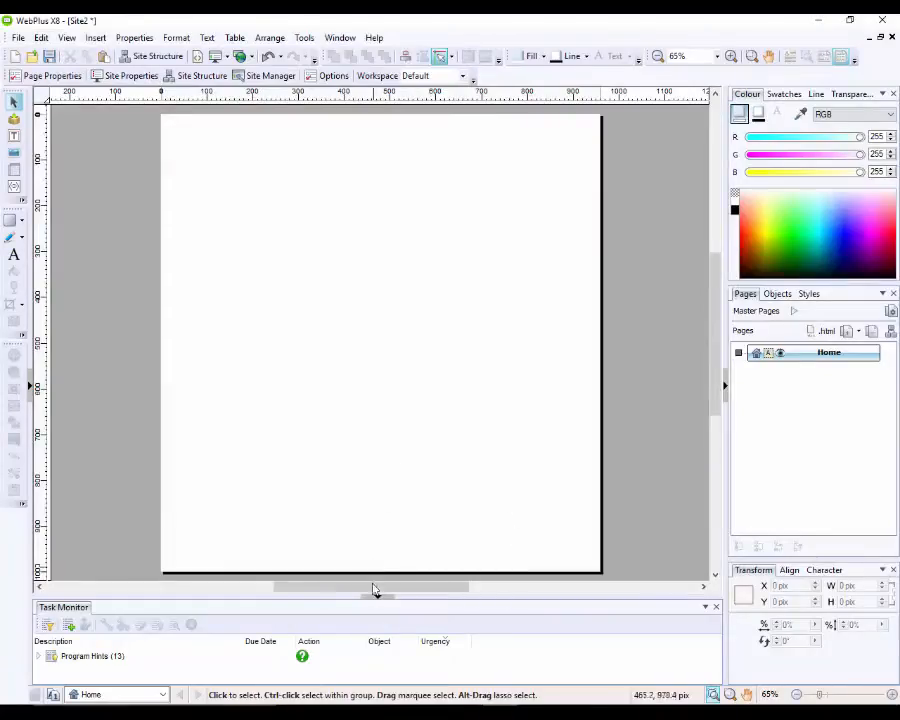
pyautogui.moveTo(325, 263)
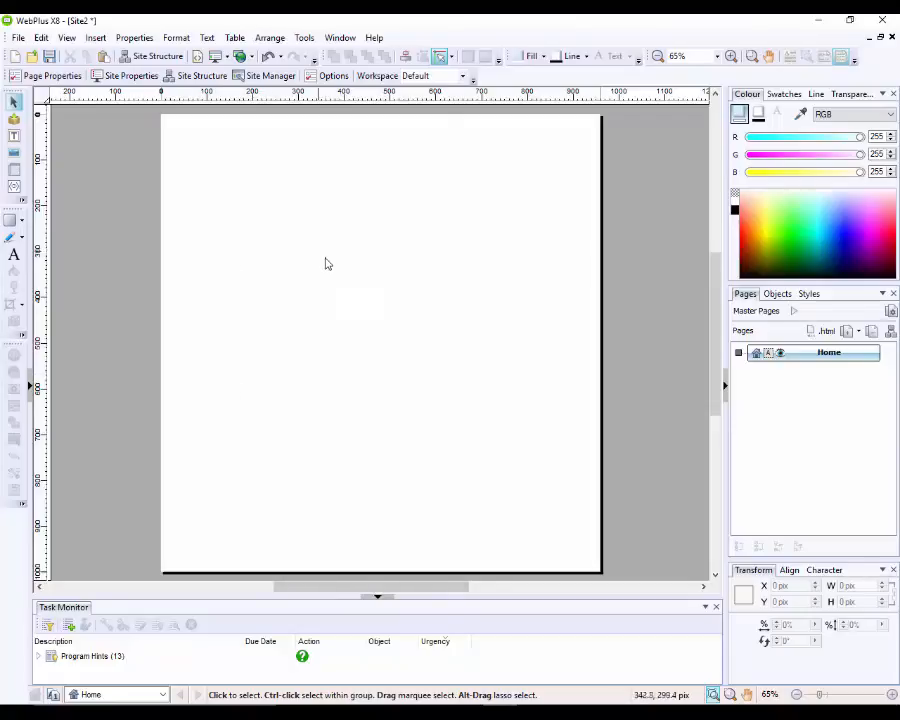
pyautogui.moveTo(620, 294)
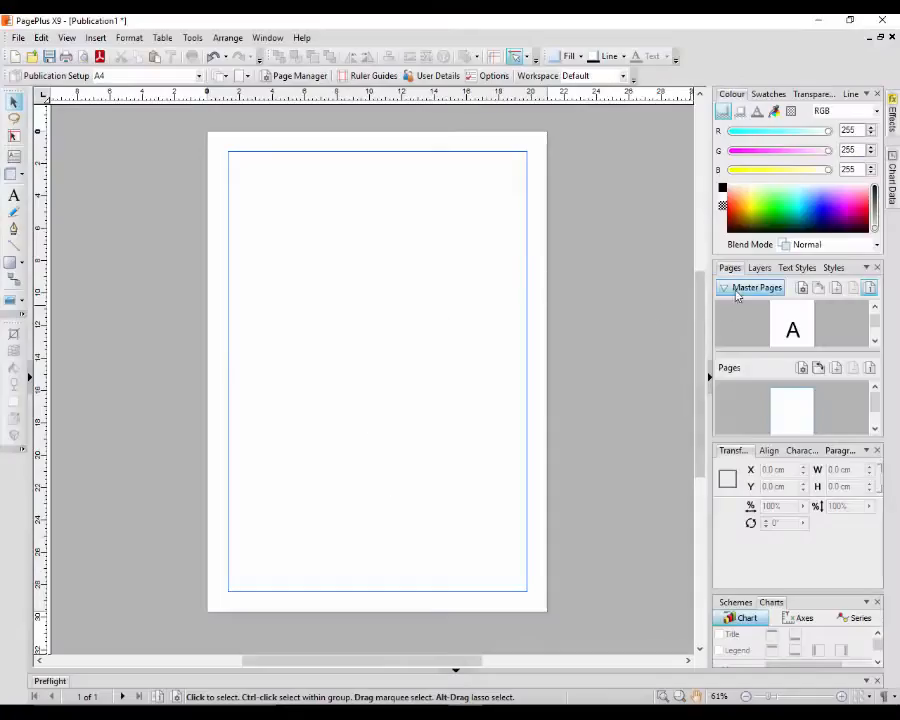
# Step: Collapse and re-expand the Master Pages list, then open master page A for editing
pyautogui.click(723, 288)
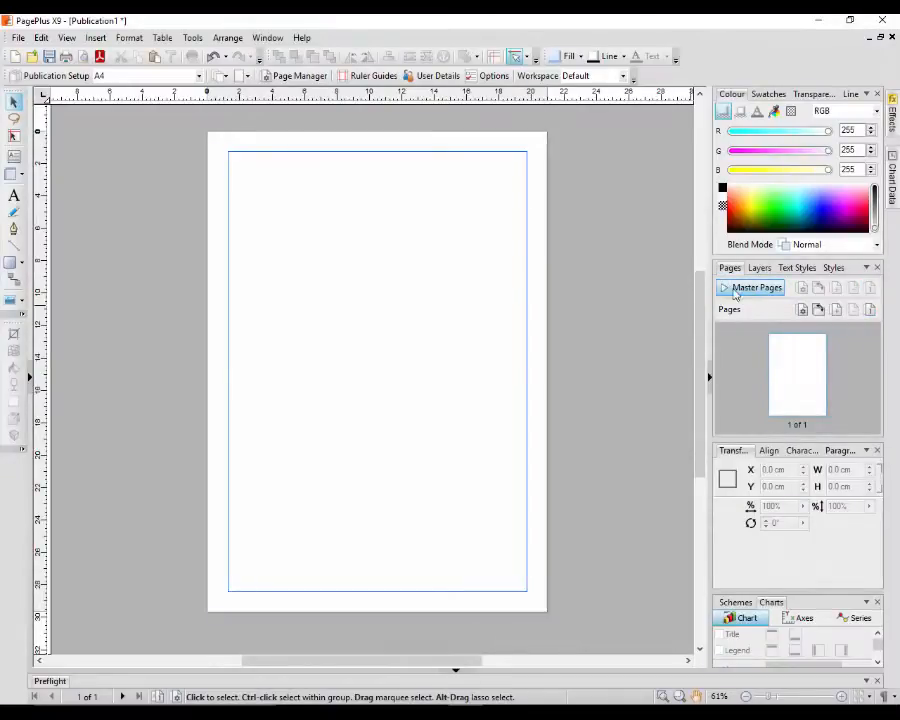
pyautogui.click(724, 288)
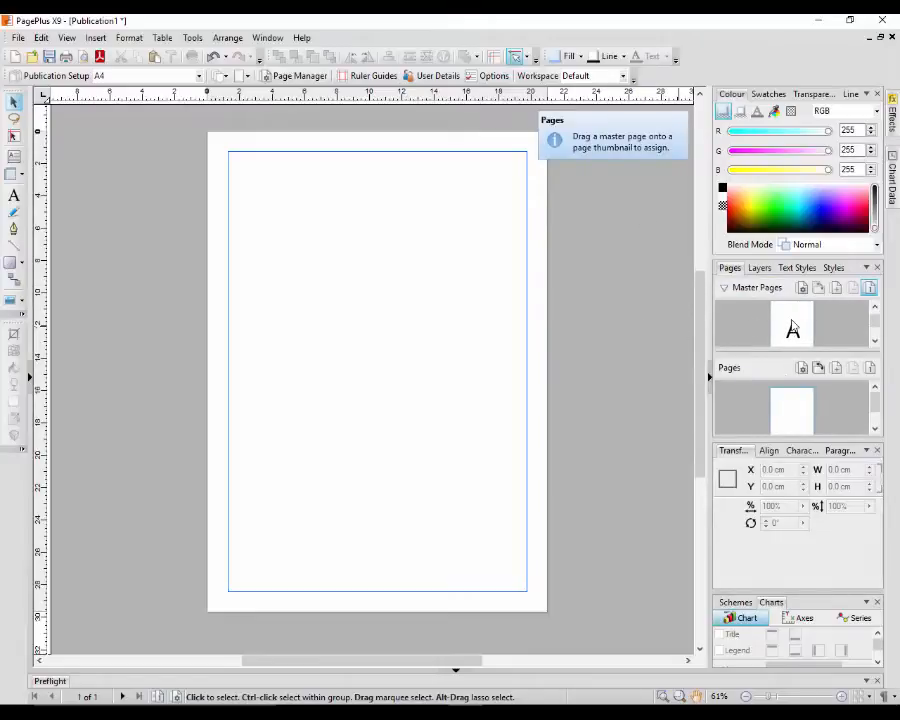
pyautogui.click(792, 328)
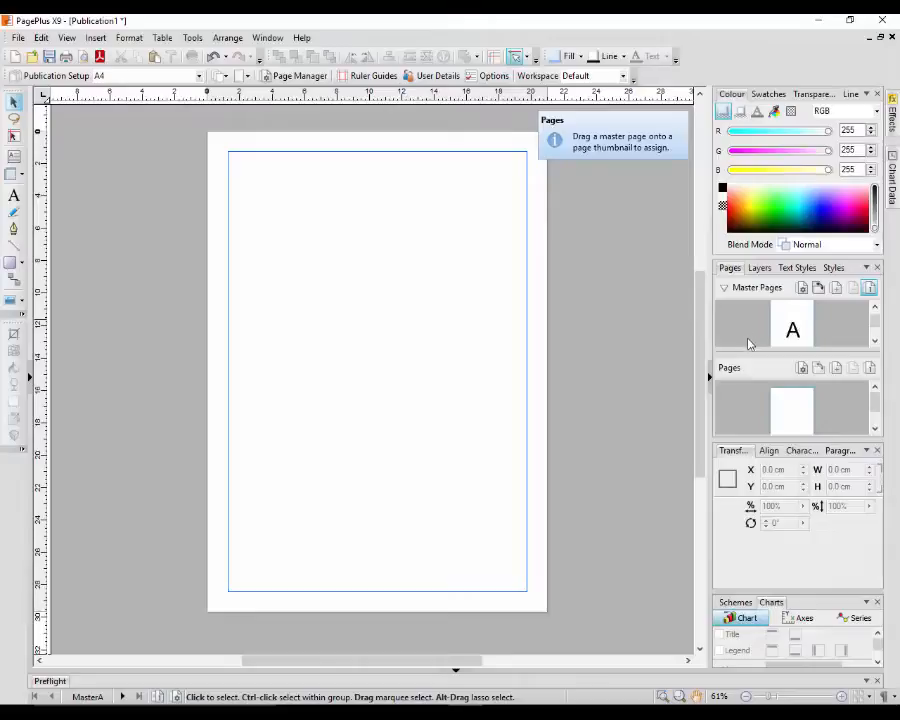
pyautogui.moveTo(578, 462)
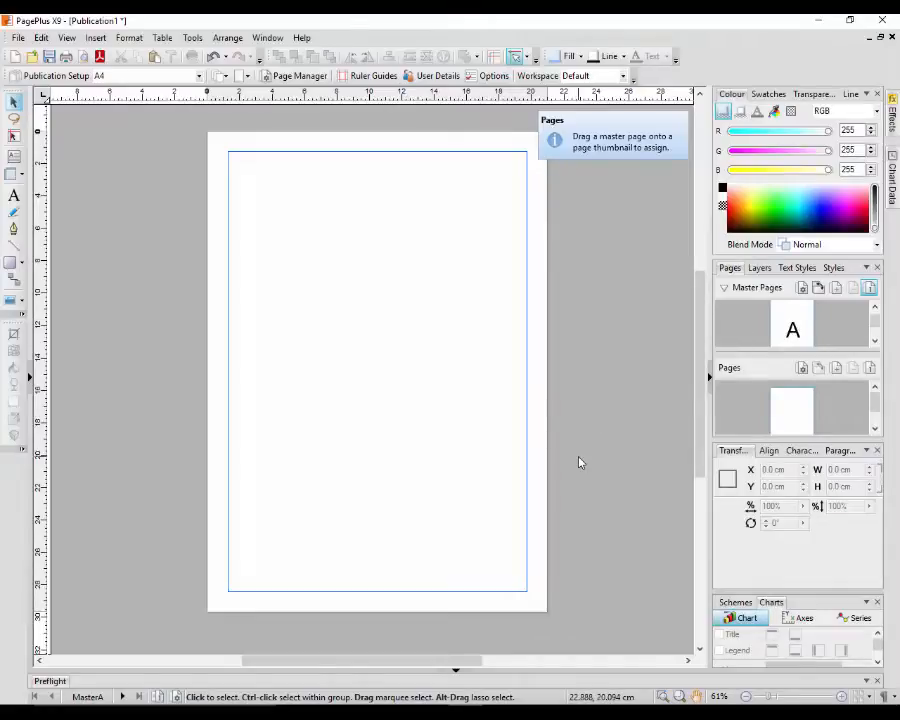
pyautogui.moveTo(333, 290)
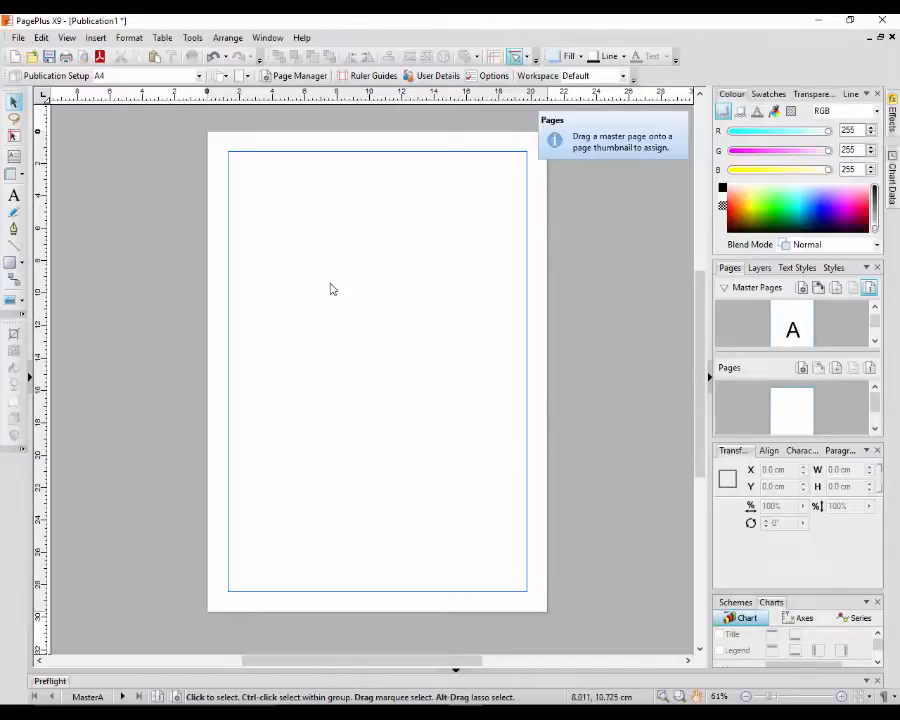
pyautogui.moveTo(489, 186)
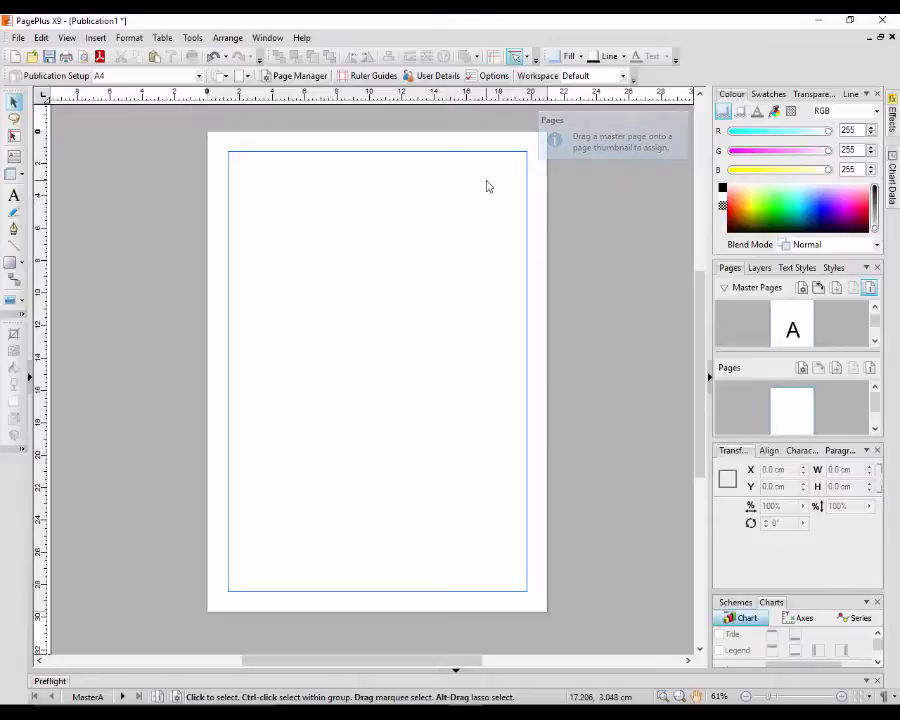
pyautogui.moveTo(490, 179)
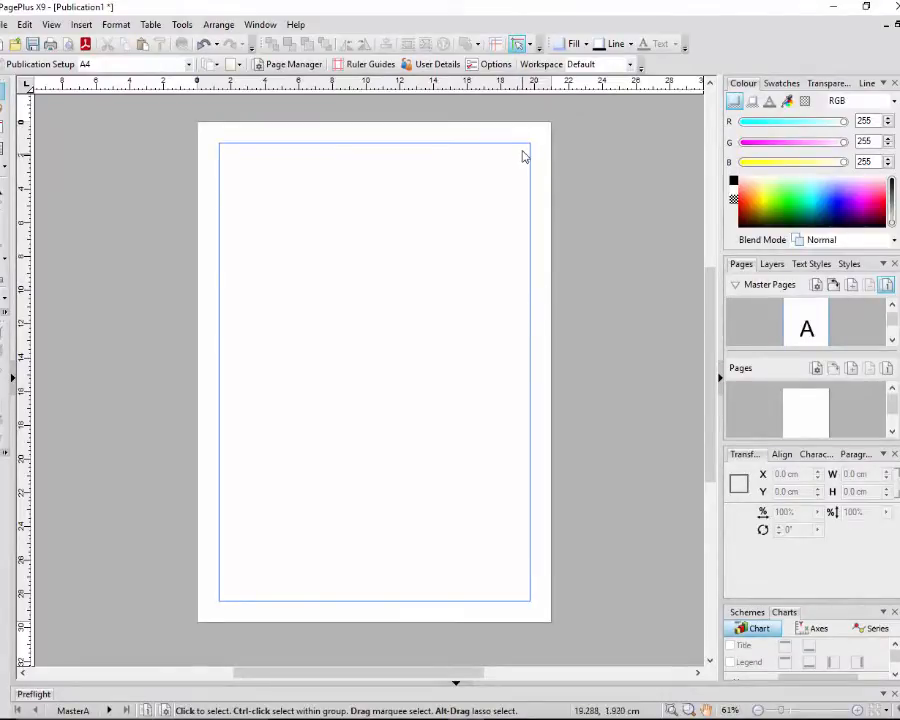
pyautogui.moveTo(490, 188)
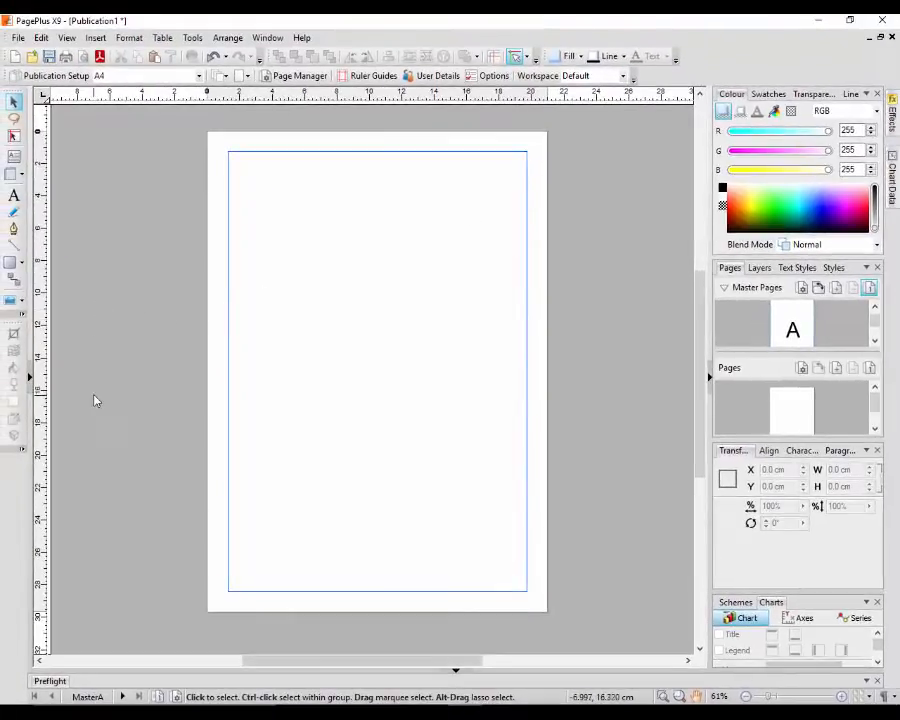
pyautogui.moveTo(108, 398)
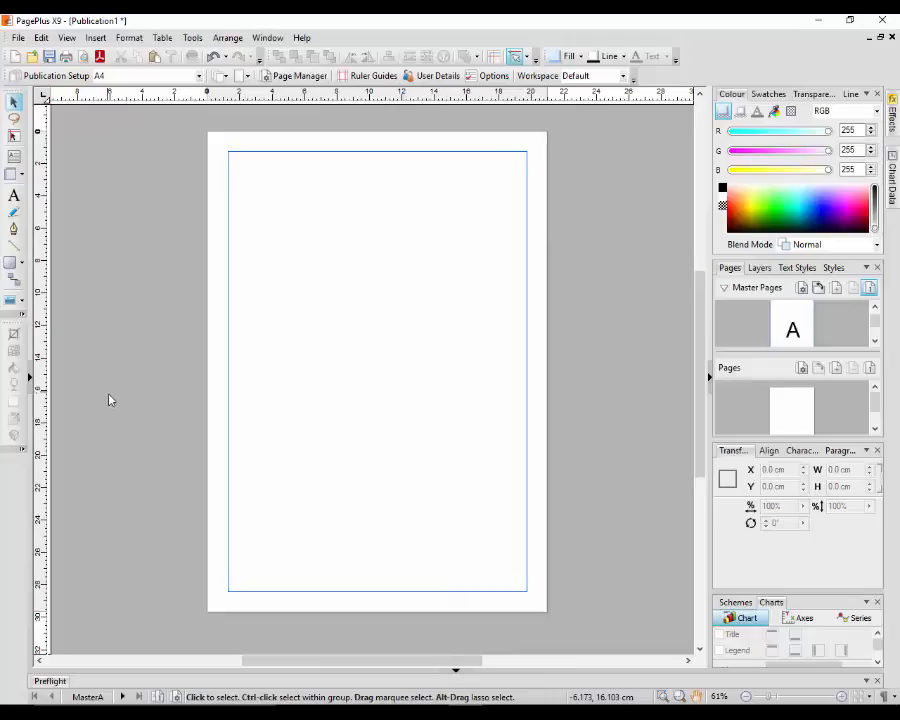
pyautogui.moveTo(107, 395)
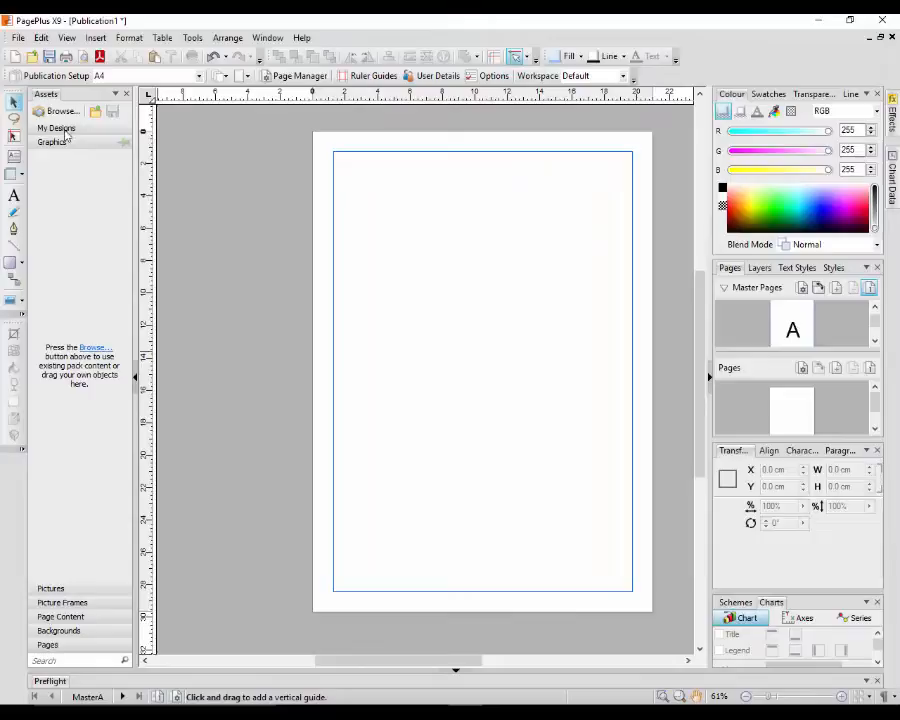
# Step: Add the climber-and-triangle logo from the Logos asset collection to Graphics
pyautogui.click(60, 111)
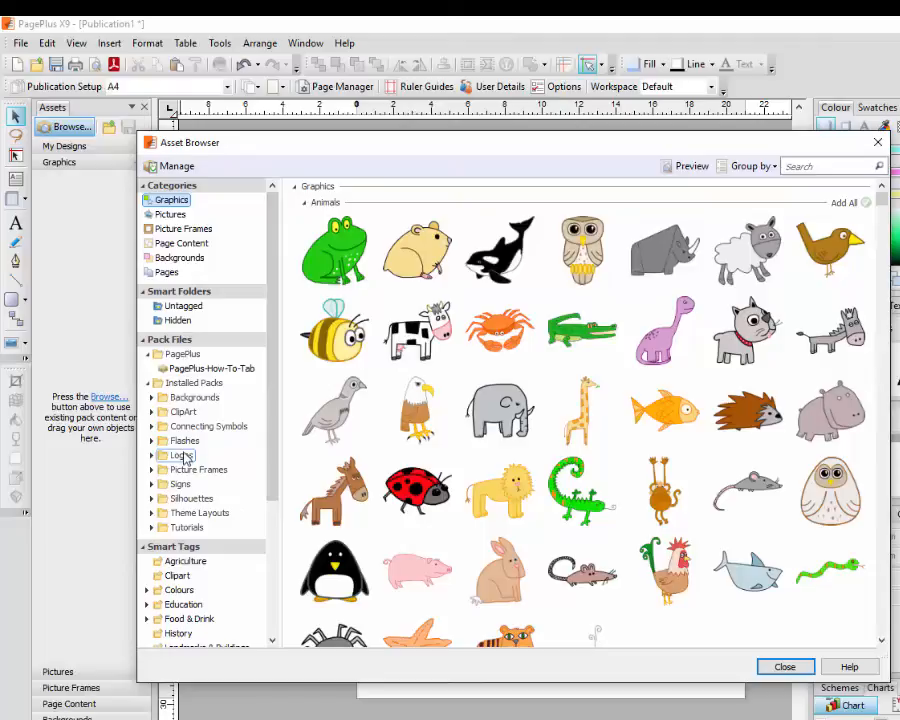
pyautogui.click(180, 455)
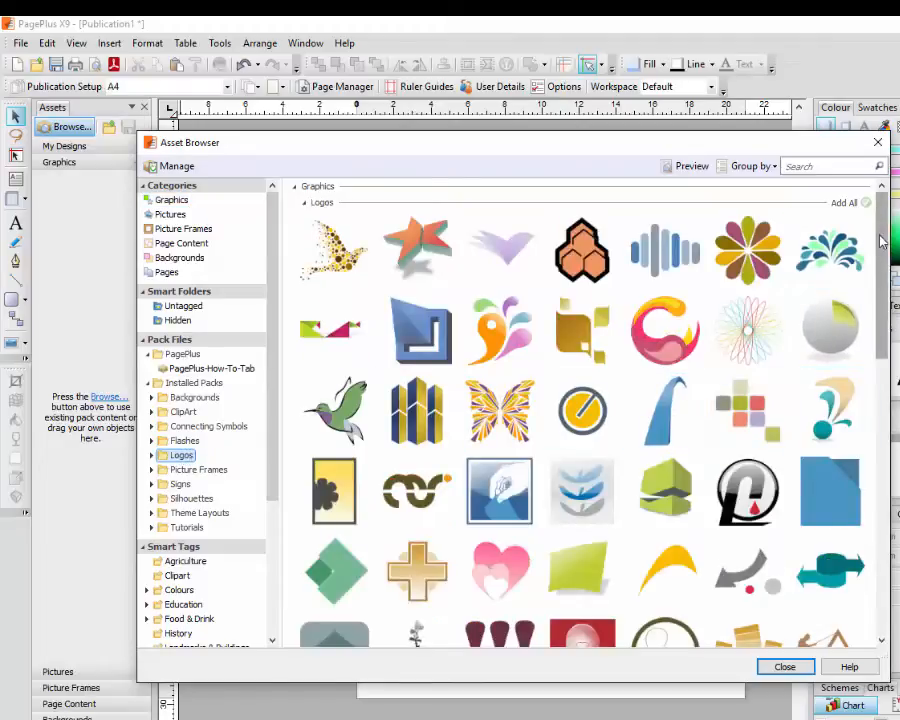
pyautogui.scroll(-3)
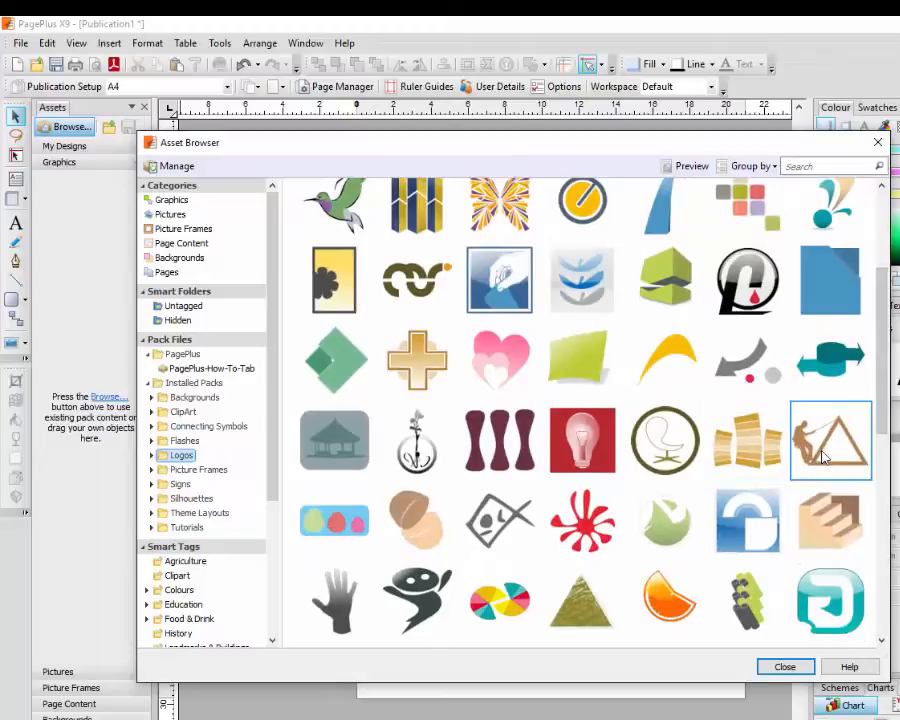
pyautogui.moveTo(830, 440); pyautogui.dragTo(90, 210)
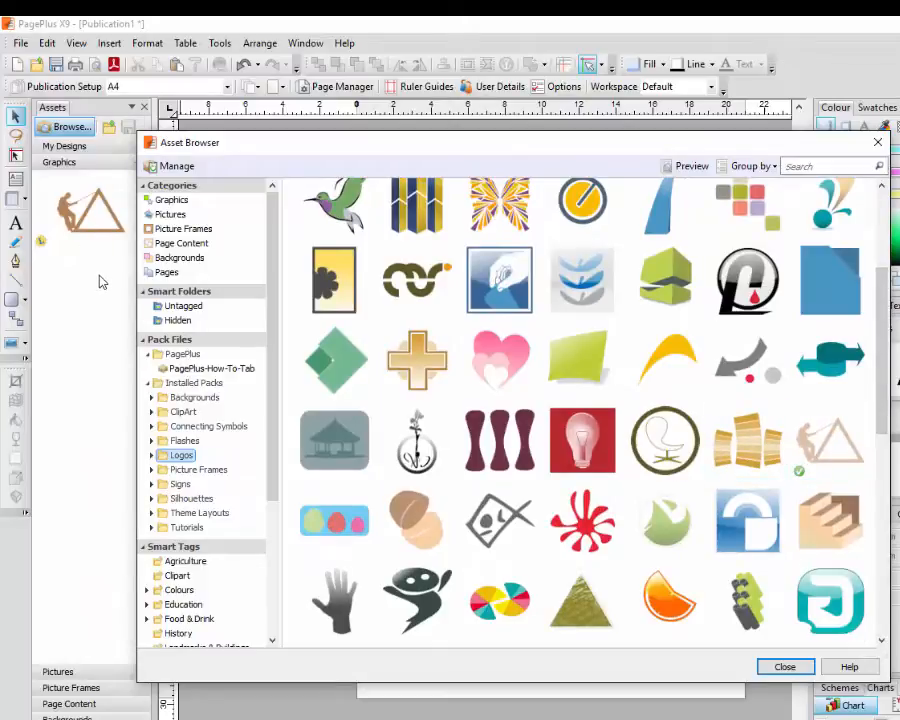
# Step: Close the Asset Browser and drag the climber logo onto master page A
pyautogui.click(785, 666)
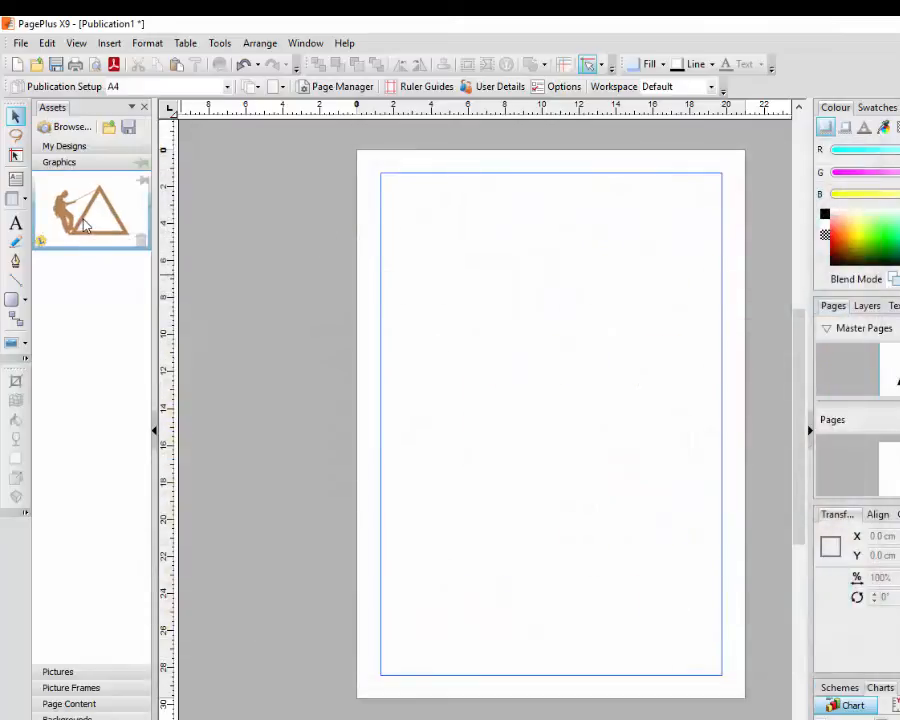
pyautogui.moveTo(88, 205); pyautogui.dragTo(530, 245)
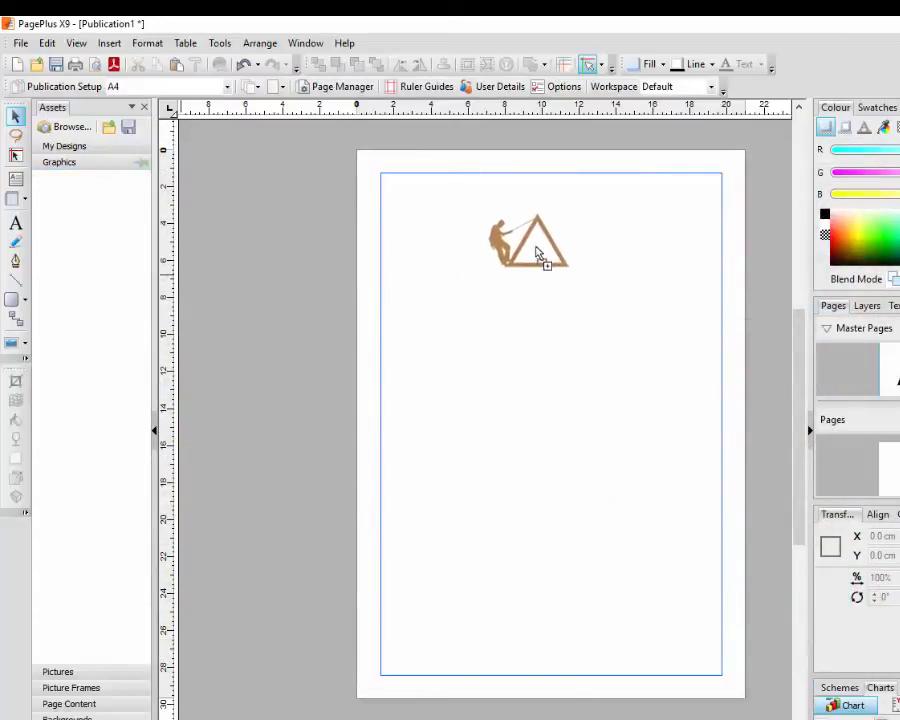
pyautogui.moveTo(530, 240); pyautogui.dragTo(680, 205)
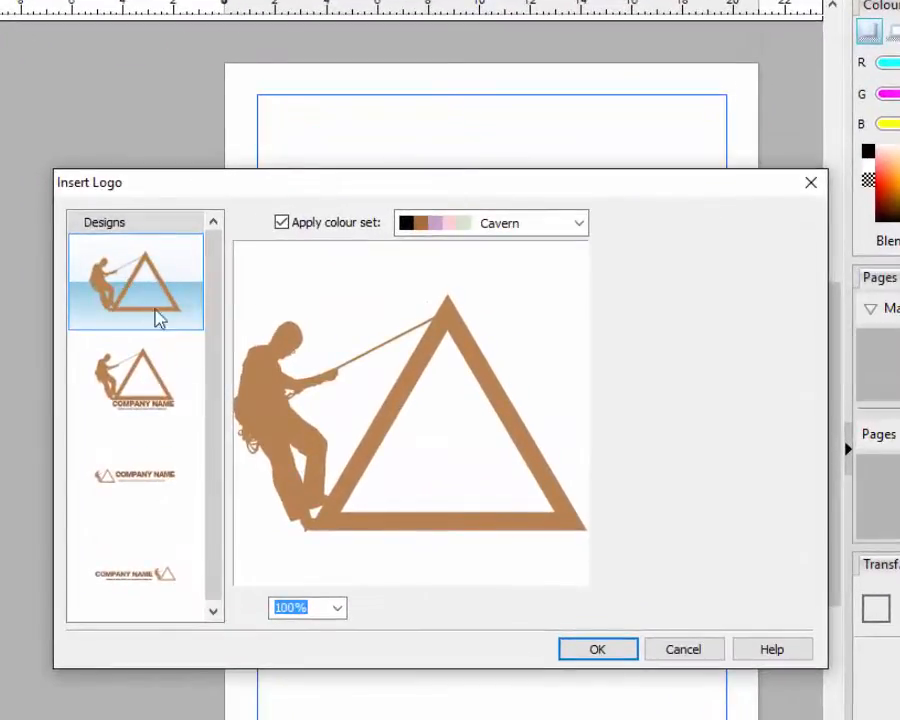
# Step: Preview the logo in the Moscow and Mist colour sets, then return to Cavern
pyautogui.click(578, 222)
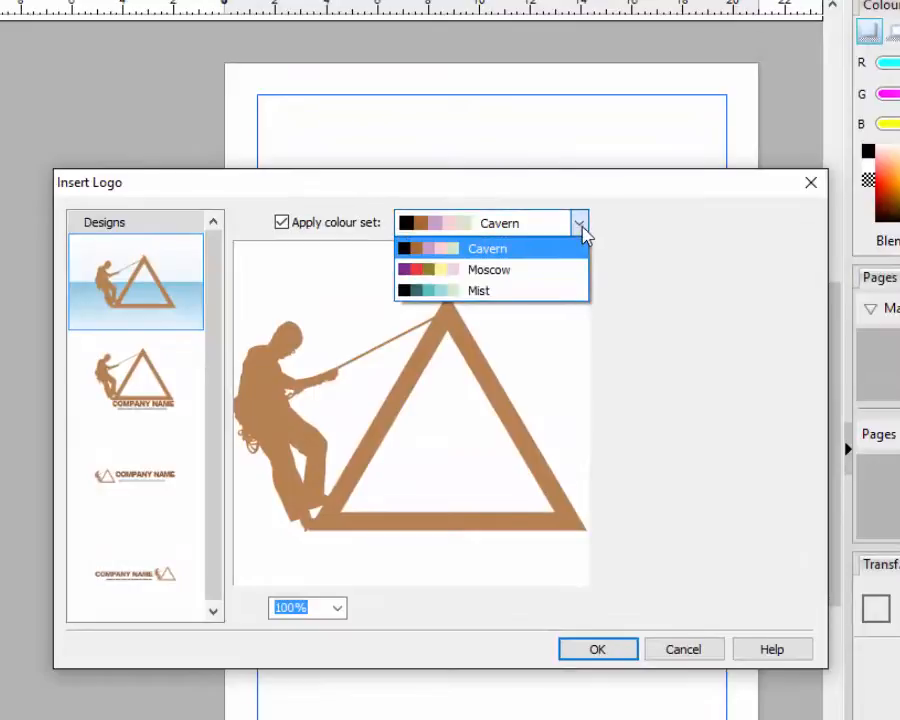
pyautogui.click(488, 269)
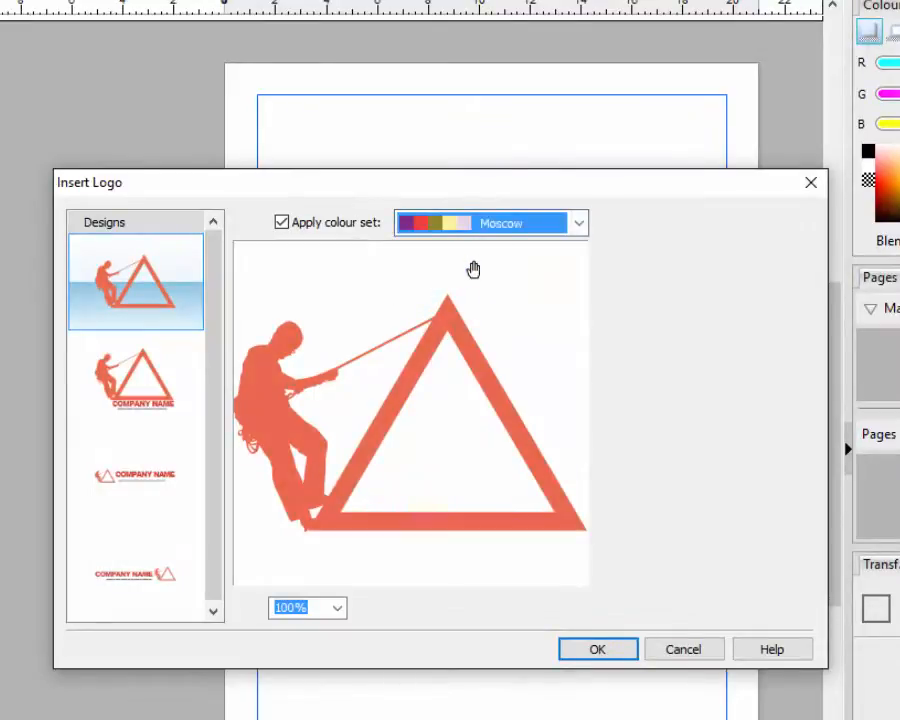
pyautogui.click(578, 222)
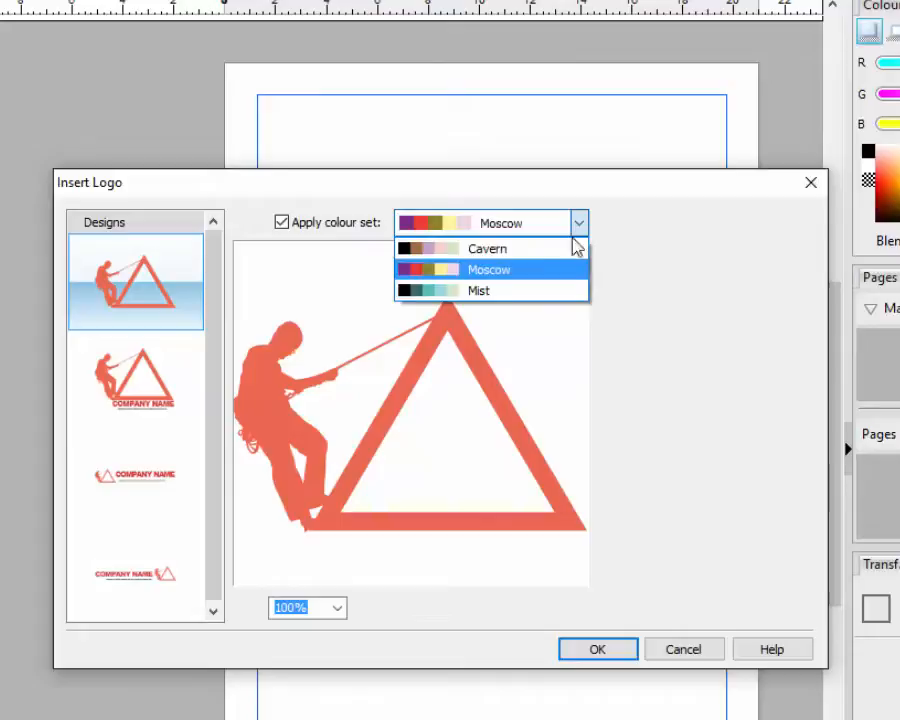
pyautogui.click(478, 290)
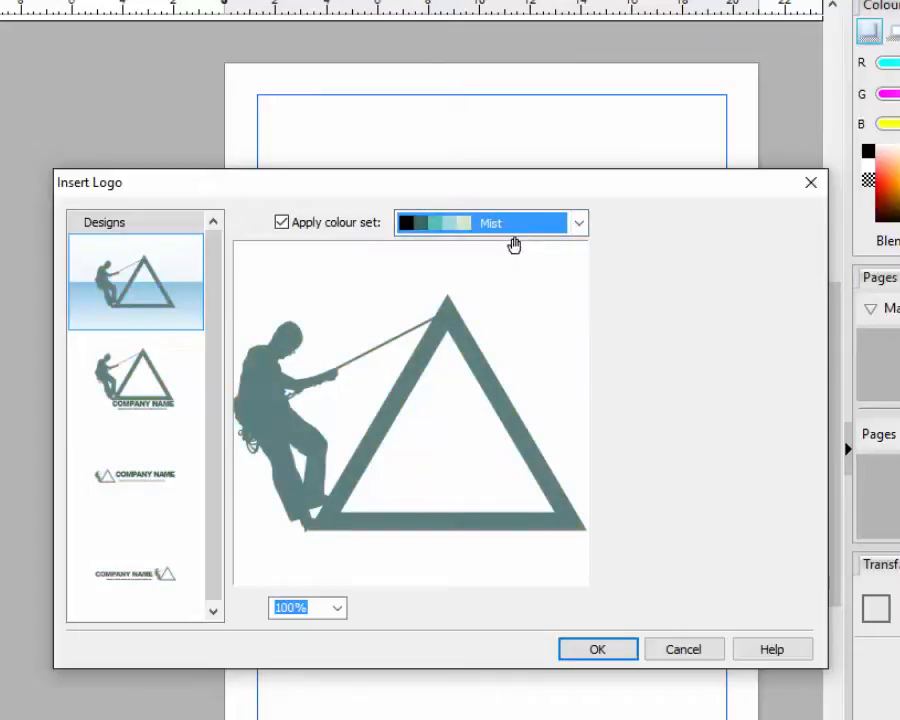
pyautogui.click(578, 222)
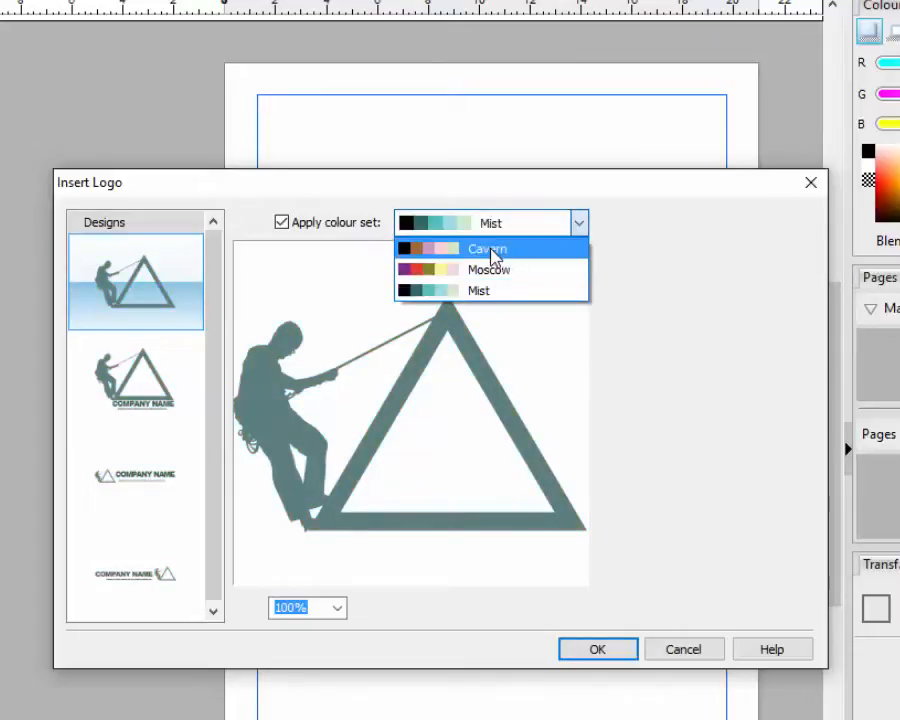
pyautogui.click(487, 248)
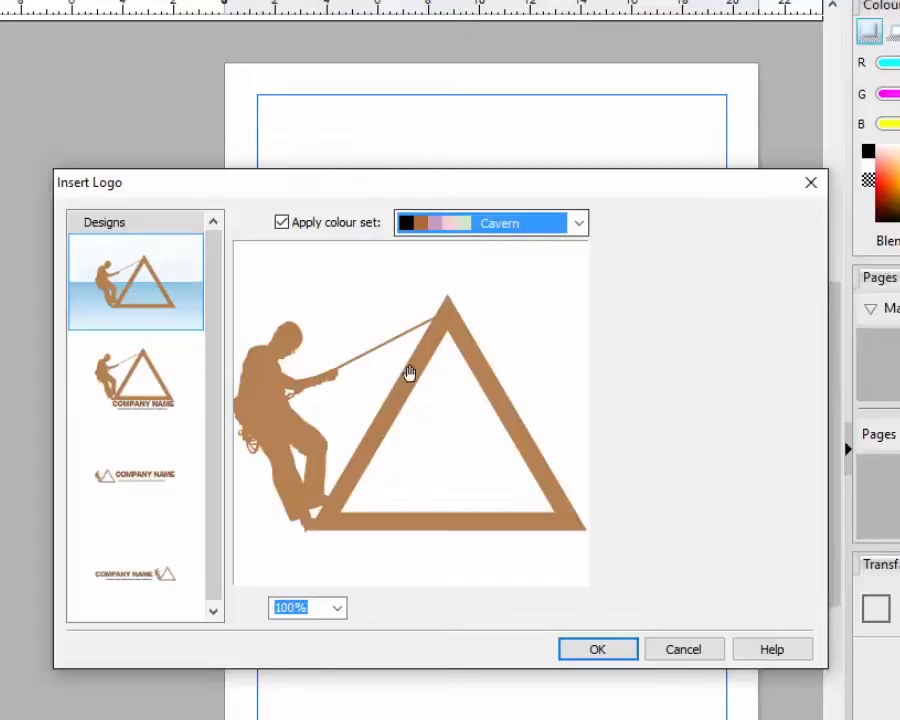
pyautogui.moveTo(268, 350)
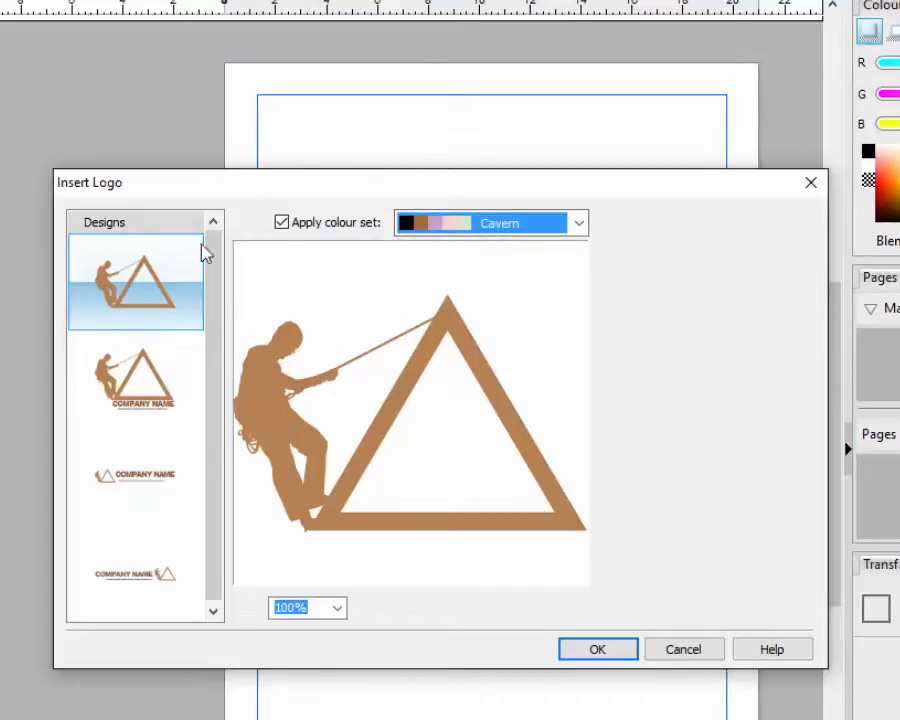
# Step: Compare the logo designs and choose the one with a company name underneath
pyautogui.click(135, 378)
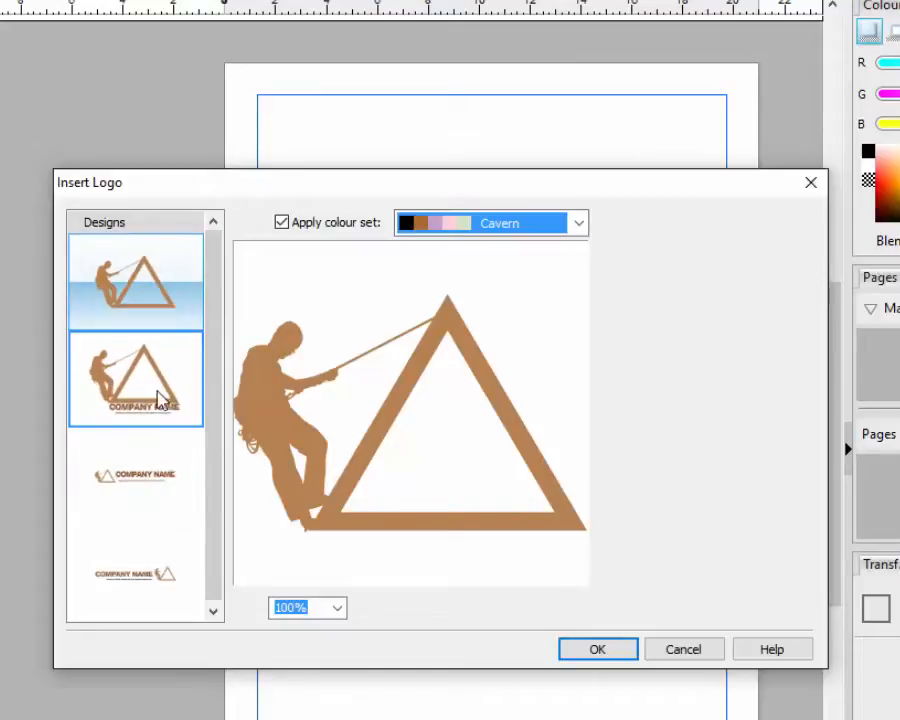
pyautogui.click(135, 281)
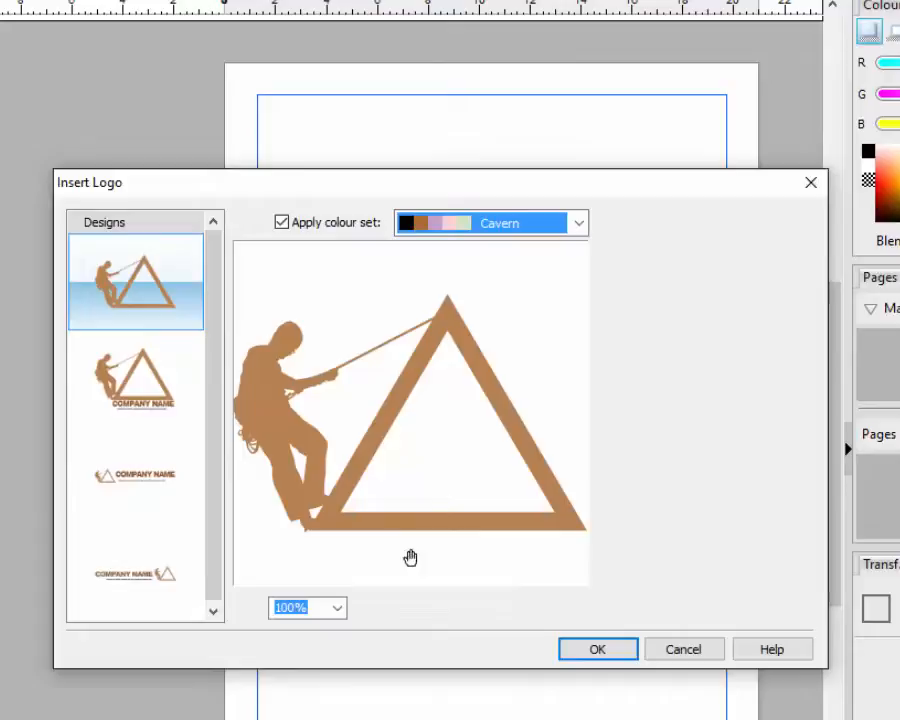
pyautogui.click(135, 476)
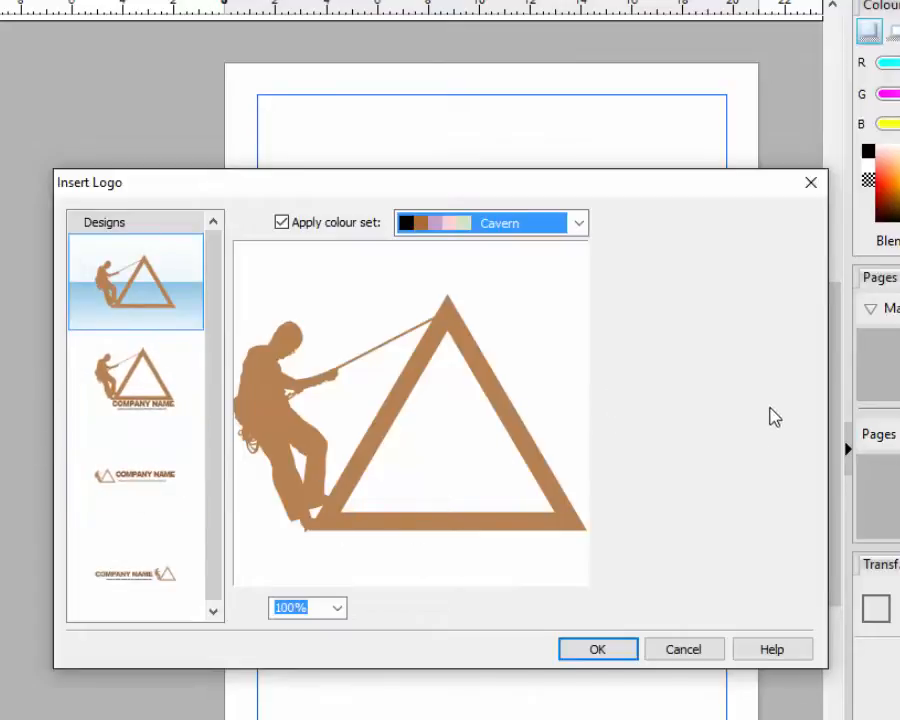
pyautogui.click(135, 573)
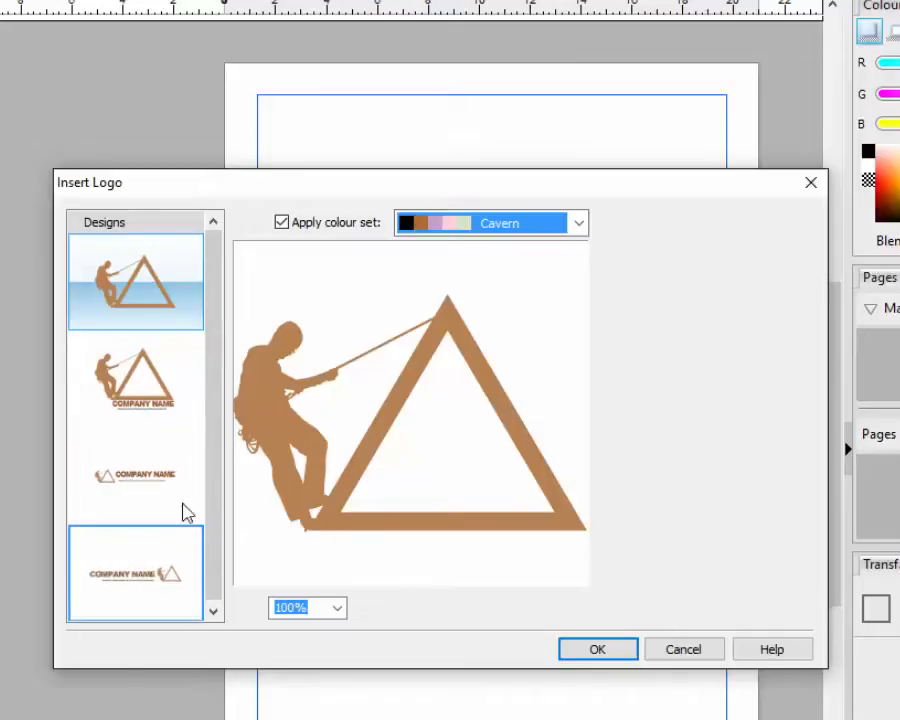
pyautogui.click(135, 378)
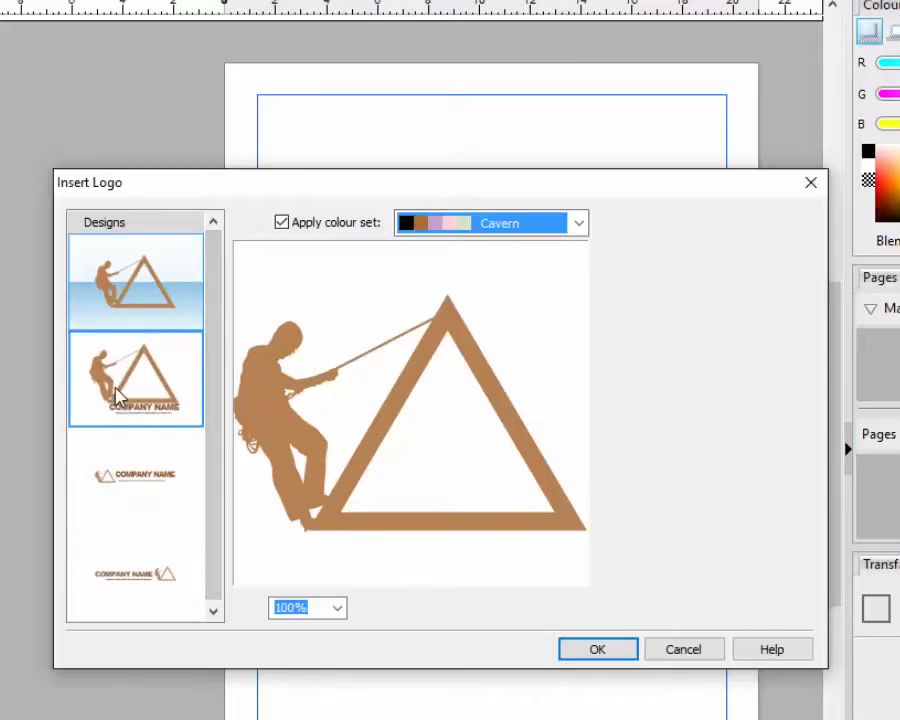
pyautogui.click(135, 378)
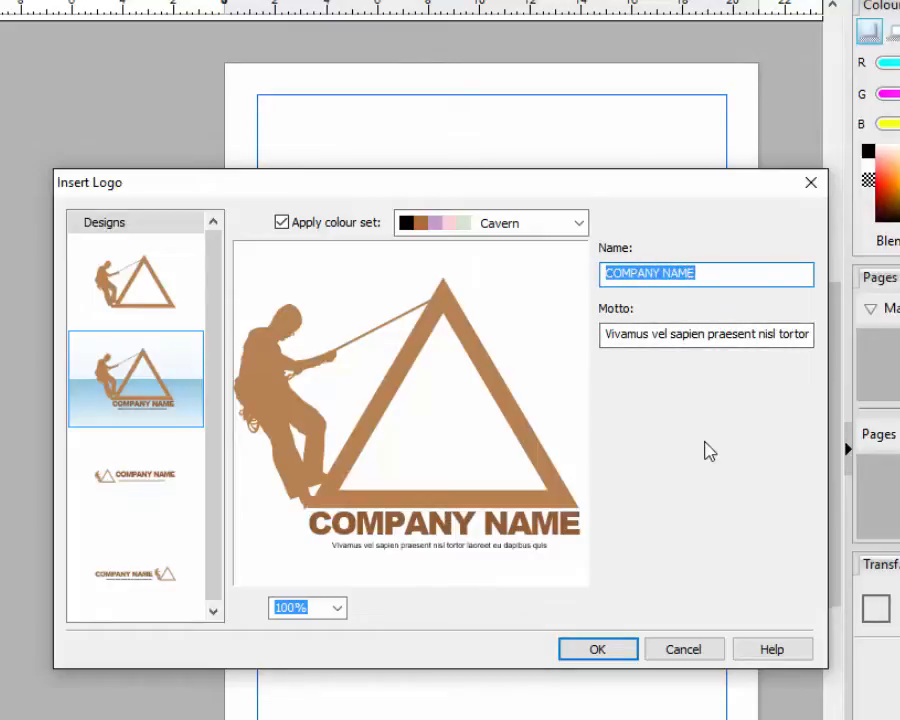
# Step: Name the logo 'Carlos Peaks' with motto 'For Those Who Dare To Climb' and insert it
pyautogui.write('Carlos Peaks')
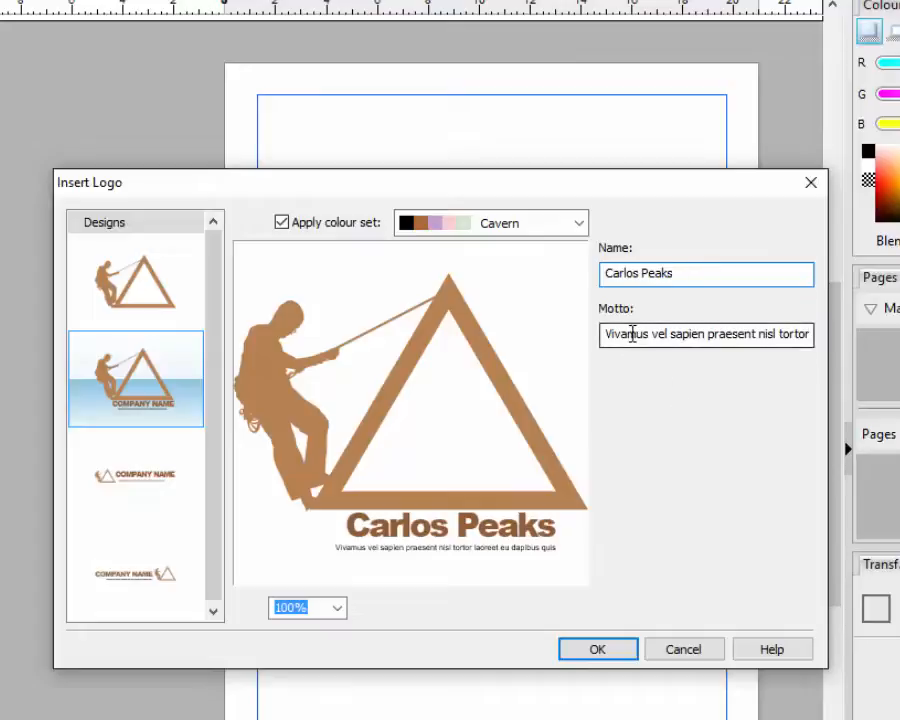
pyautogui.tripleClick(706, 334)
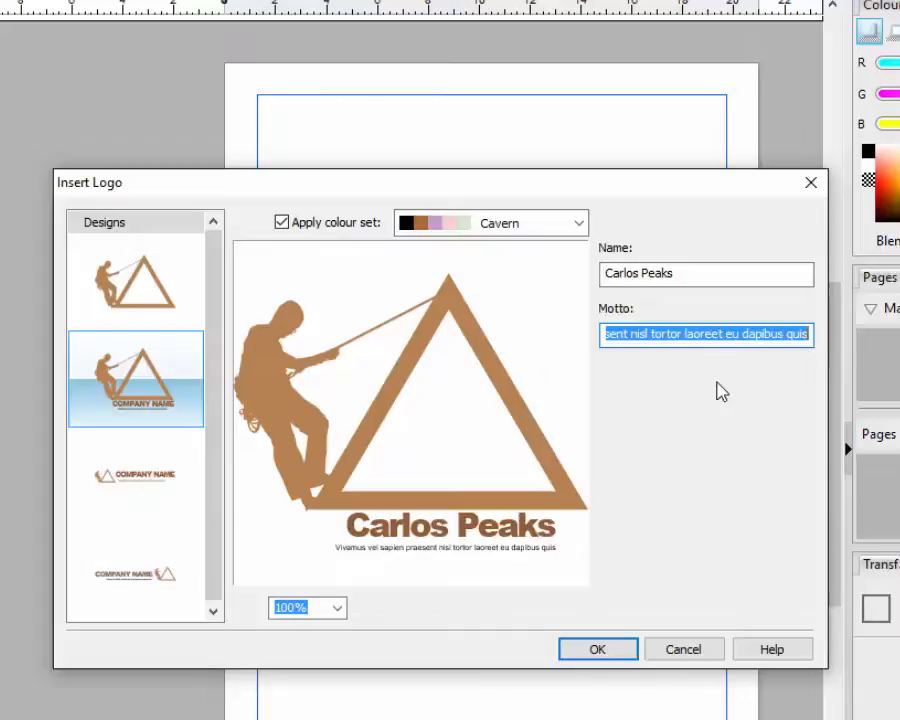
pyautogui.write('For Those Who')
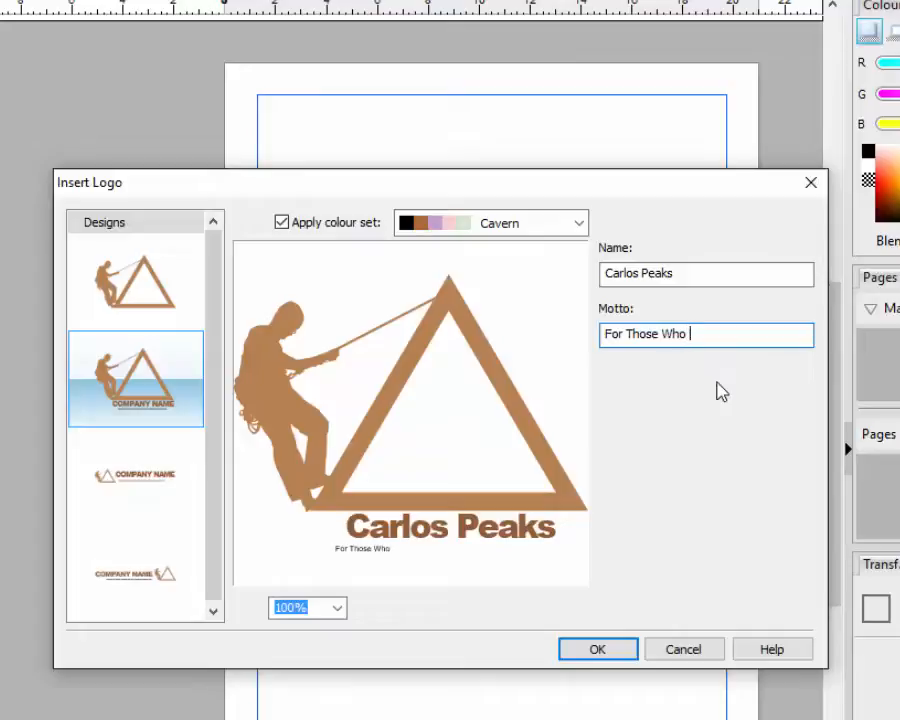
pyautogui.write('Dare')
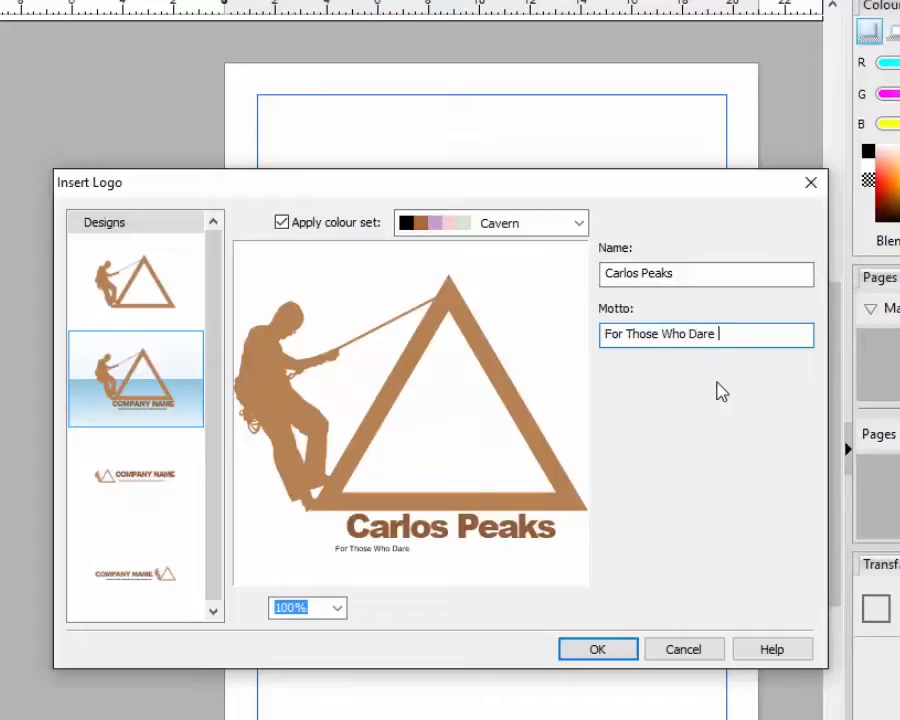
pyautogui.write('To C')
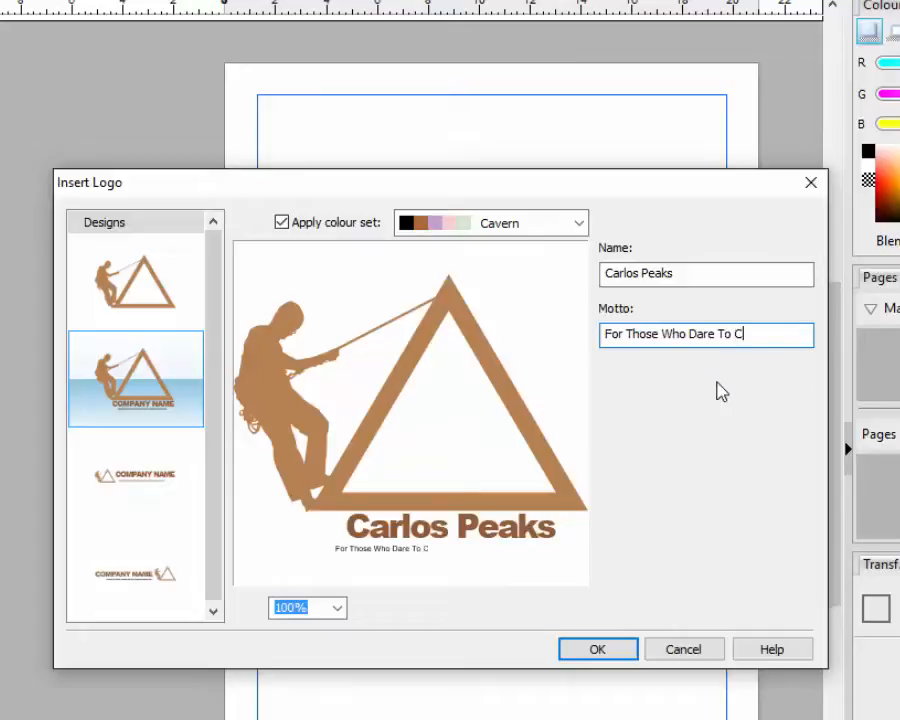
pyautogui.write('limb')
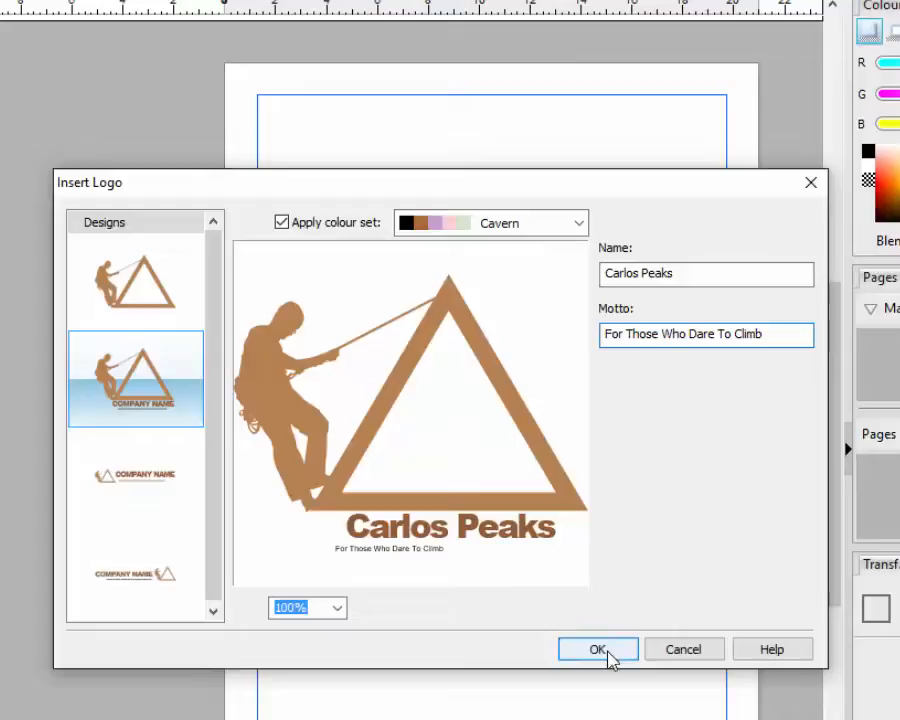
pyautogui.moveTo(620, 655)
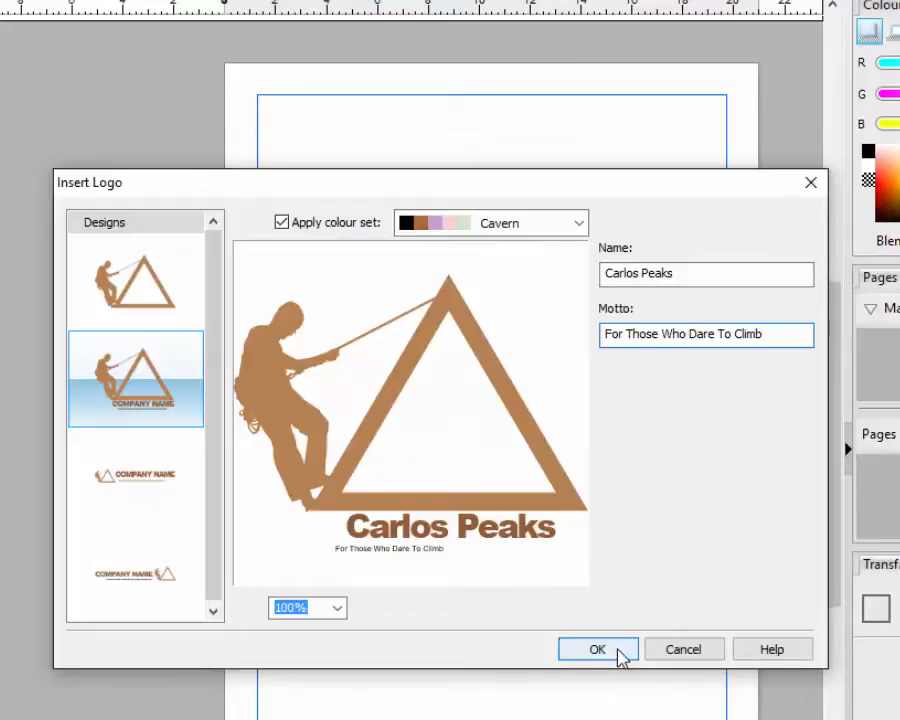
pyautogui.click(597, 649)
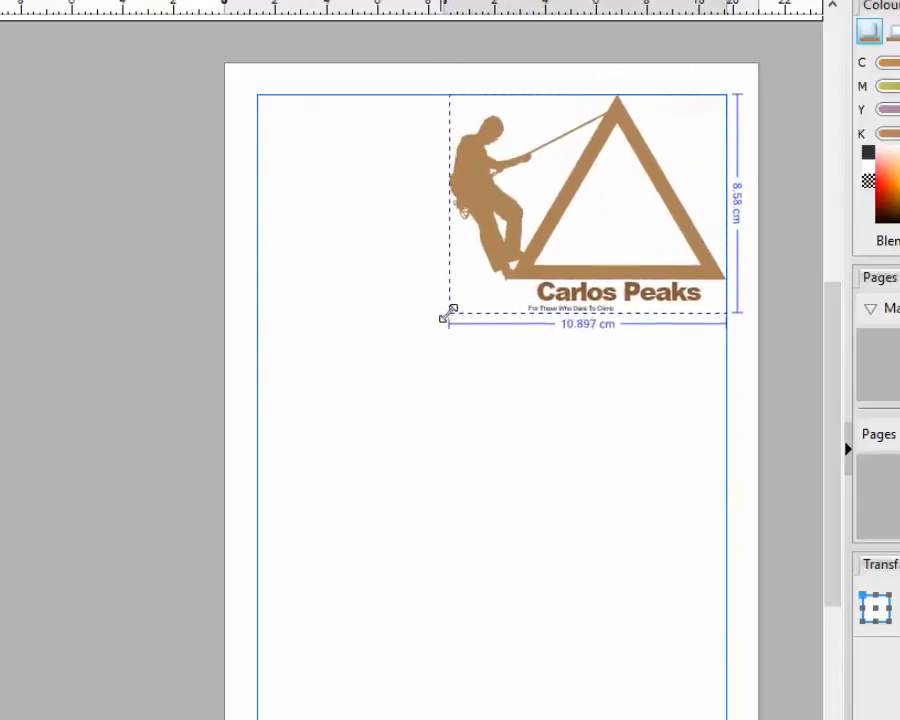
# Step: Drag to enlarge the Carlos Peaks logo across the upper page width
pyautogui.moveTo(450, 315); pyautogui.dragTo(540, 240)
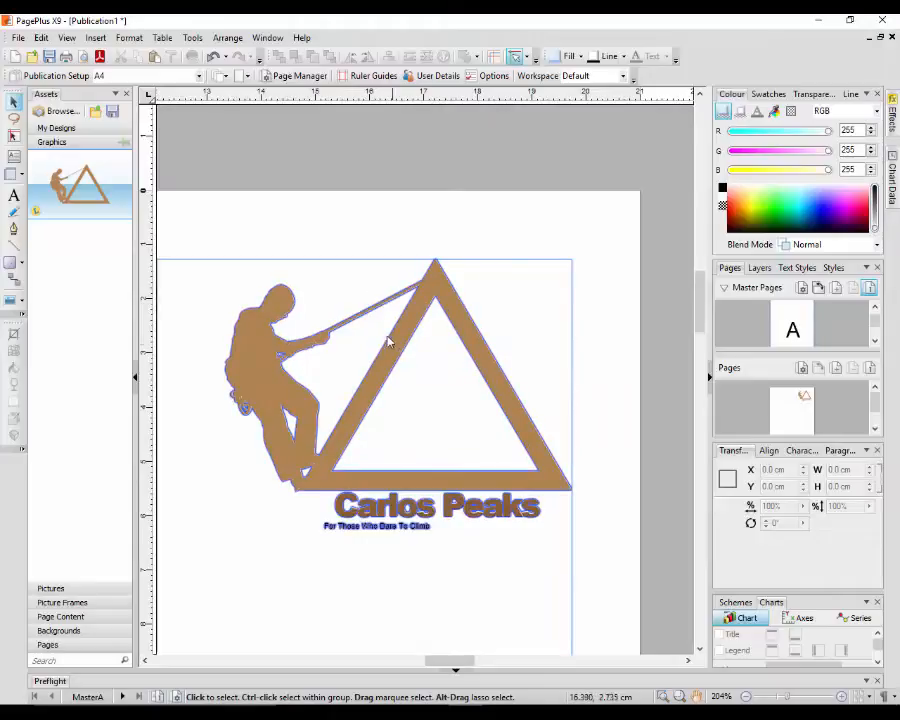
# Step: Select the Carlos Peaks logo and ungroup the climber, rope and triangle
pyautogui.click(390, 365)
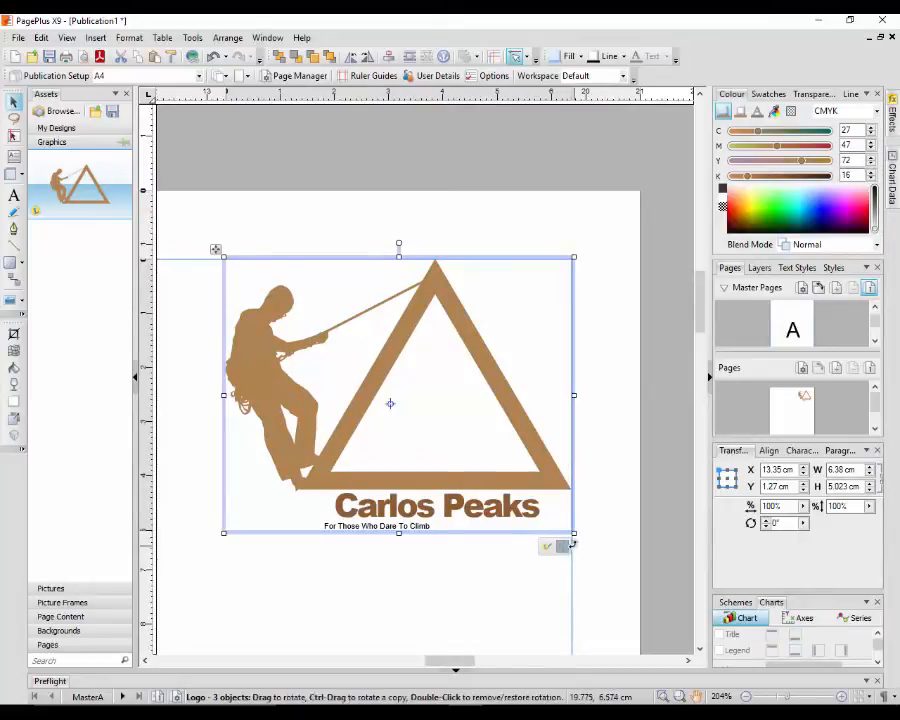
pyautogui.moveTo(565, 555)
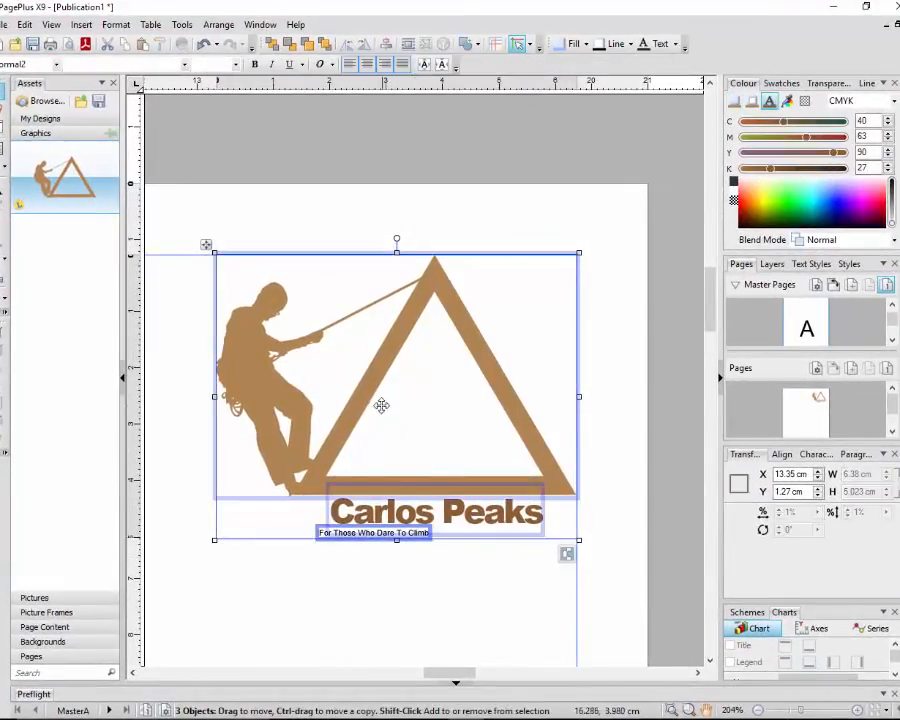
pyautogui.moveTo(375, 367)
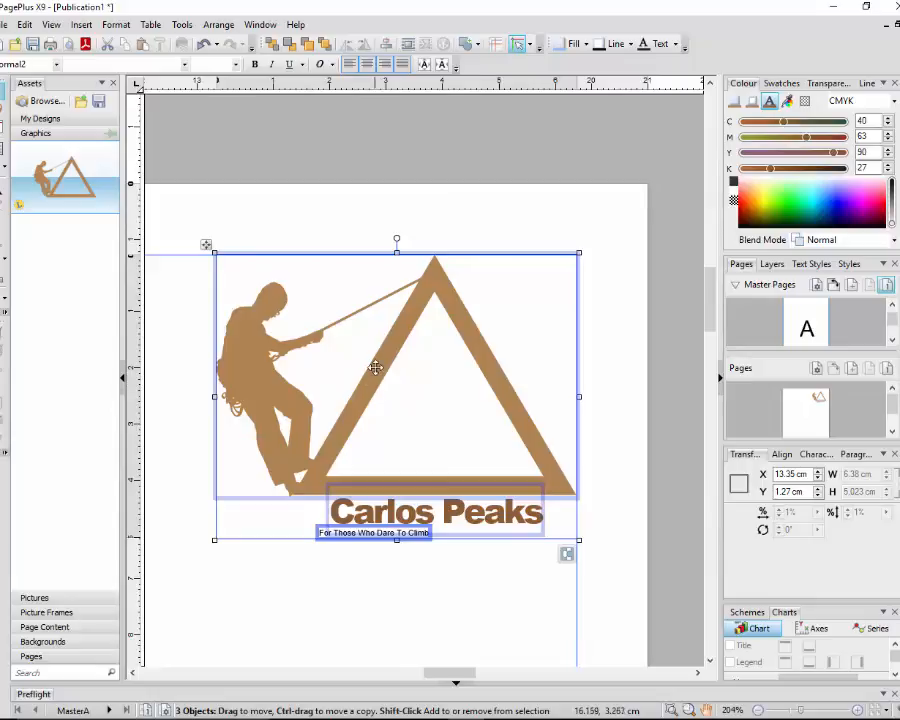
pyautogui.moveTo(251, 430)
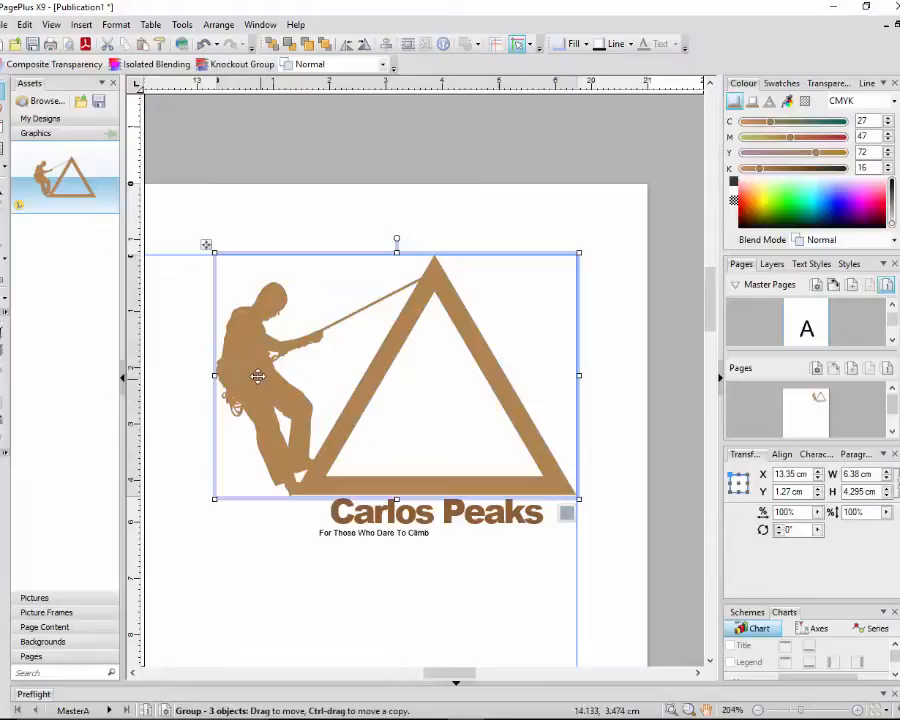
pyautogui.click(485, 455)
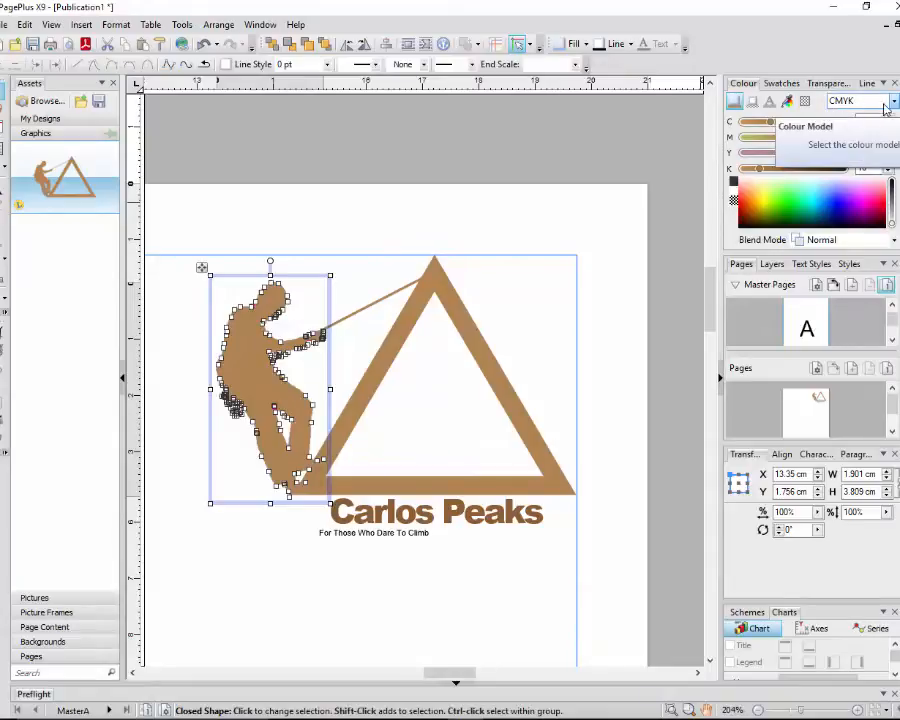
# Step: Switch the climber's fill colour model to RGB (182, 131, 82)
pyautogui.click(884, 100)
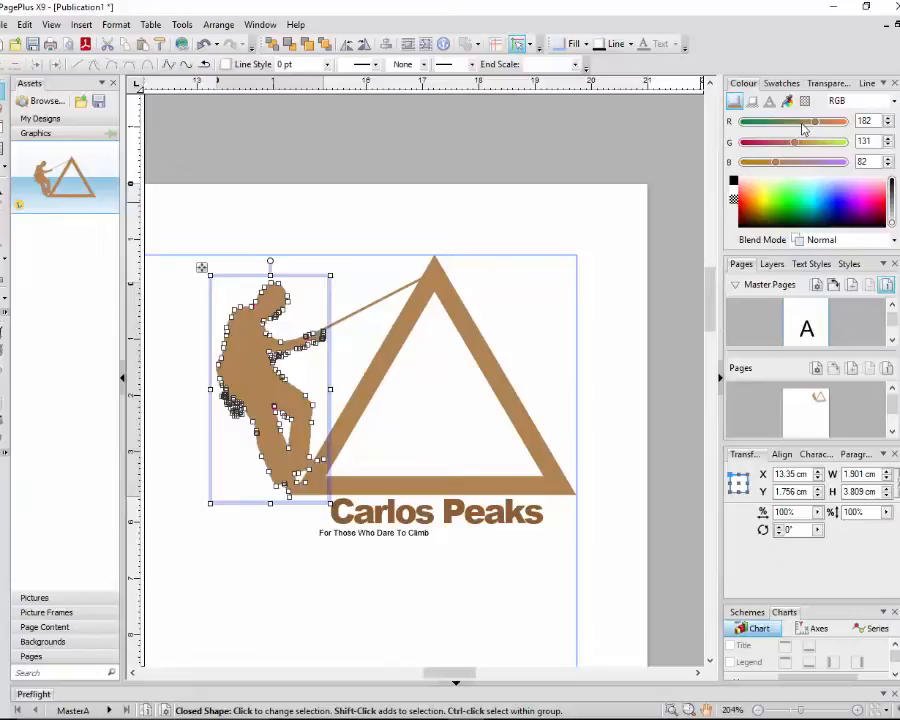
pyautogui.moveTo(789, 128)
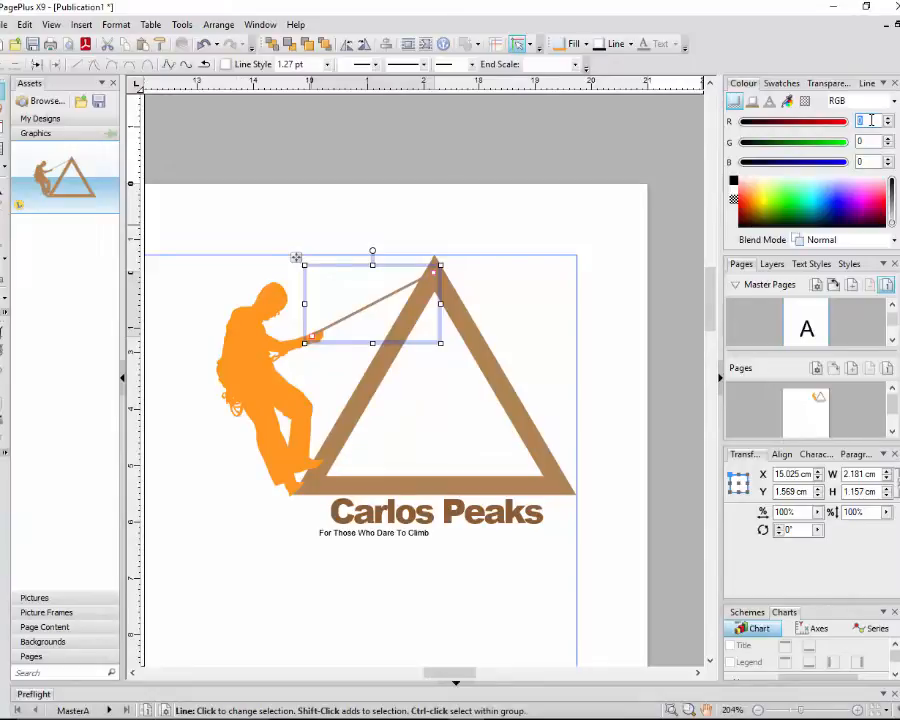
# Step: Set the rope's line colour to RGB orange with R 255, G 152
pyautogui.write('255')
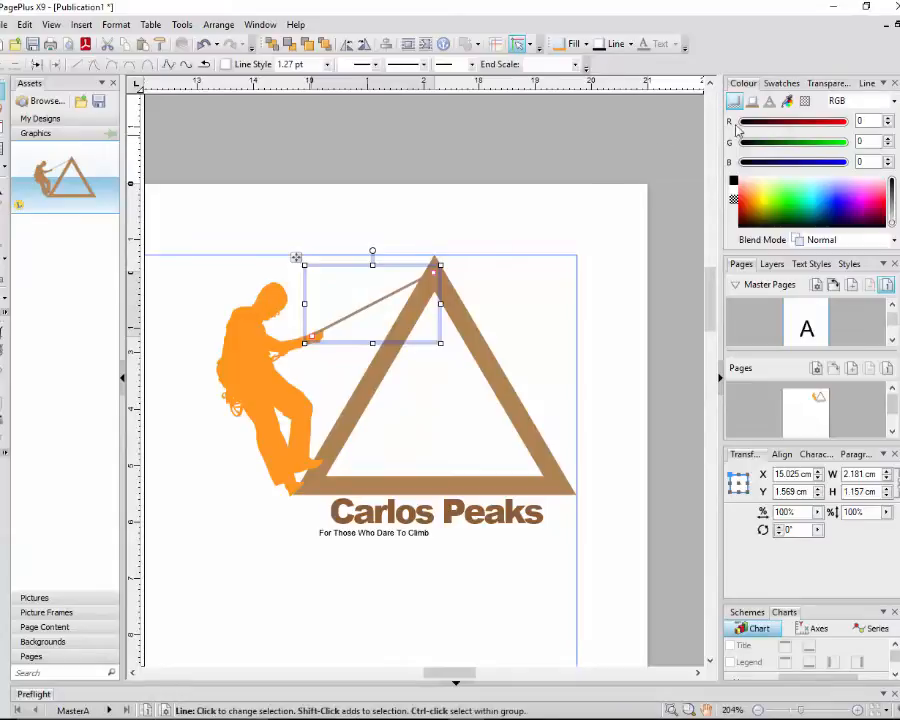
pyautogui.click(752, 101)
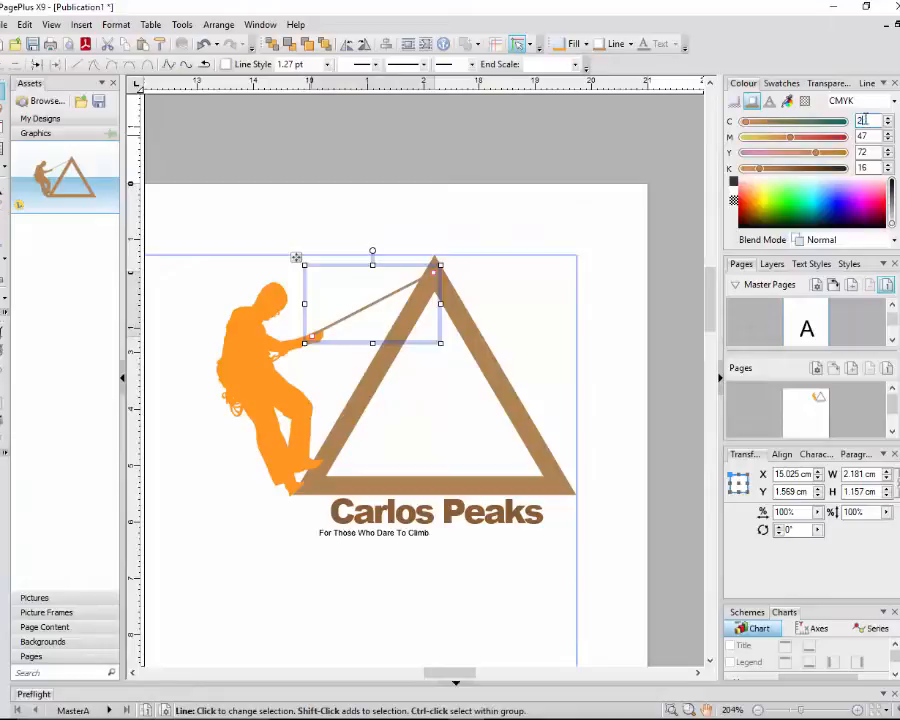
pyautogui.click(886, 101)
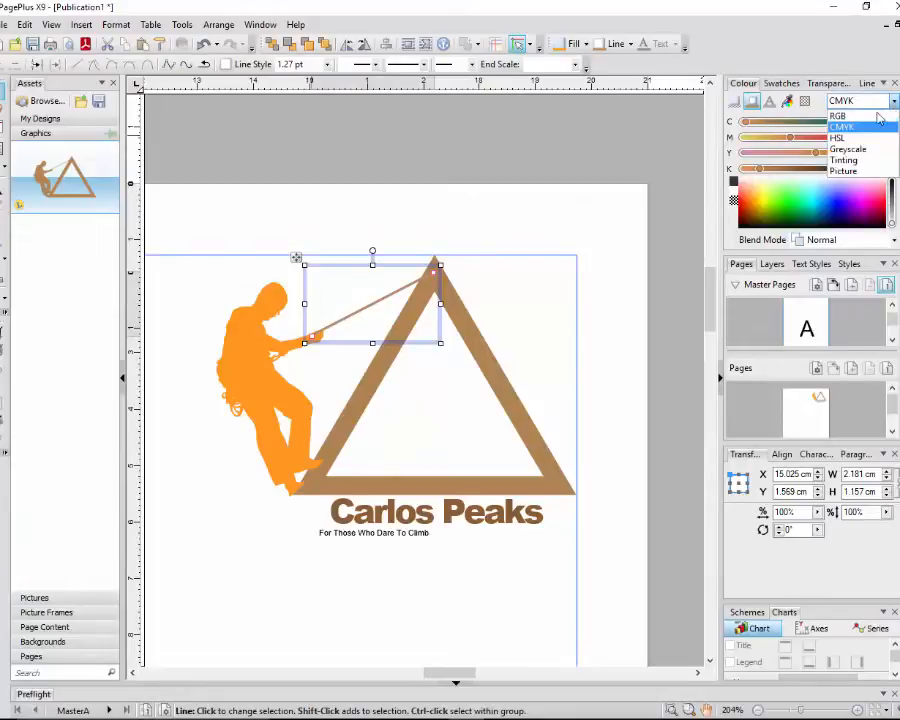
pyautogui.click(837, 115)
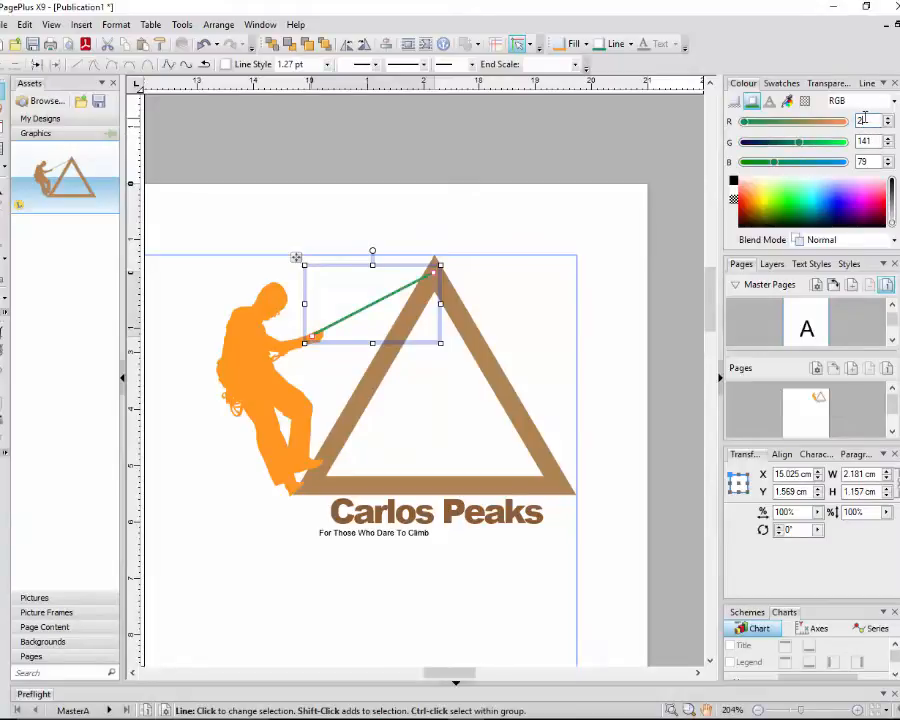
pyautogui.write('255')
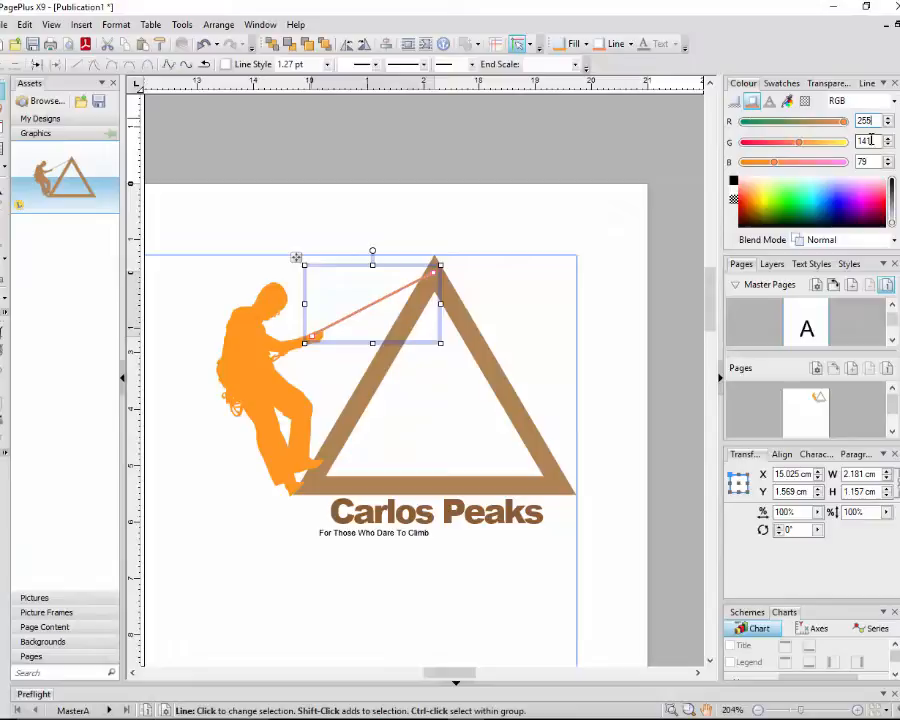
pyautogui.write('152')
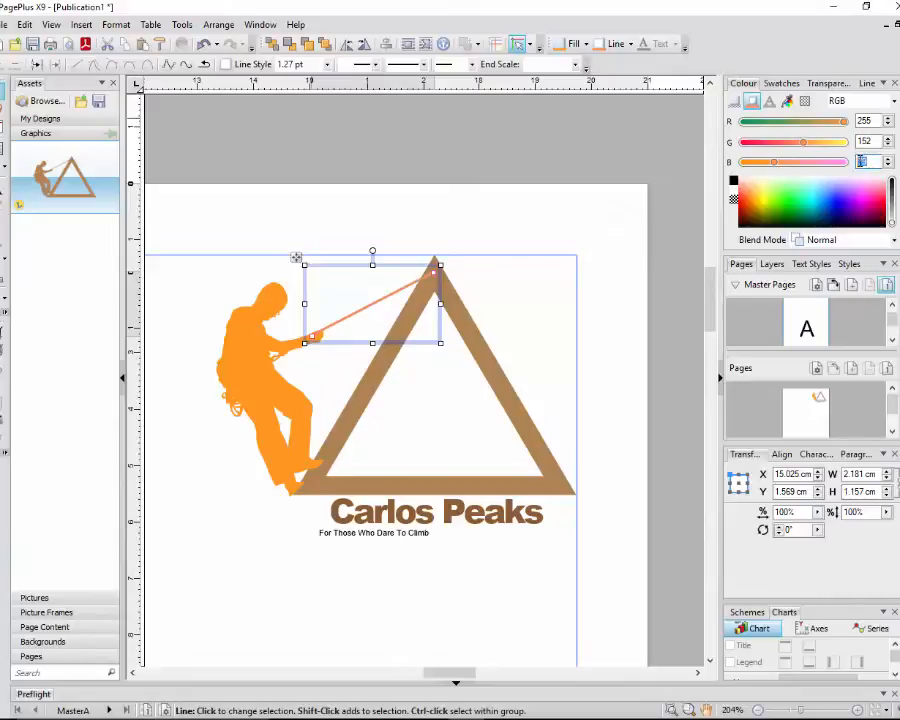
pyautogui.click(863, 162)
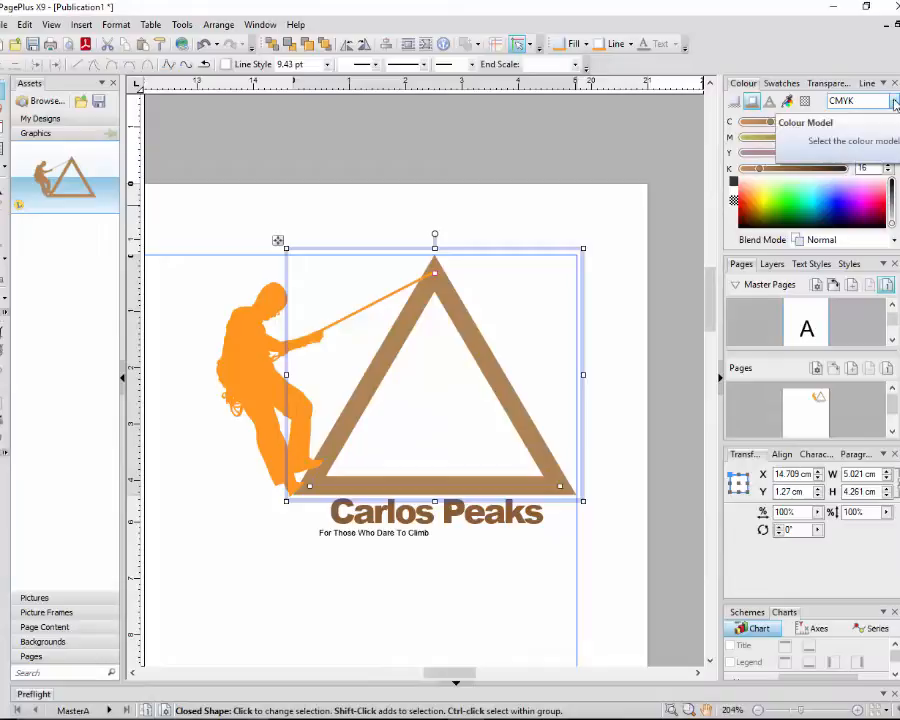
# Step: Set the triangle's fill colour to black, RGB 0, 0, 0
pyautogui.click(893, 100)
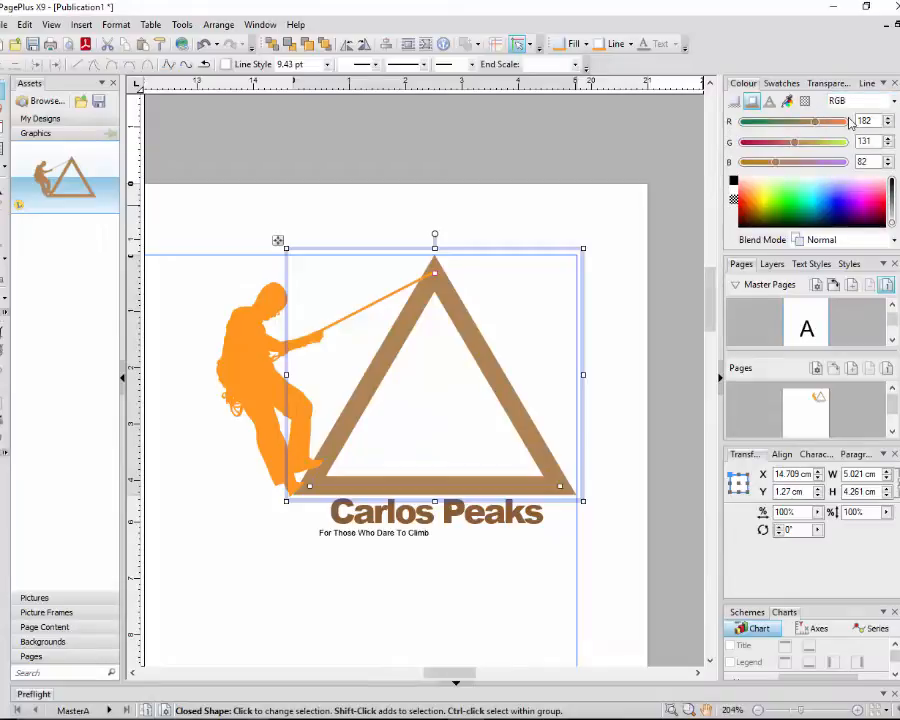
pyautogui.moveTo(835, 150)
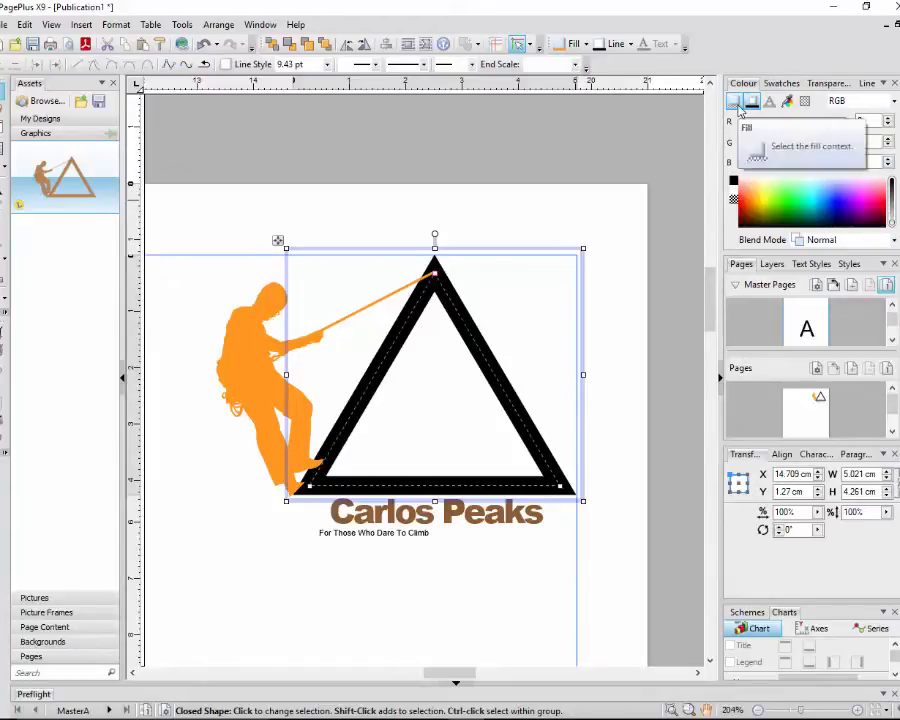
pyautogui.click(736, 101)
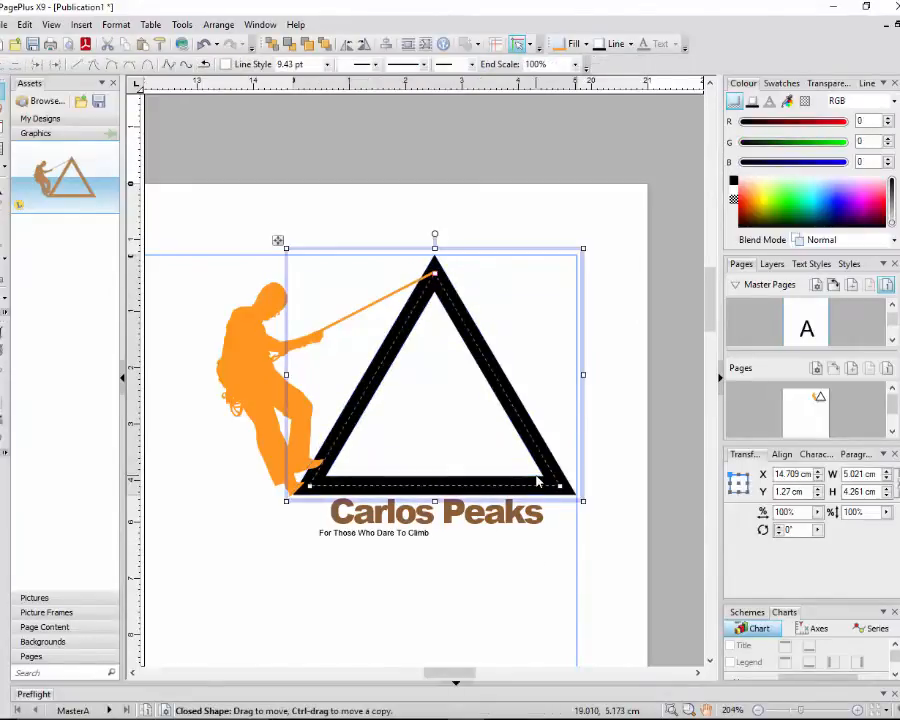
pyautogui.moveTo(493, 450)
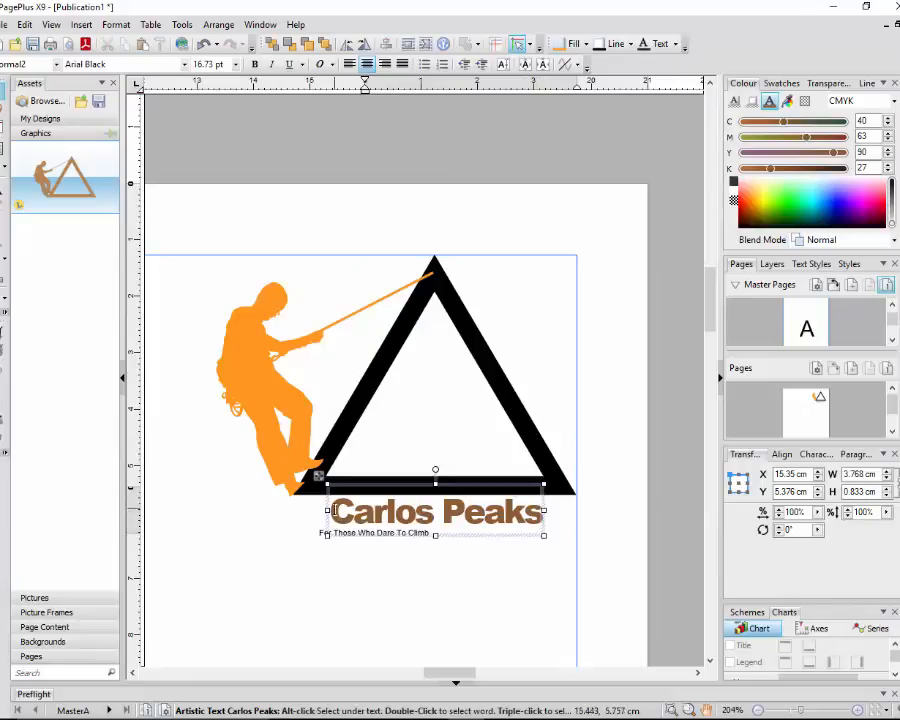
# Step: Select the Carlos Peaks title text and switch its colour model to RGB
pyautogui.tripleClick(435, 511)
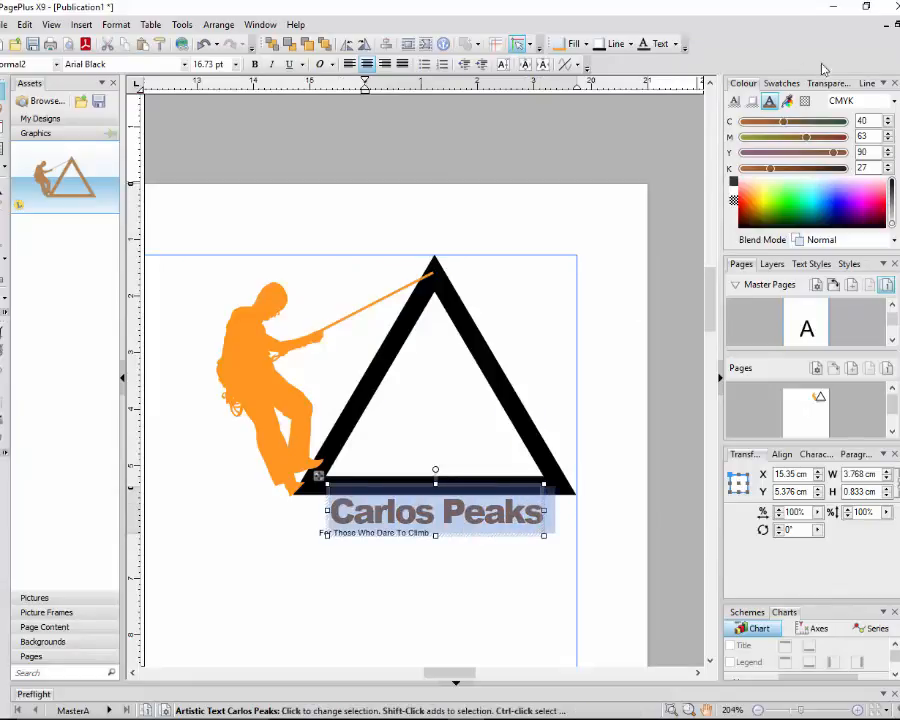
pyautogui.click(857, 100)
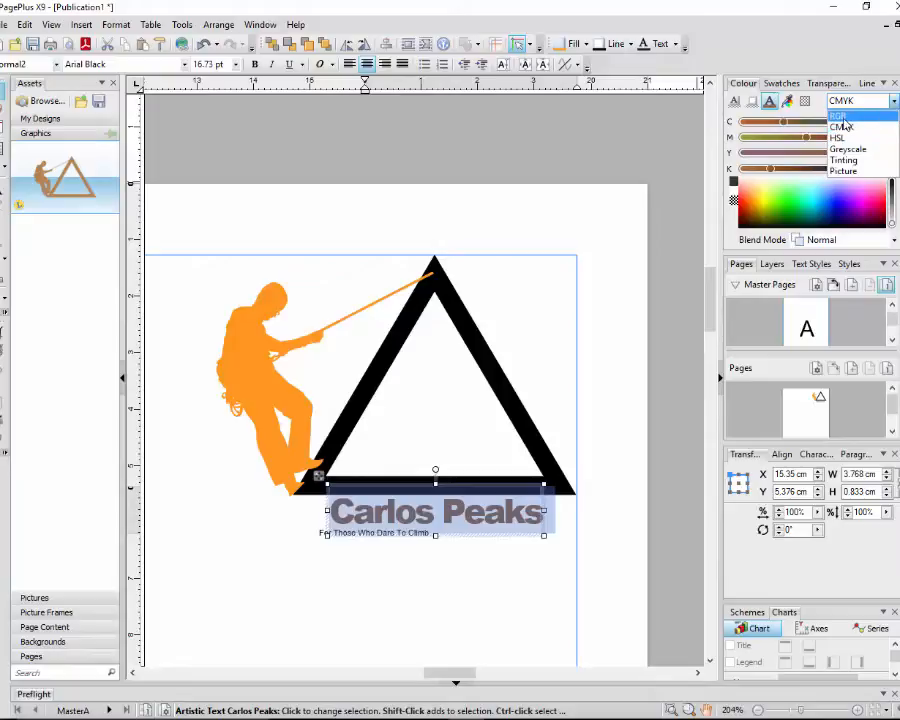
pyautogui.click(838, 116)
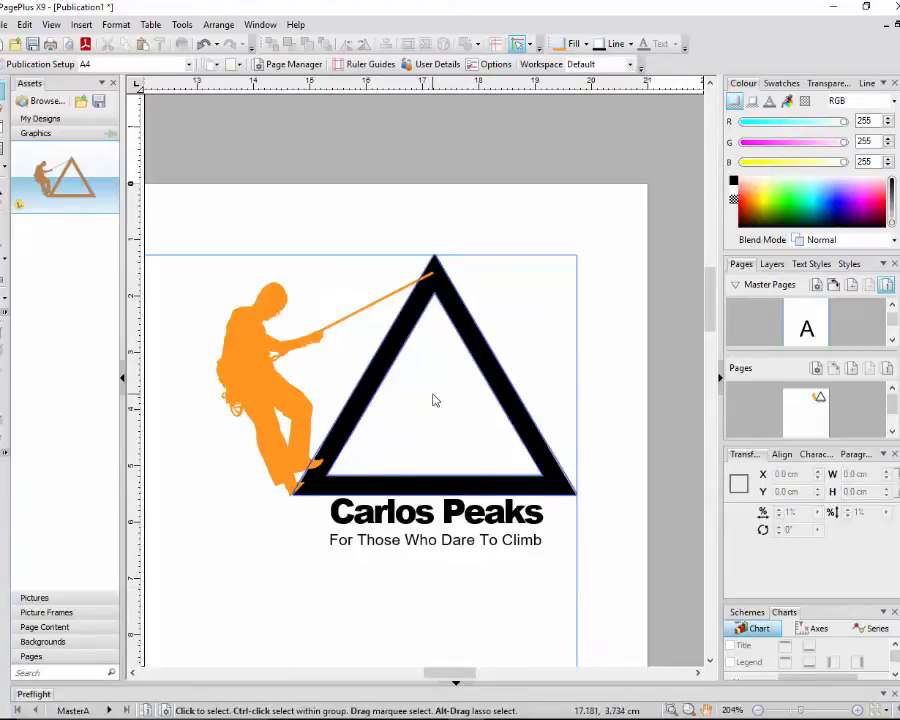
pyautogui.rightClick(435, 400)
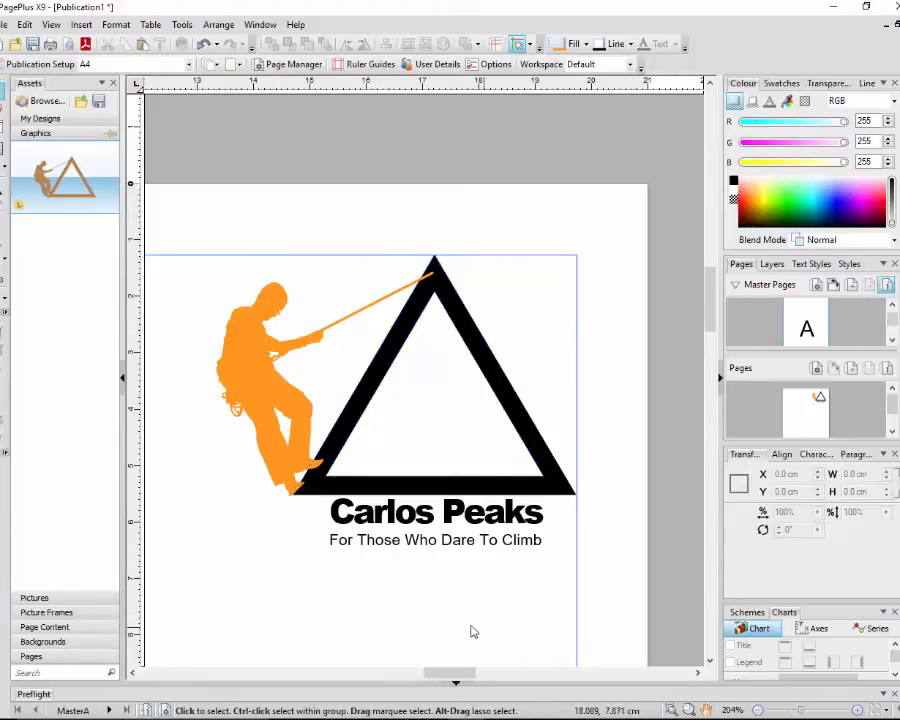
pyautogui.moveTo(491, 590)
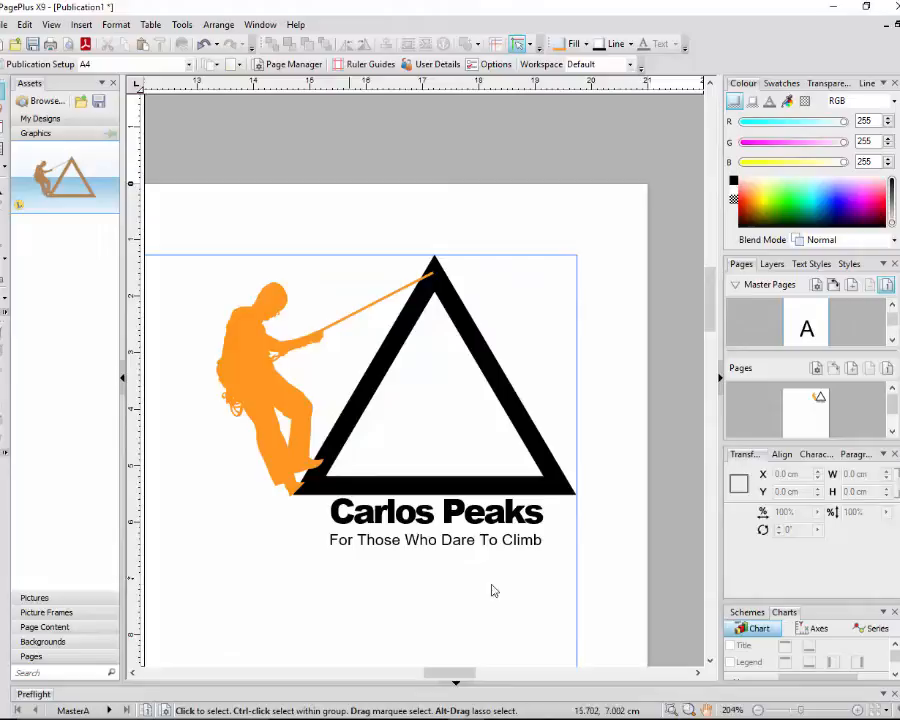
pyautogui.scroll(-3)
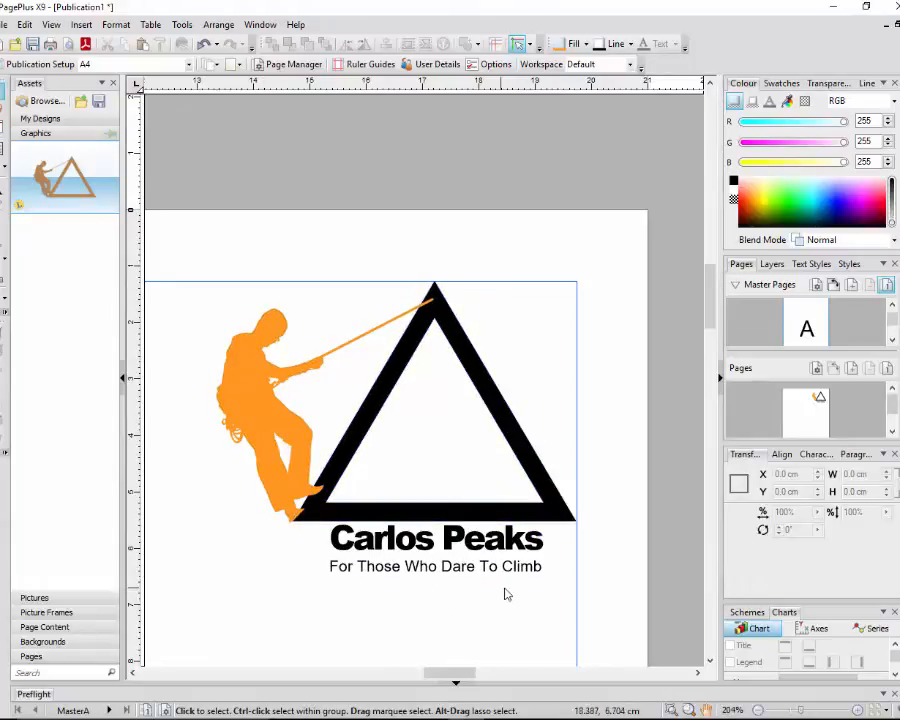
pyautogui.moveTo(450, 369)
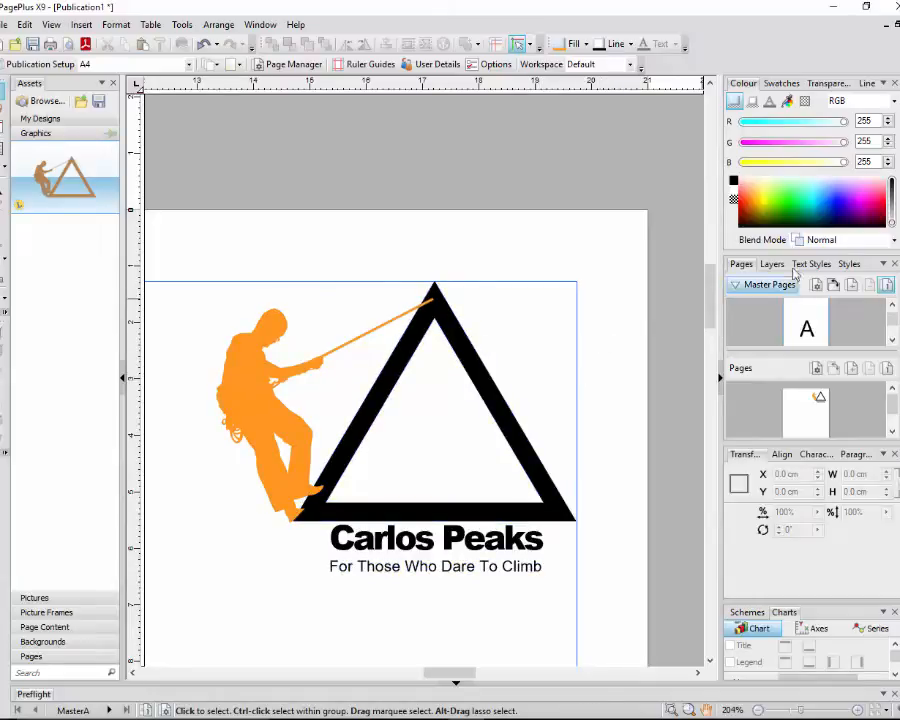
pyautogui.moveTo(771, 264)
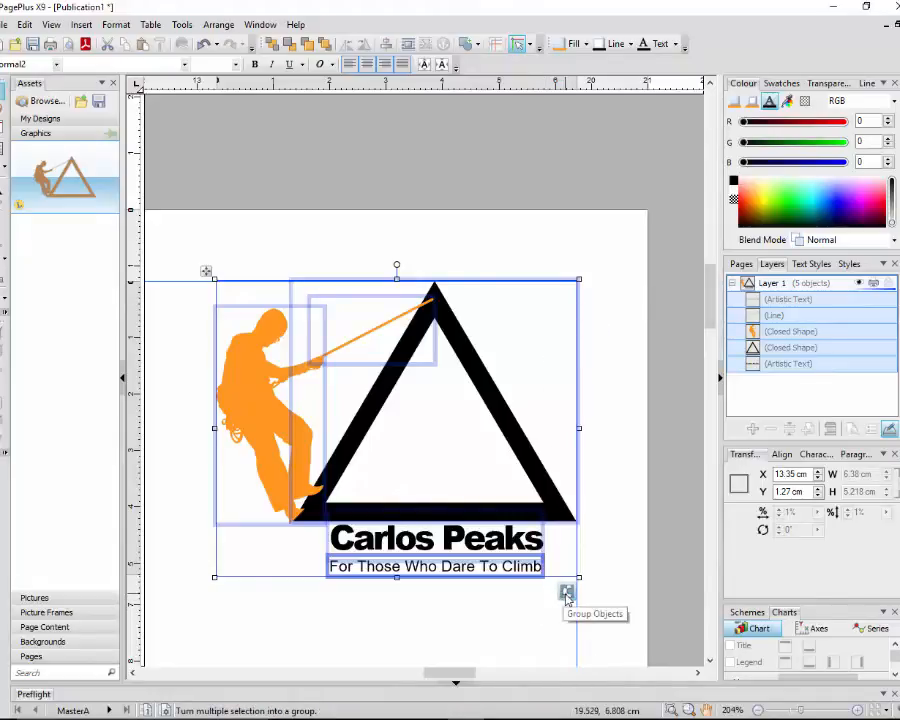
# Step: Group the five recoloured logo pieces into one object and go back to the page list
pyautogui.click(567, 593)
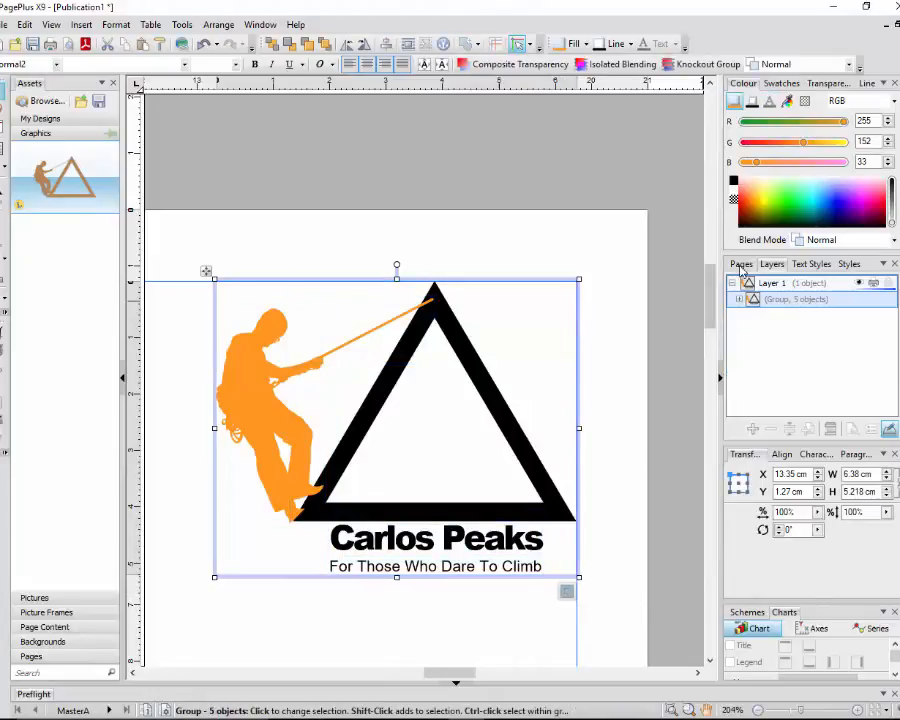
pyautogui.click(740, 264)
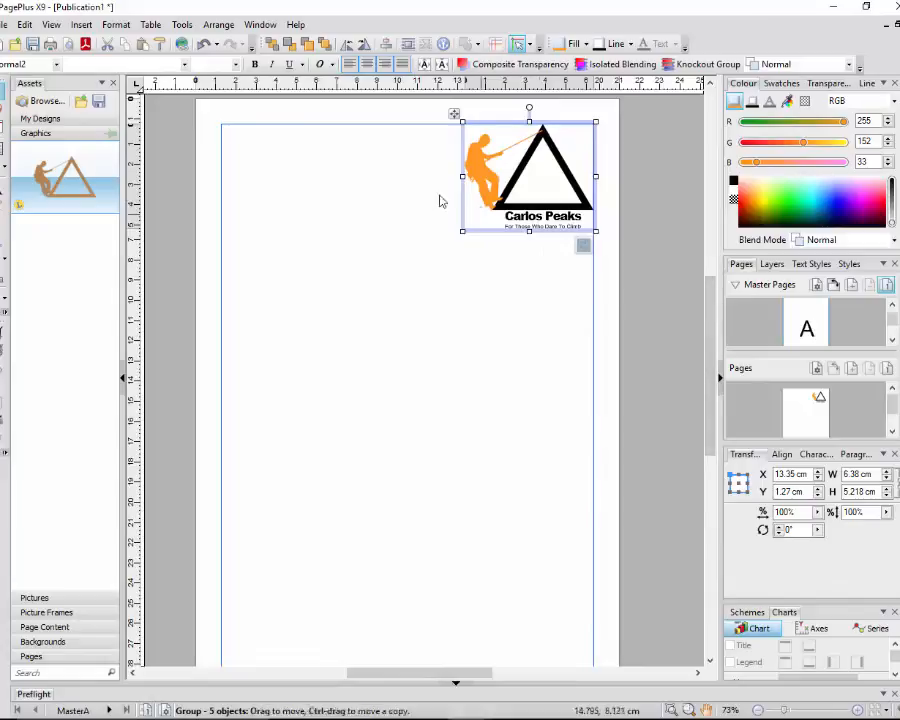
# Step: Drag the grouped Carlos Peaks logo into Master Page A's top-right margin corner
pyautogui.moveTo(528, 175); pyautogui.dragTo(430, 223)
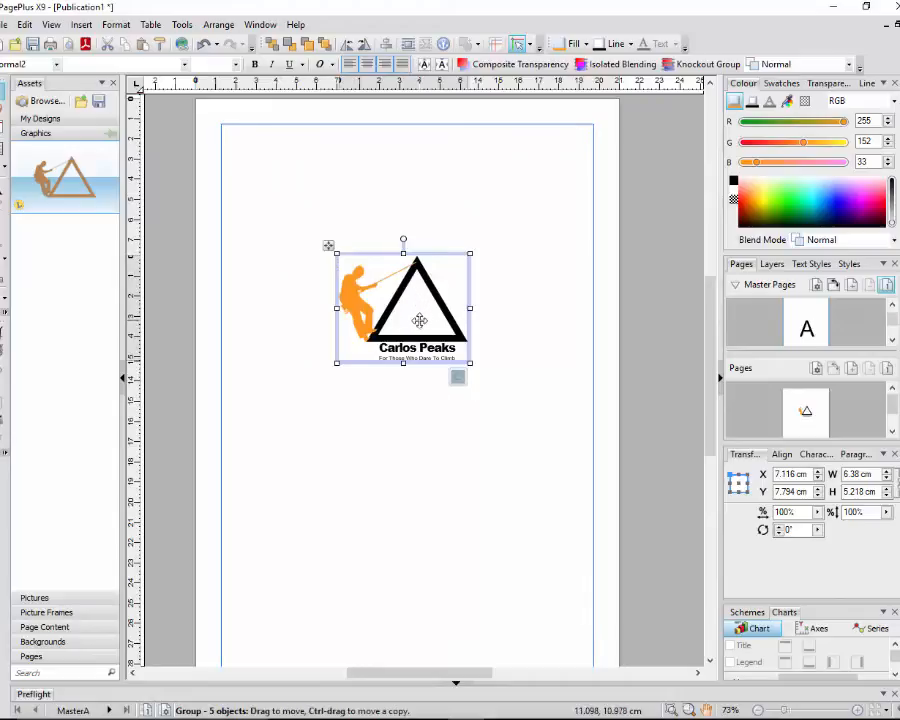
pyautogui.moveTo(403, 307); pyautogui.dragTo(451, 230)
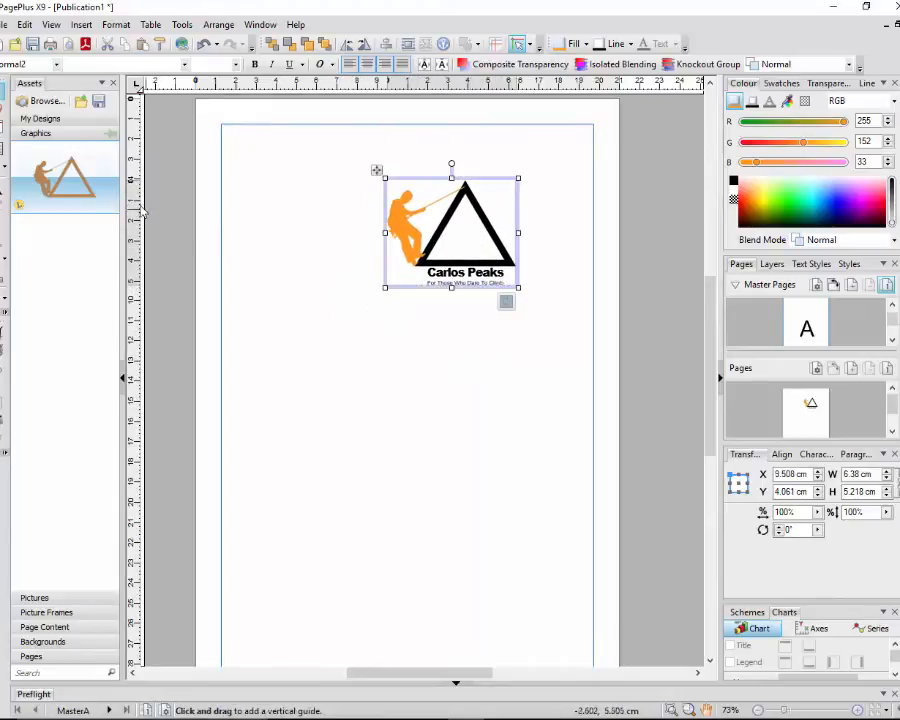
pyautogui.moveTo(60, 175)
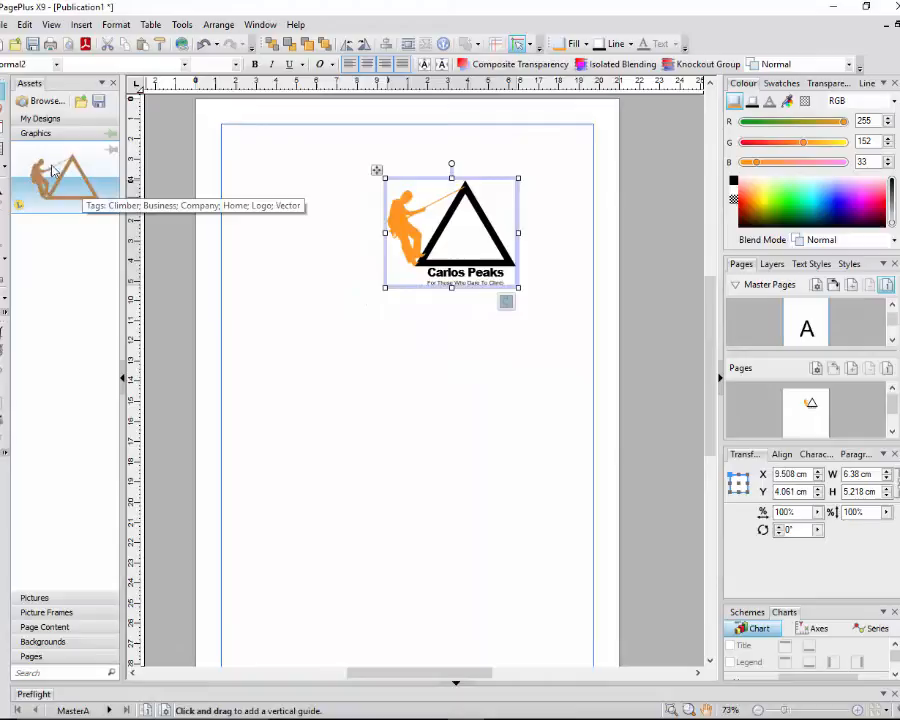
pyautogui.moveTo(108, 358)
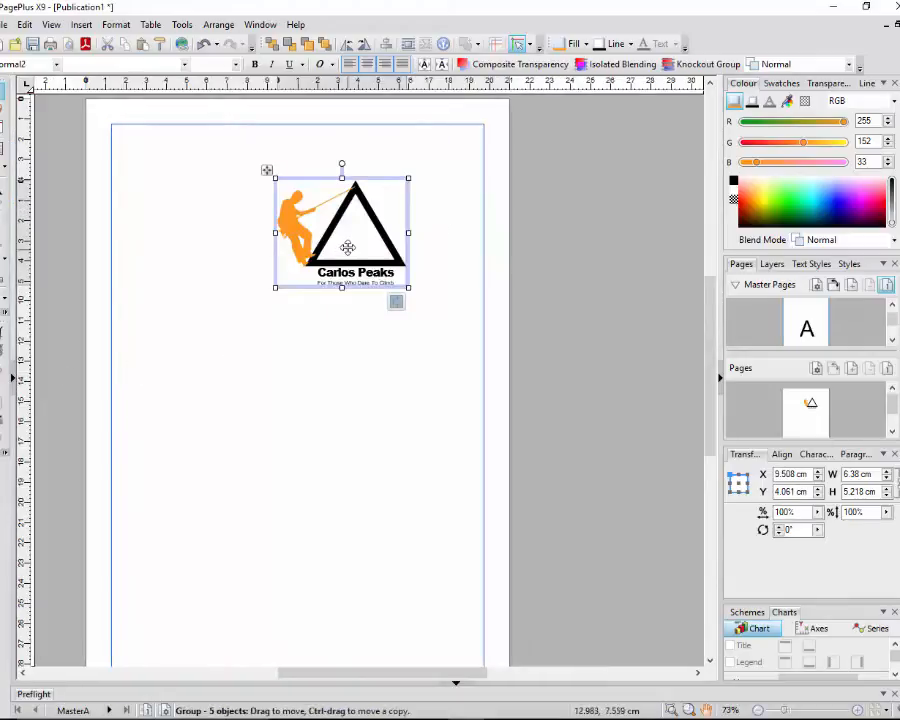
pyautogui.moveTo(347, 247); pyautogui.dragTo(422, 193)
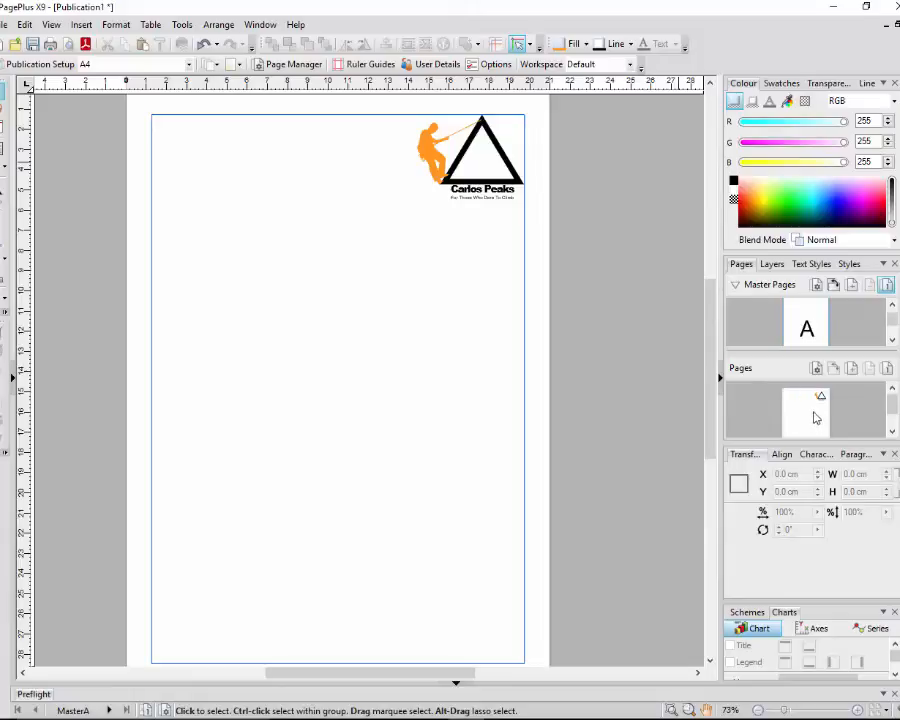
# Step: Switch from the master to page one and add pages until there are five
pyautogui.click(806, 410)
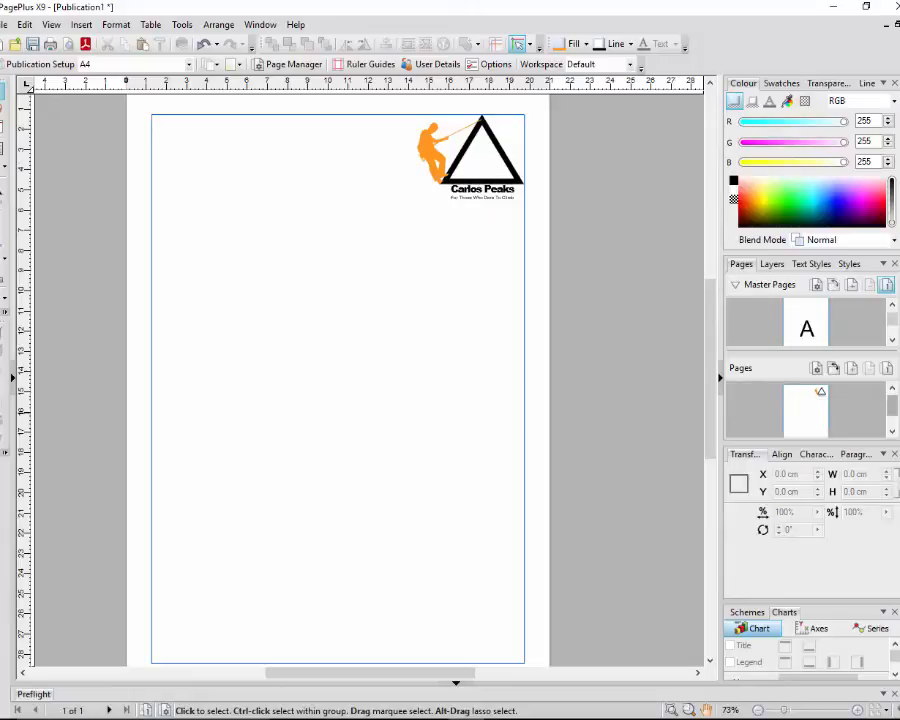
pyautogui.moveTo(855, 421)
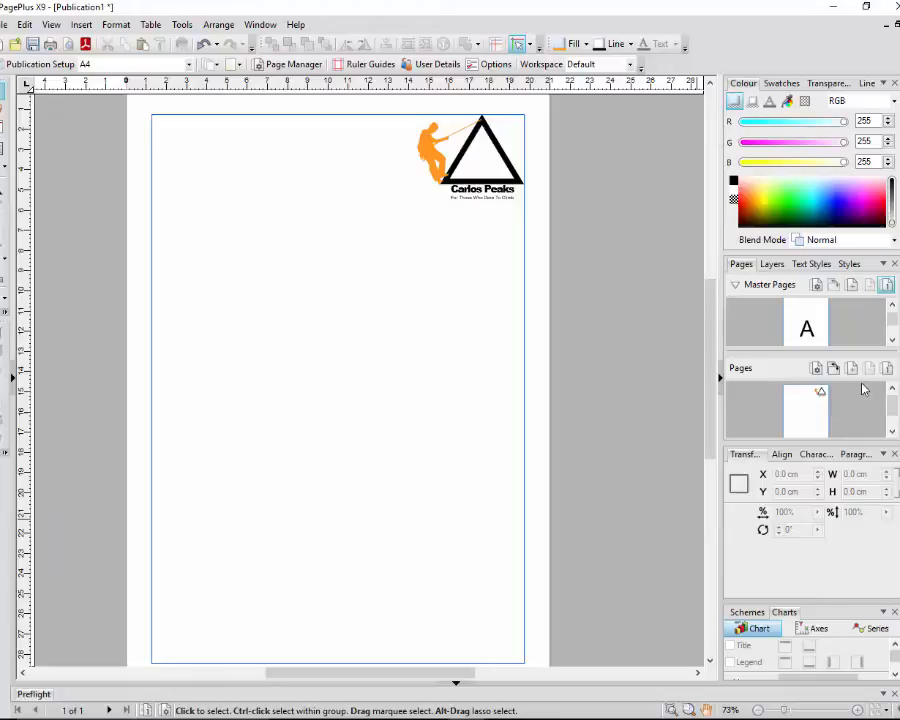
pyautogui.moveTo(851, 368)
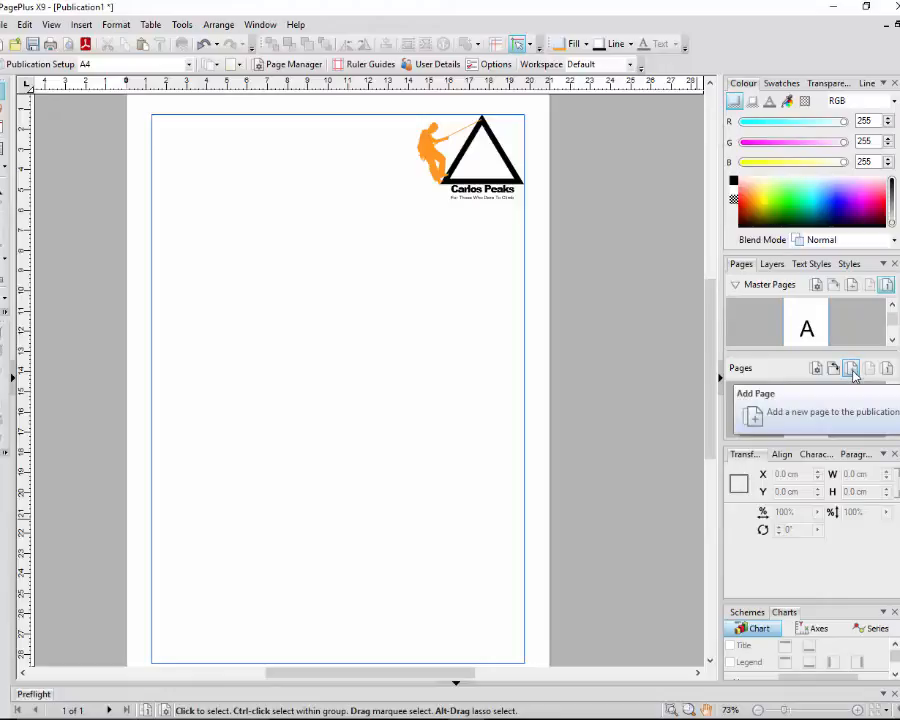
pyautogui.click(851, 368)
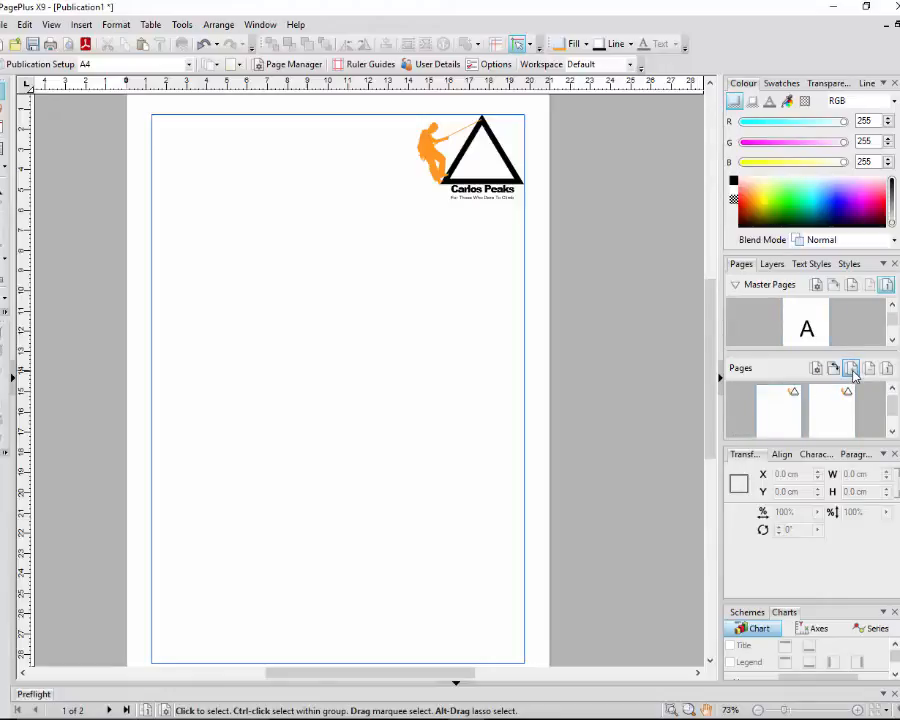
pyautogui.click(851, 368)
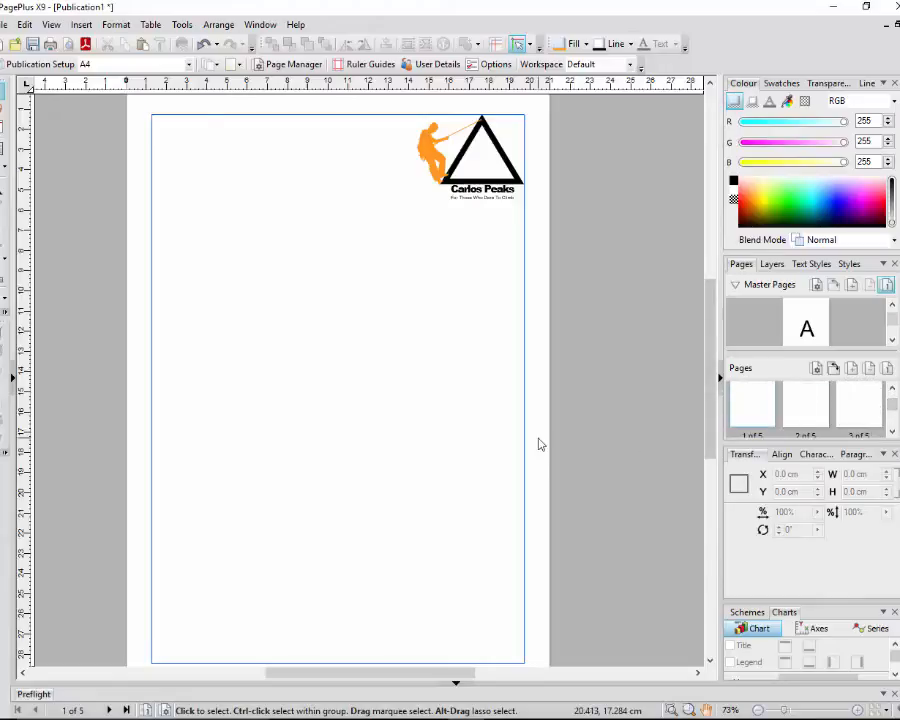
pyautogui.moveTo(547, 440)
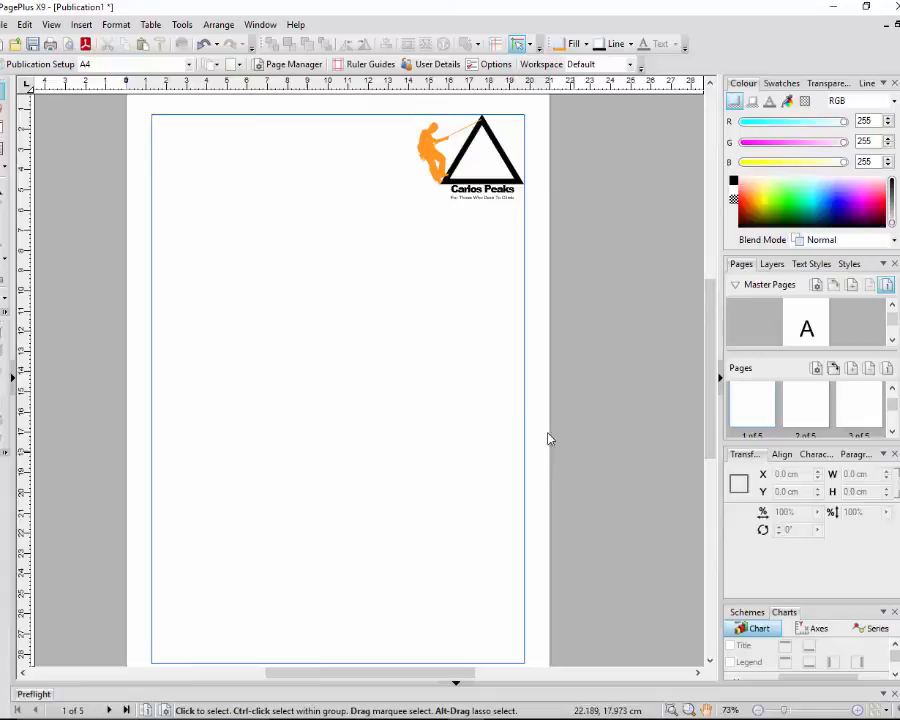
pyautogui.moveTo(498, 440)
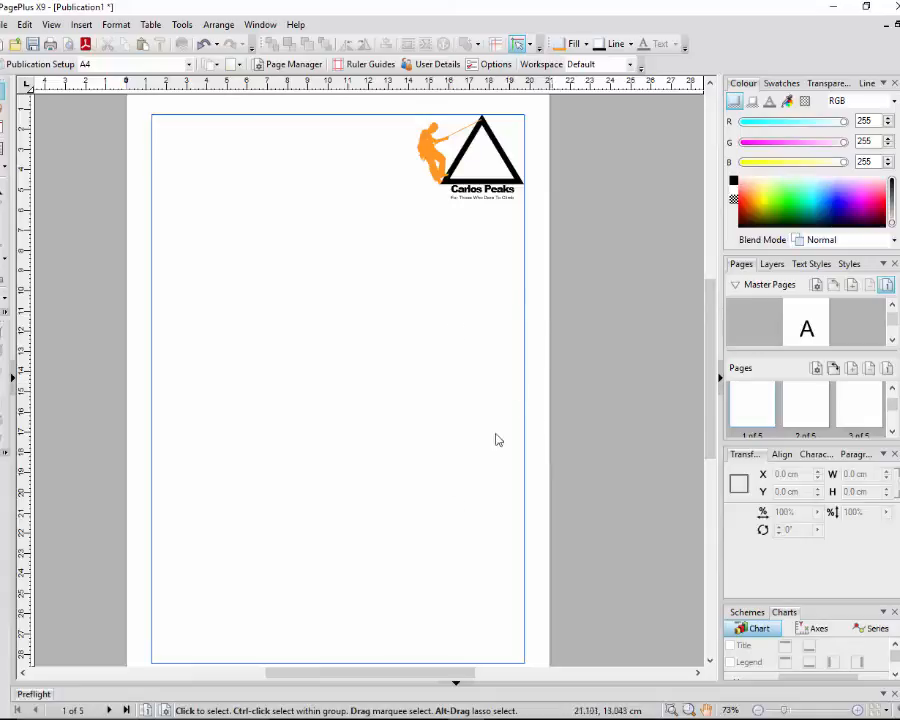
pyautogui.moveTo(695, 332)
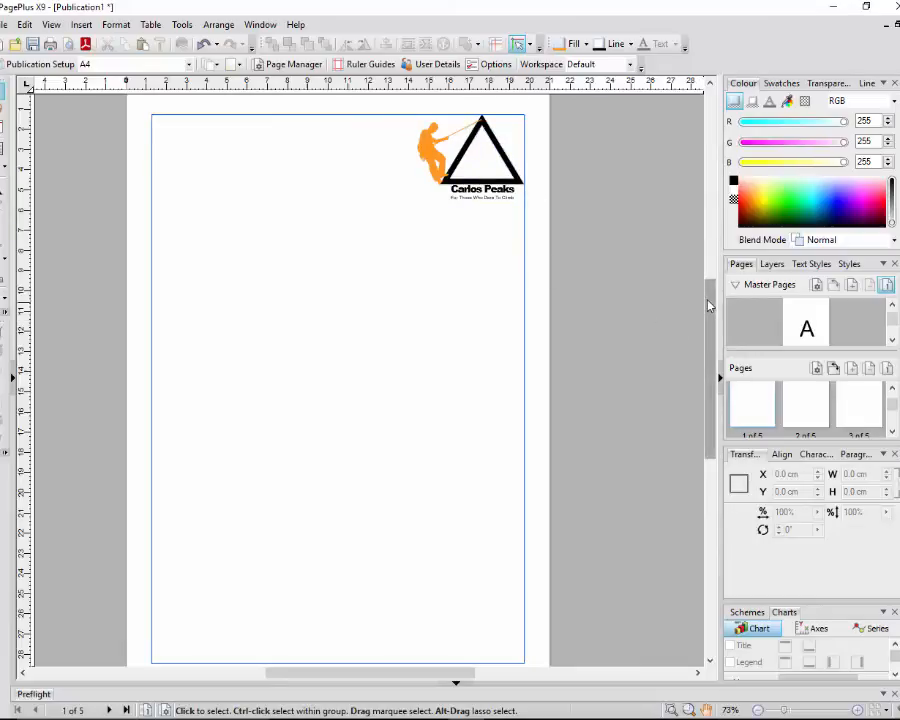
pyautogui.scroll(-3)
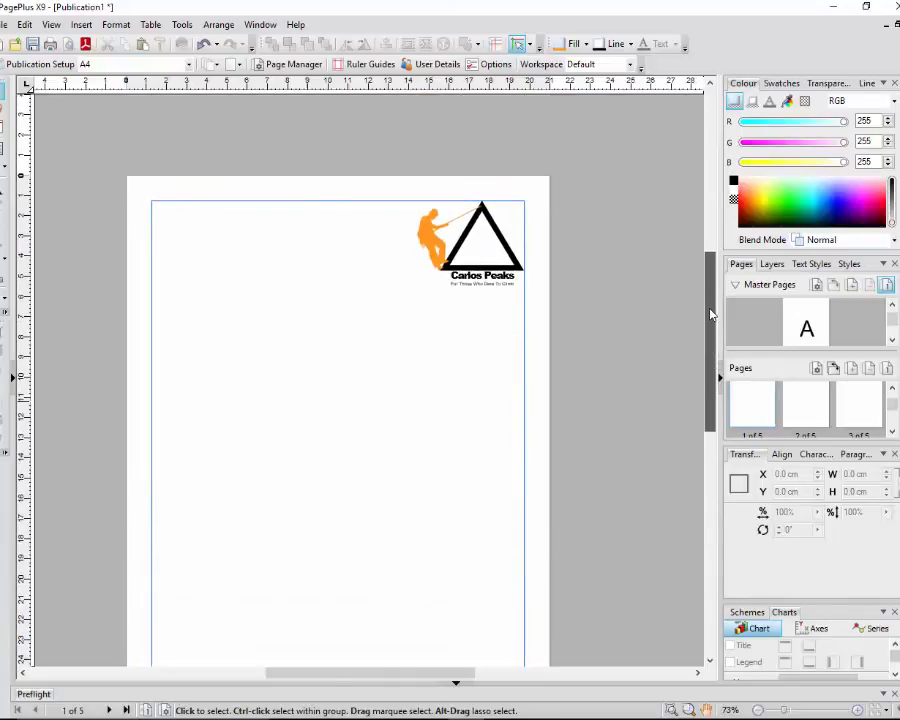
pyautogui.click(460, 245)
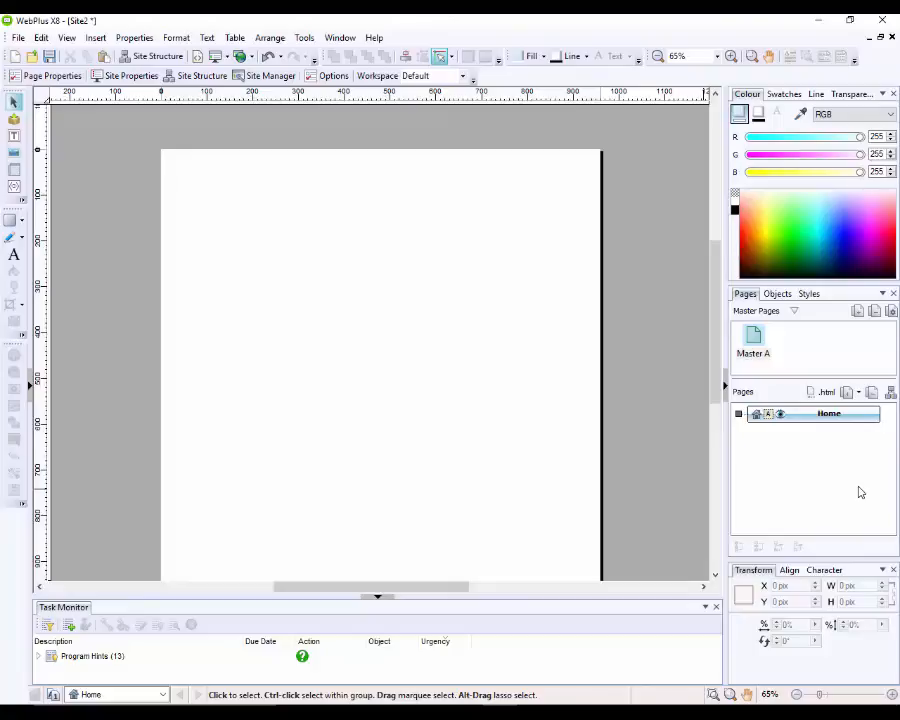
pyautogui.moveTo(836, 423)
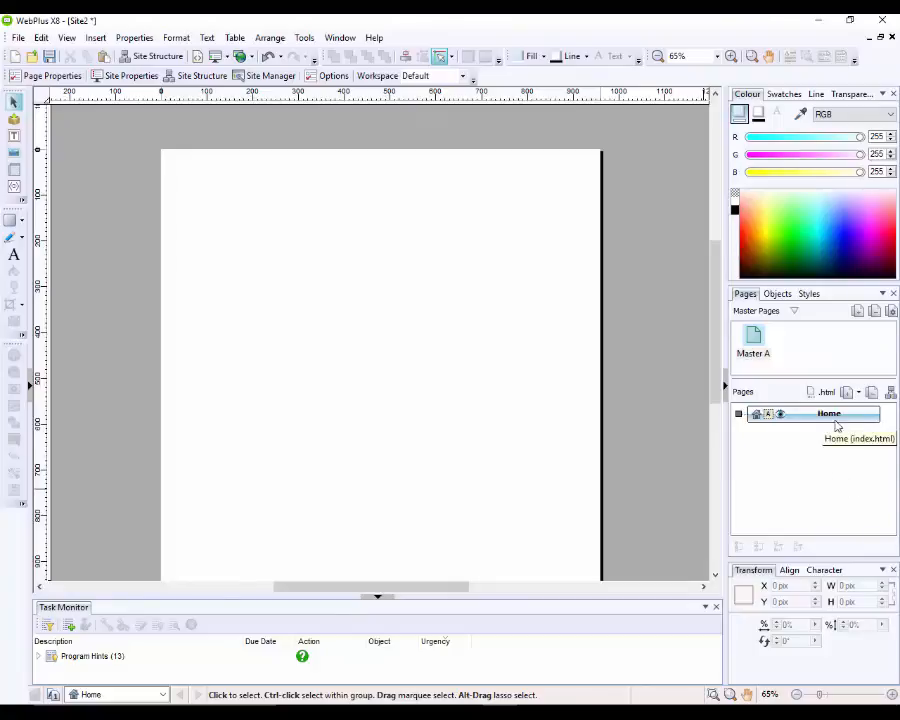
pyautogui.moveTo(560, 308)
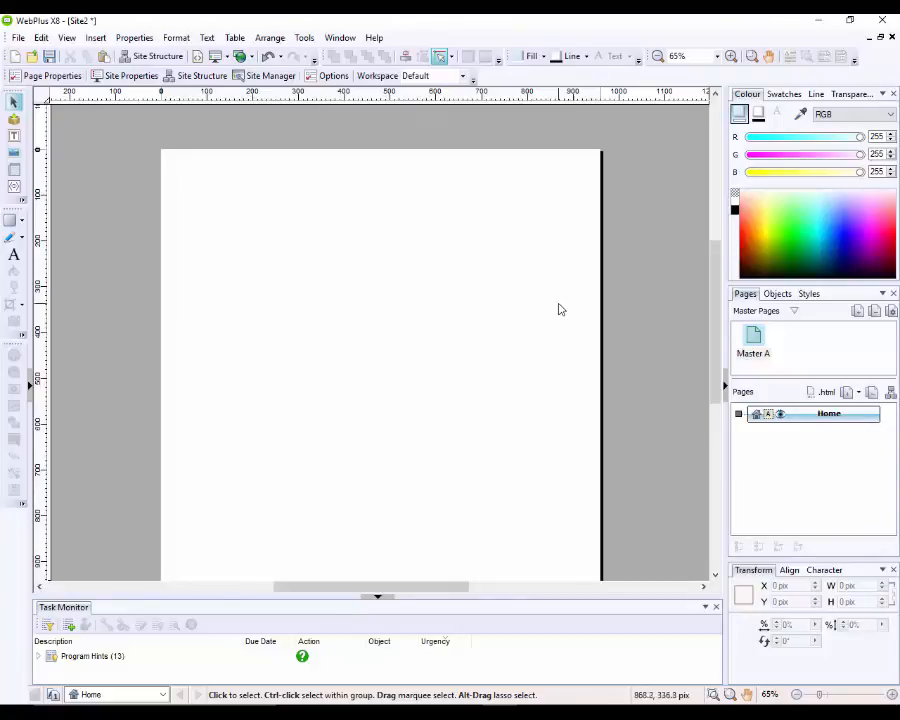
pyautogui.moveTo(560, 318)
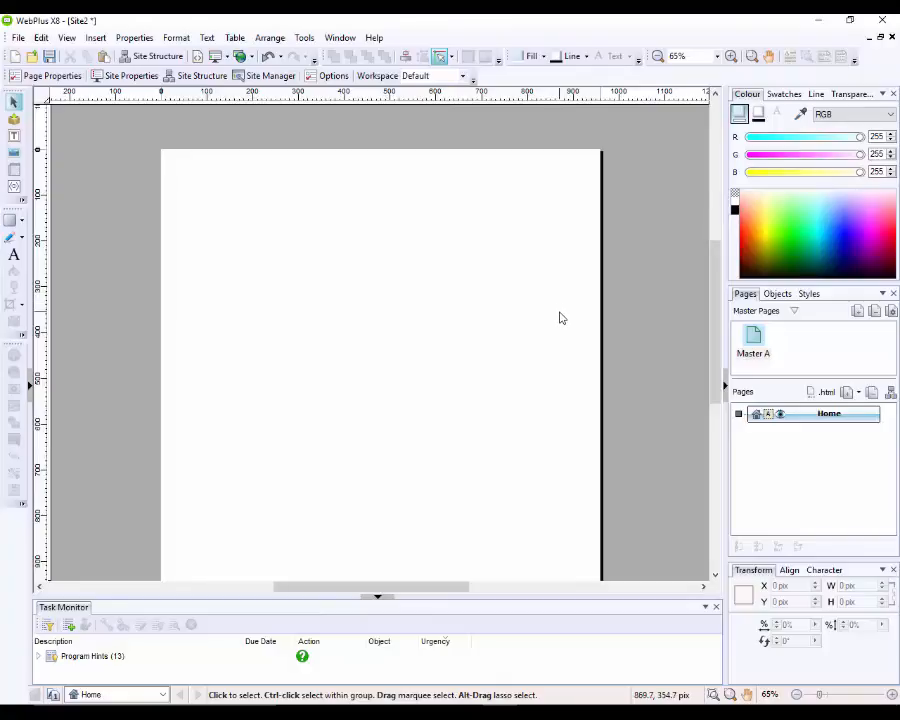
pyautogui.moveTo(630, 373)
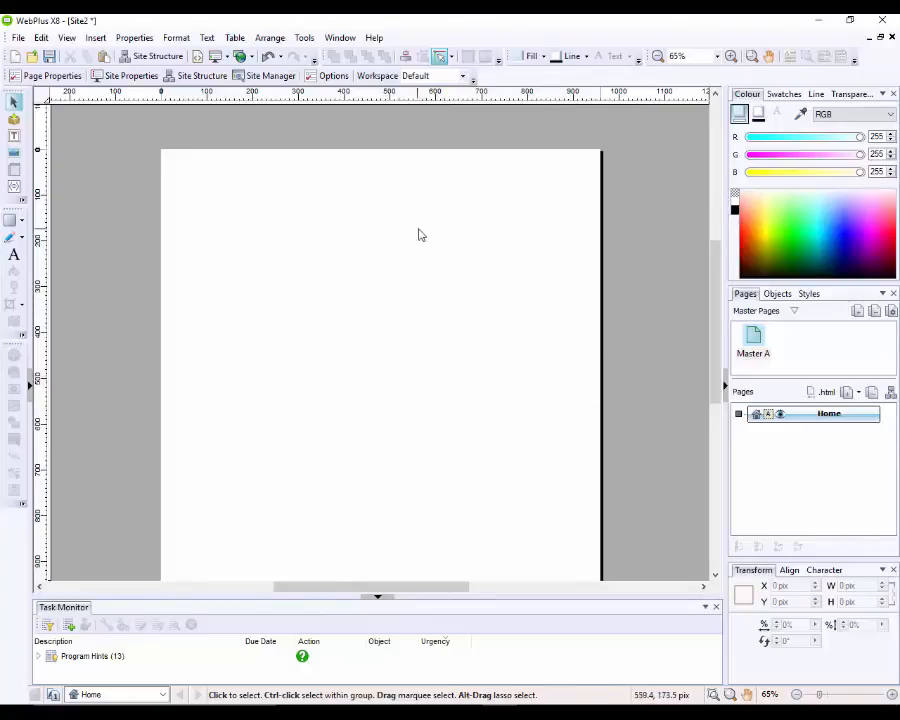
pyautogui.moveTo(658, 401)
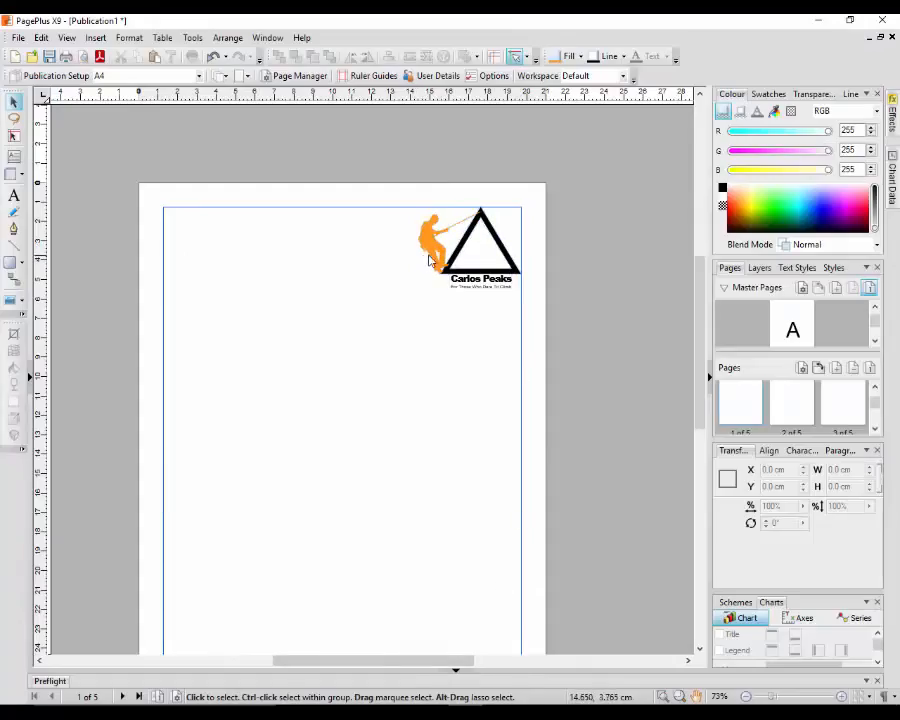
# Step: Select page one's inherited Carlos Peaks logo and edit it on master page A
pyautogui.click(470, 245)
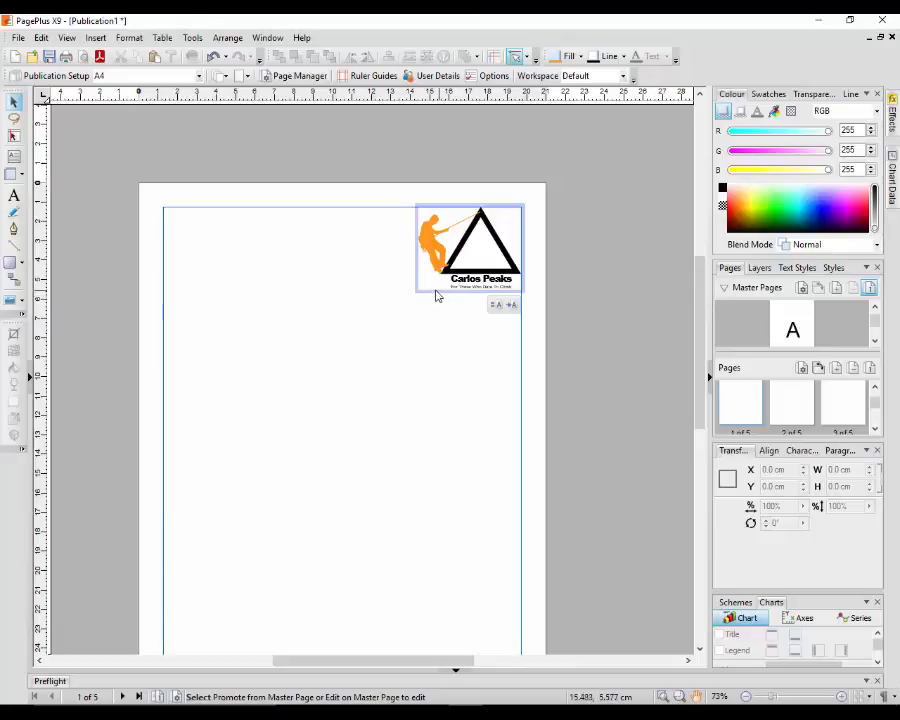
pyautogui.moveTo(445, 297)
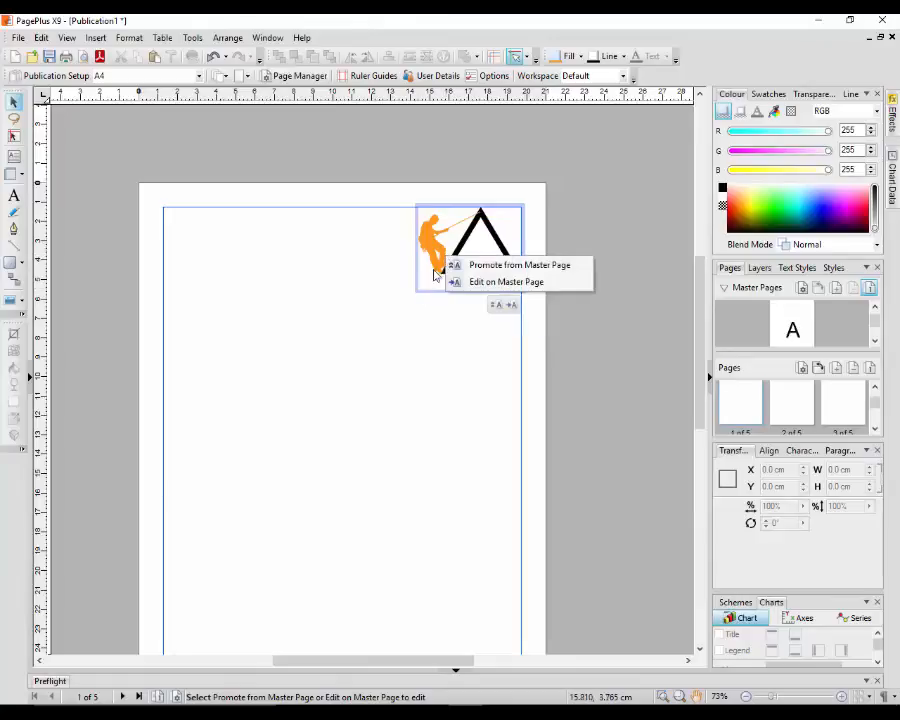
pyautogui.click(519, 265)
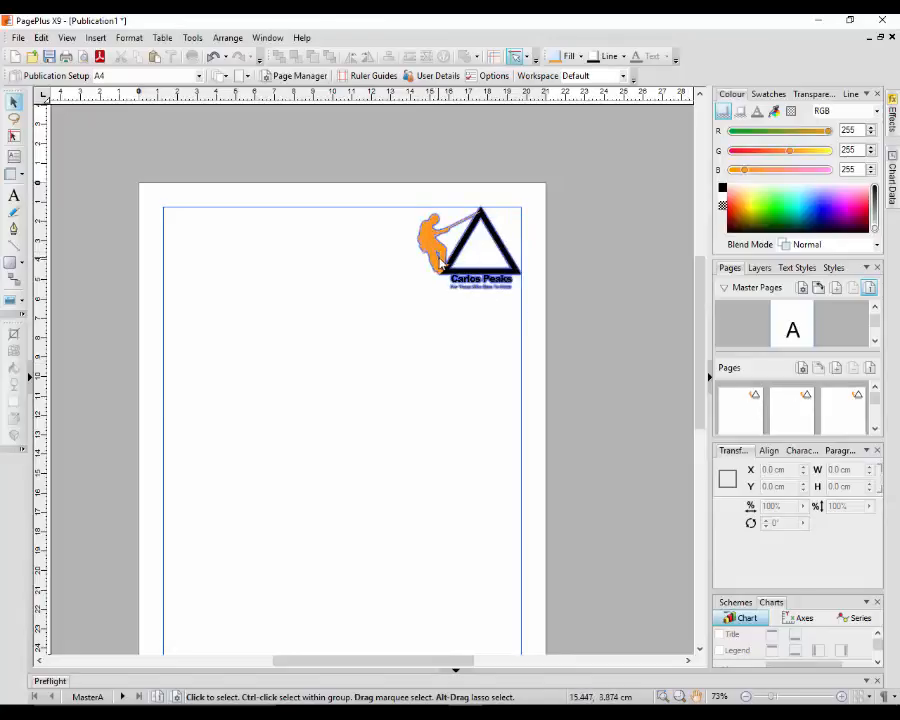
# Step: Select the Carlos Peaks logo group on Master A and copy it to the clipboard
pyautogui.click(470, 240)
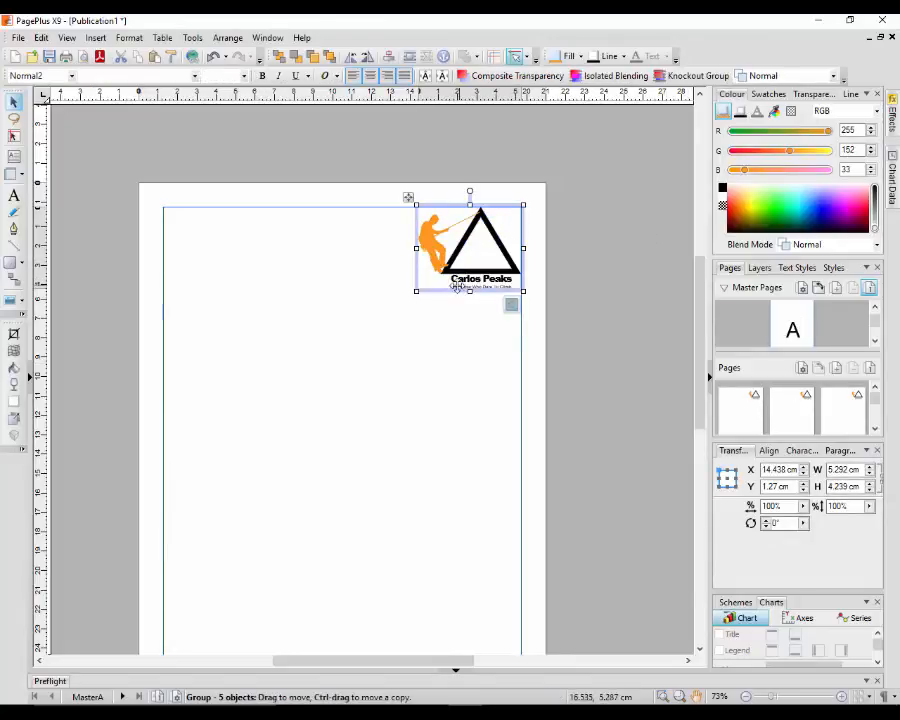
pyautogui.rightClick(470, 245)
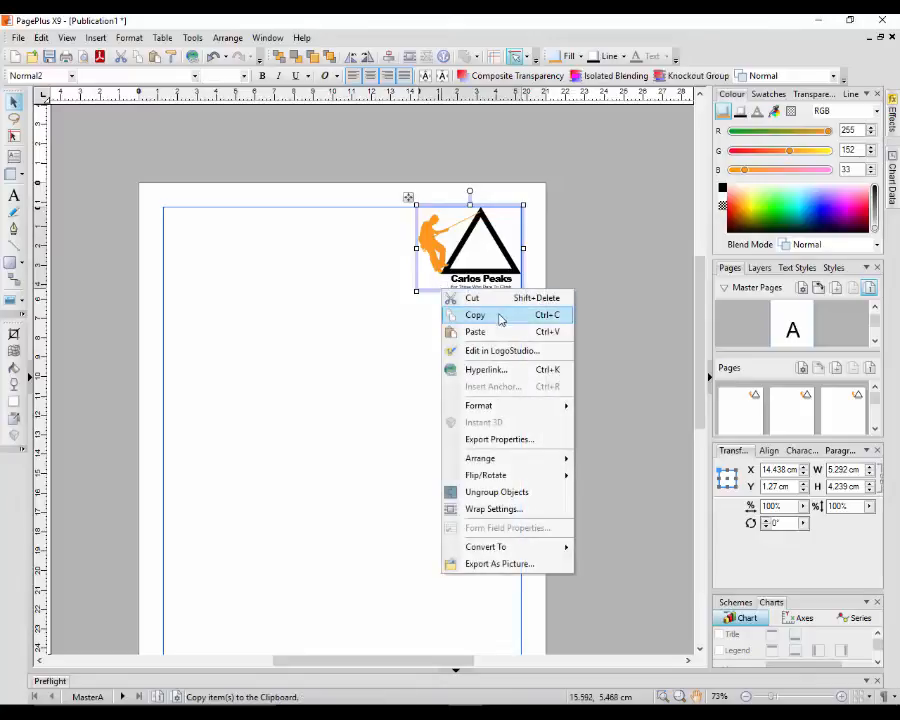
pyautogui.click(476, 314)
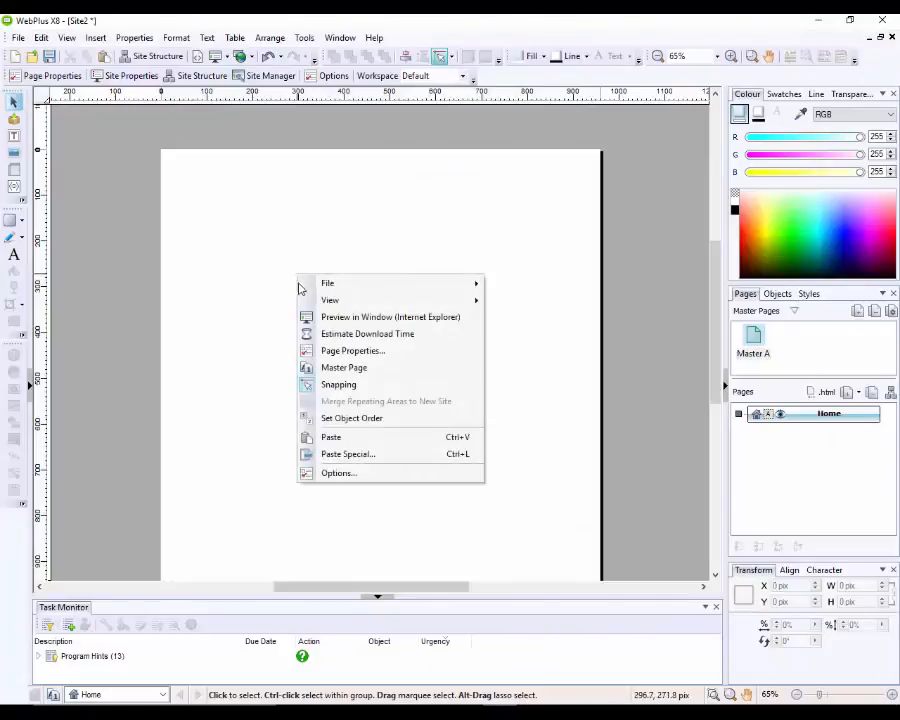
# Step: Paste the logo at Home's top-right, then add Master B and Master C
pyautogui.click(331, 437)
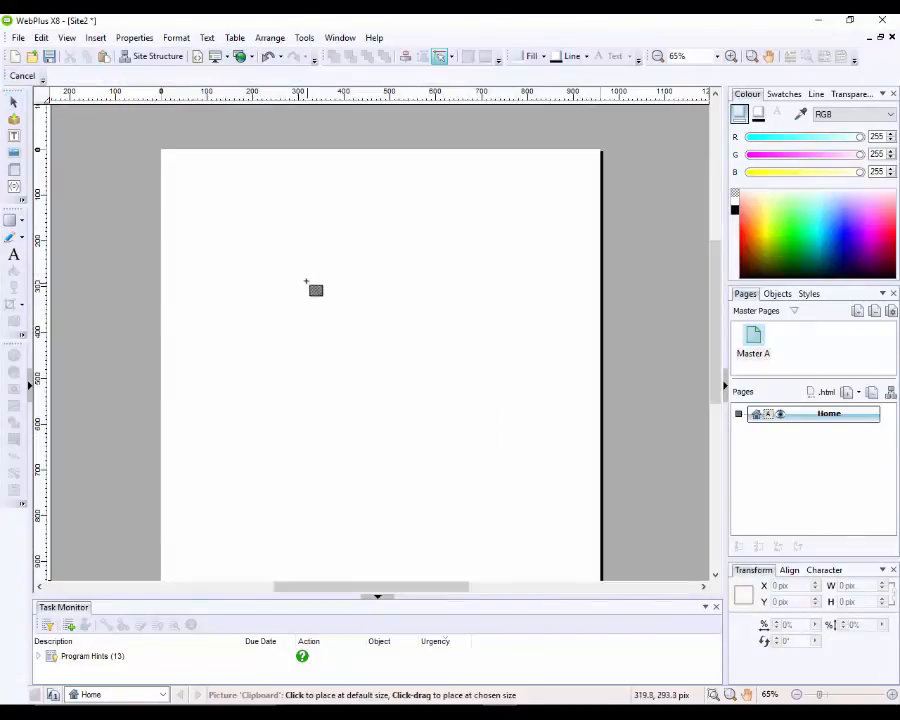
pyautogui.click(315, 290)
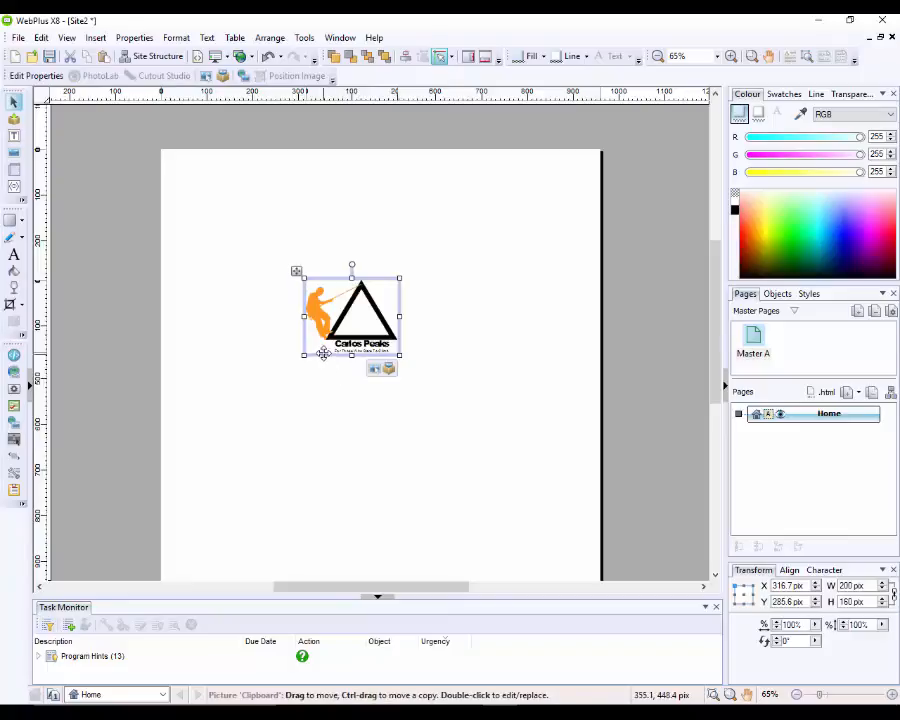
pyautogui.moveTo(351, 315); pyautogui.dragTo(548, 197)
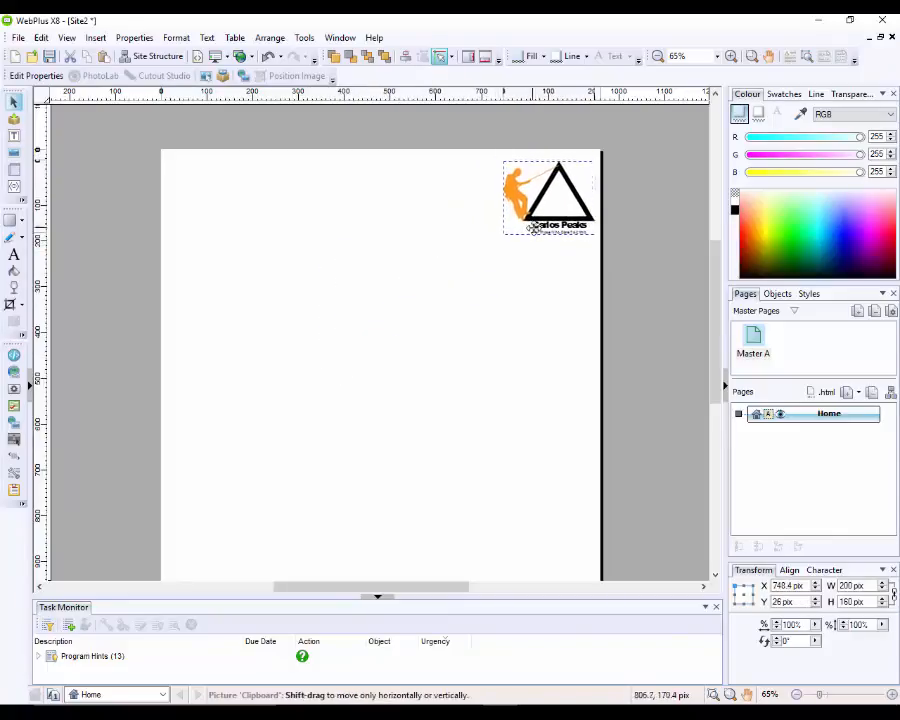
pyautogui.click(547, 197)
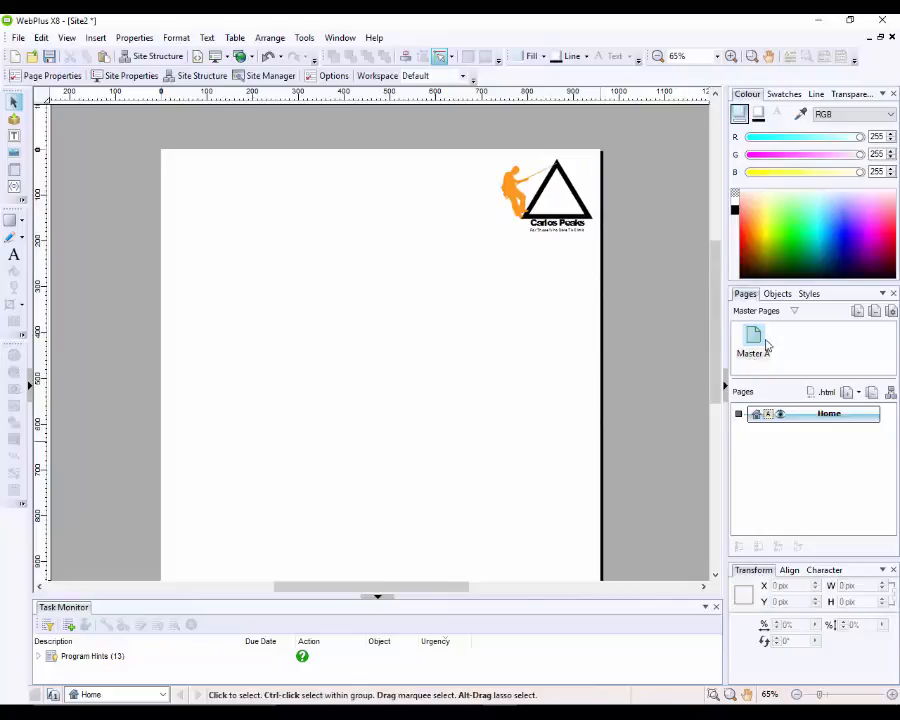
pyautogui.click(858, 311)
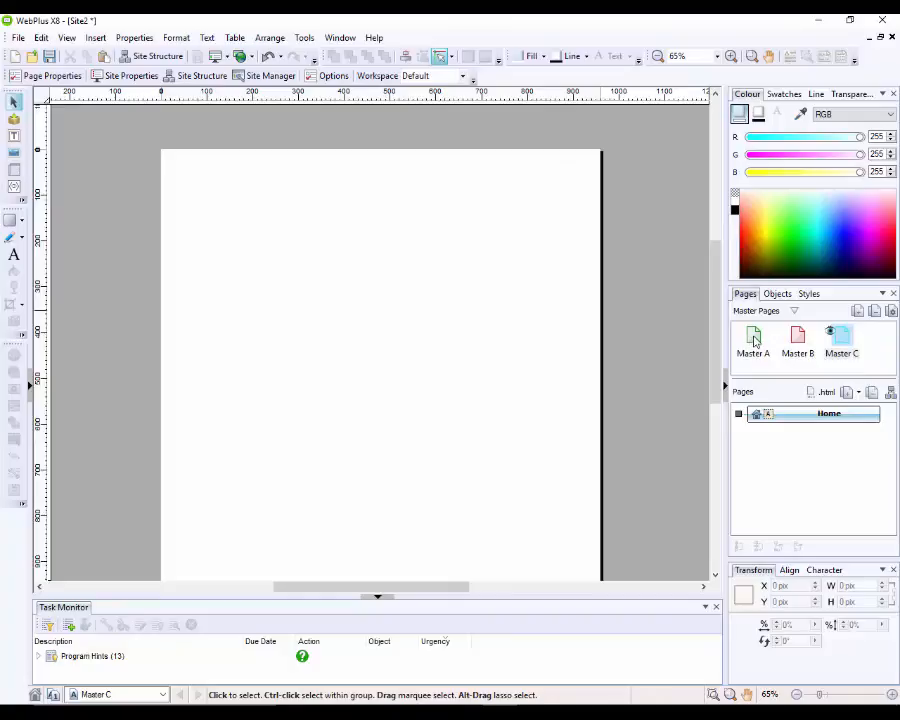
pyautogui.click(753, 340)
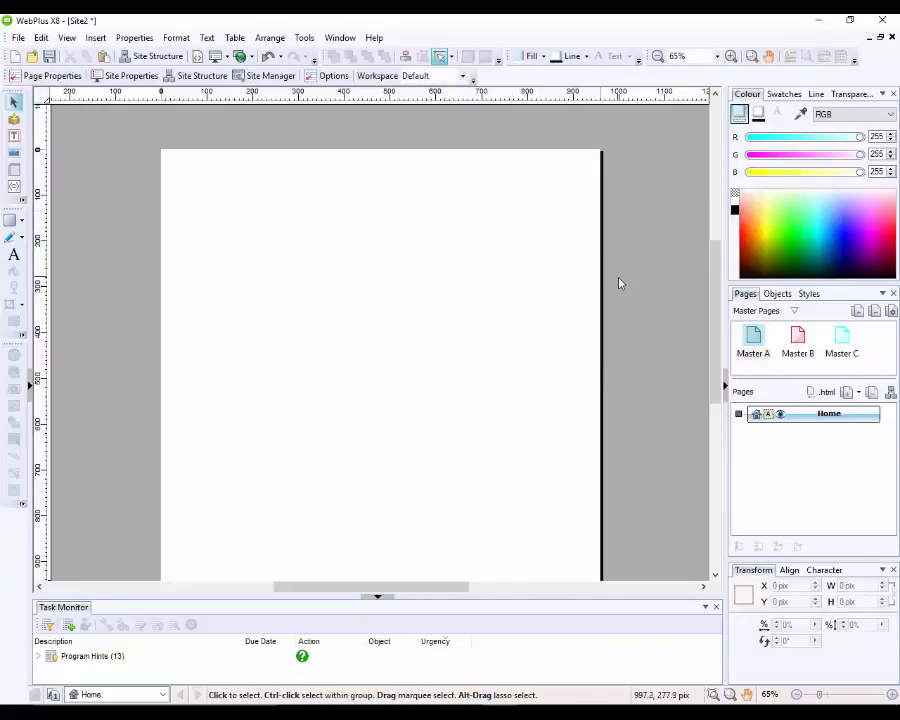
# Step: Paste the Carlos Peaks logo onto Master A and drag it to the top-right corner
pyautogui.click(752, 340)
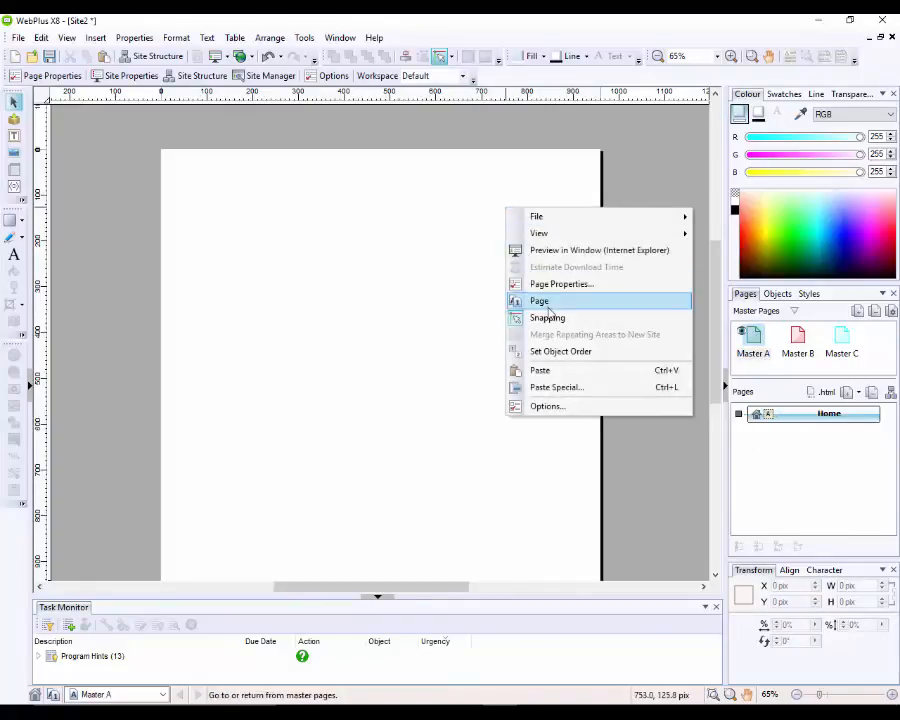
pyautogui.moveTo(560, 351)
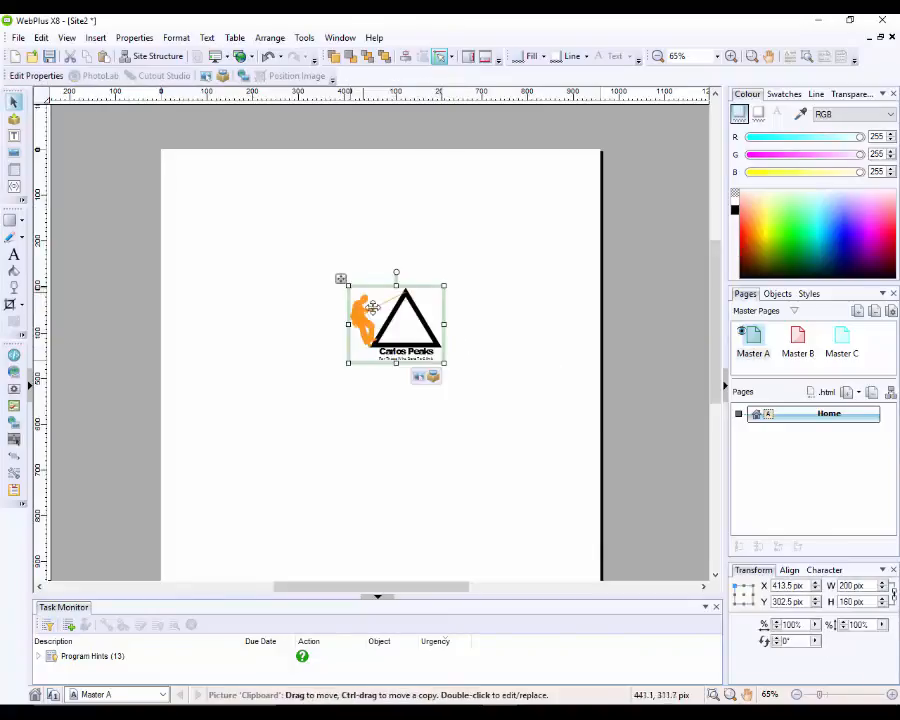
pyautogui.moveTo(395, 320); pyautogui.dragTo(535, 200)
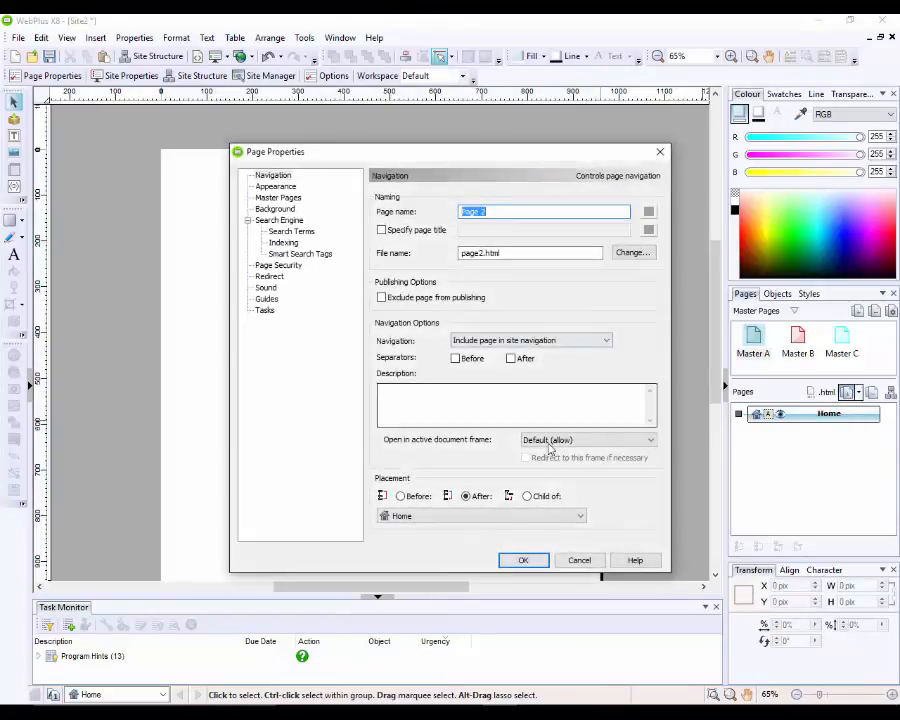
# Step: Confirm Page 2, insert and confirm Page 3, then switch to the Home page
pyautogui.click(523, 560)
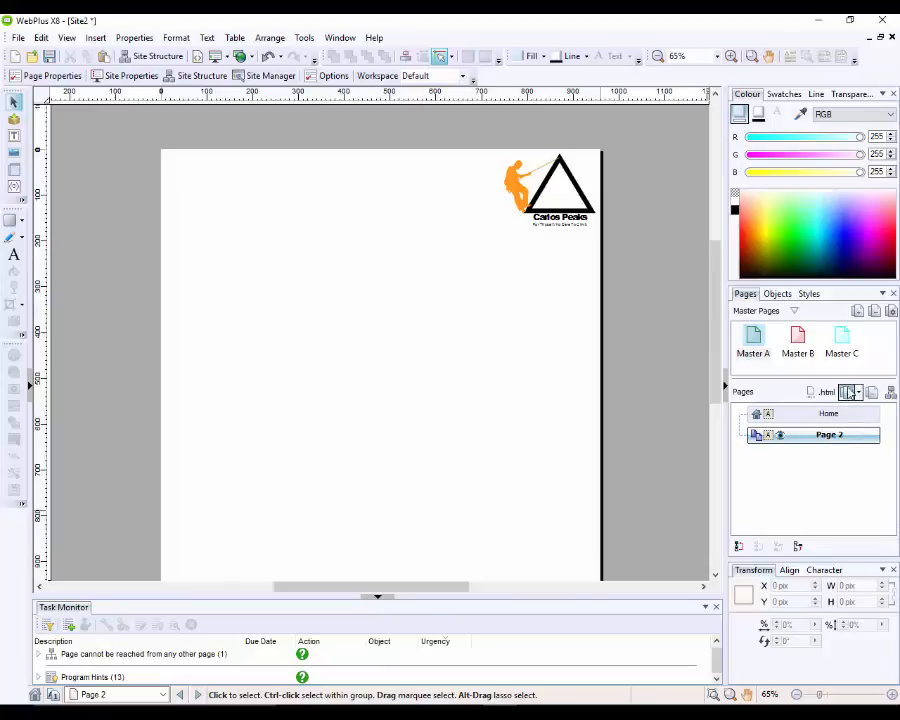
pyautogui.click(52, 76)
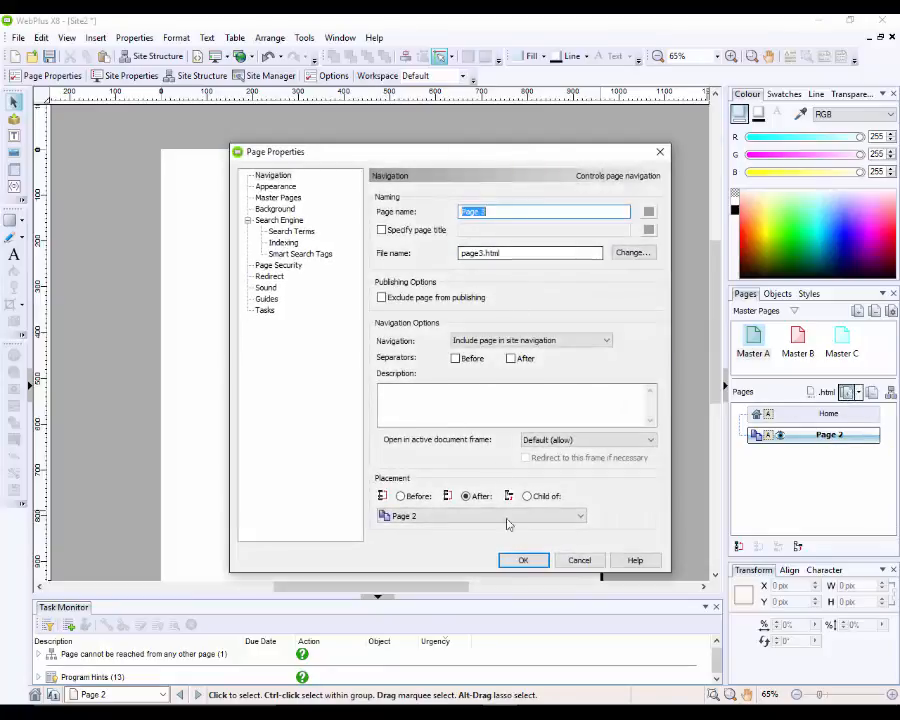
pyautogui.click(523, 560)
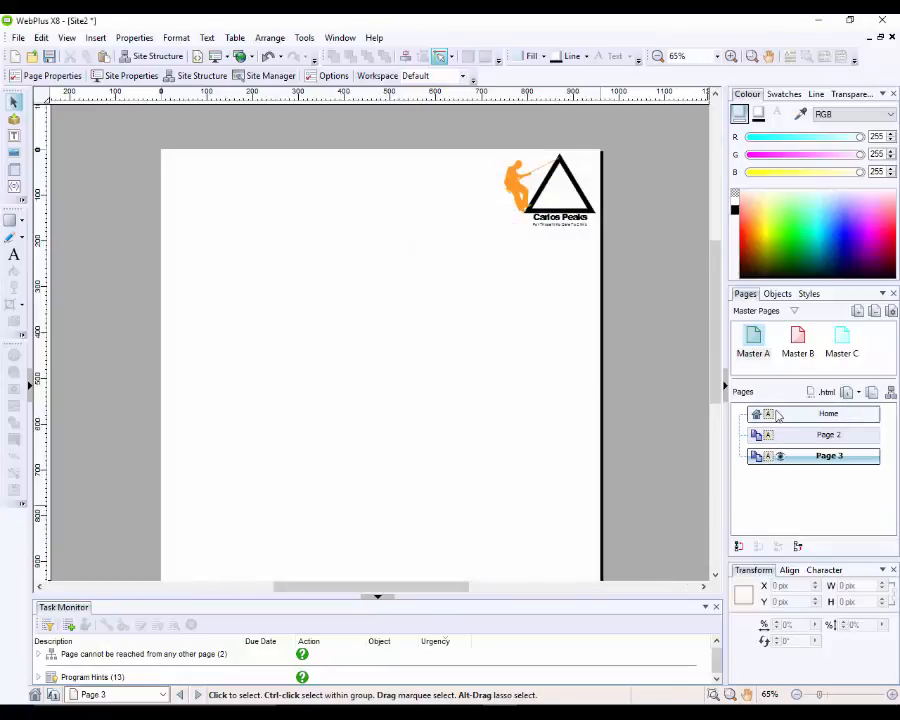
pyautogui.click(828, 434)
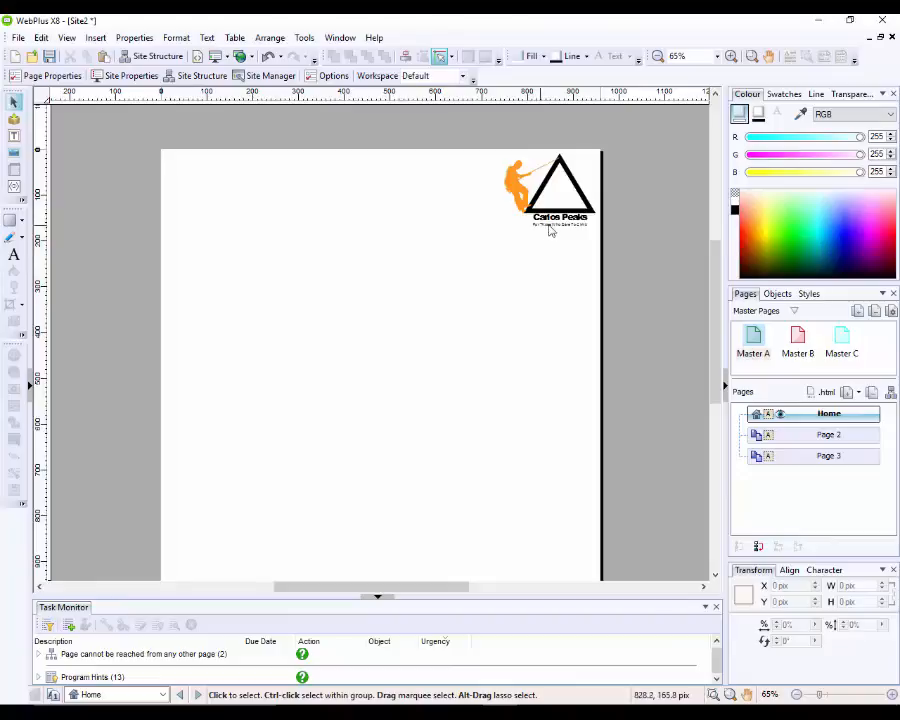
pyautogui.moveTo(538, 297)
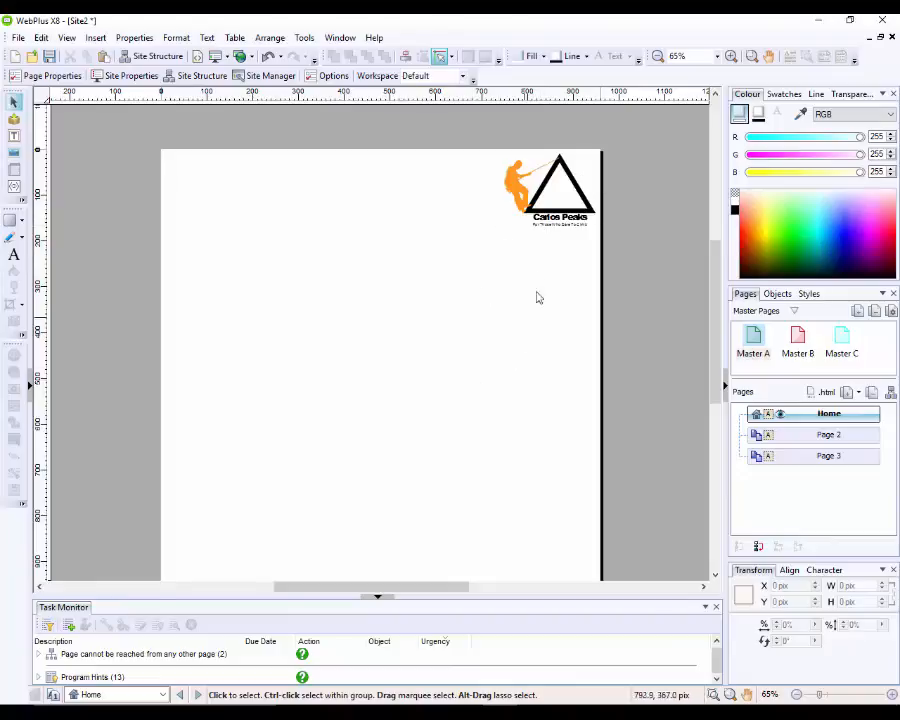
pyautogui.moveTo(295, 291)
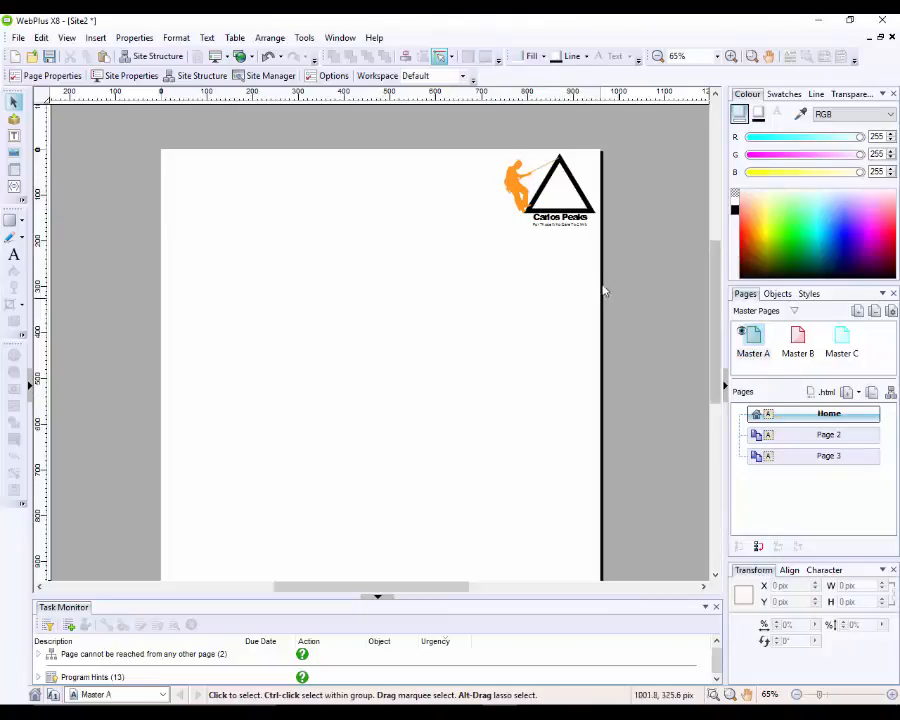
# Step: Browse the Logos pack and add the green climber-and-triangle logo to Graphics assets
pyautogui.click(557, 185)
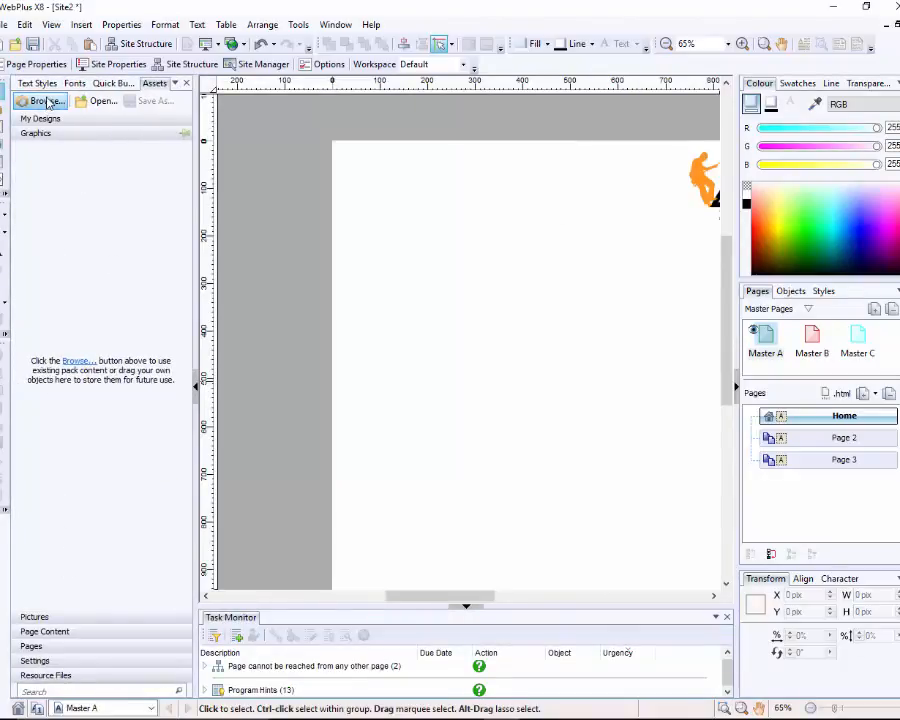
pyautogui.click(42, 101)
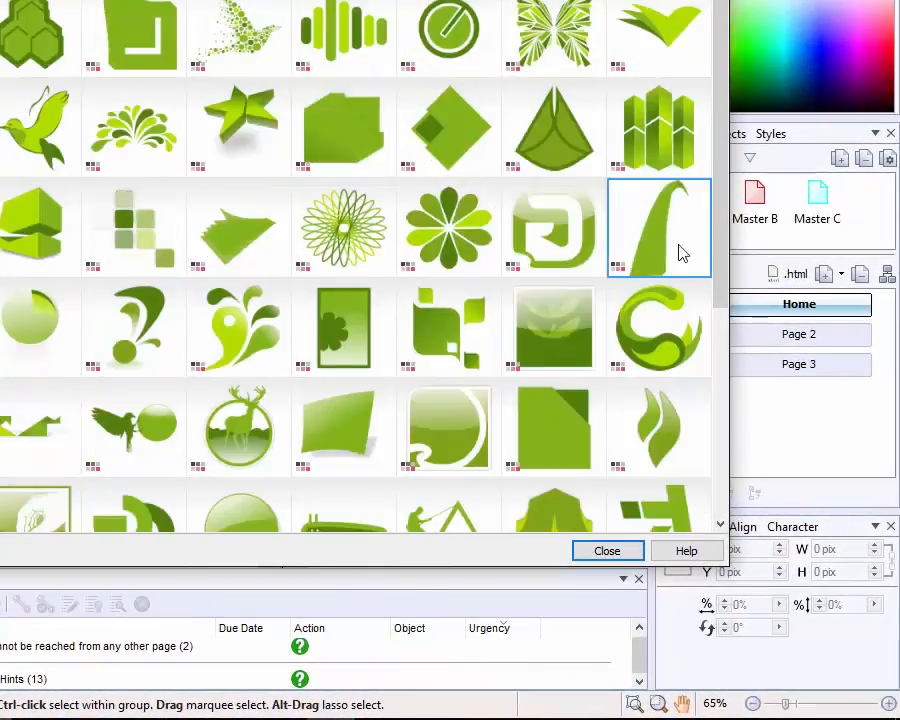
pyautogui.scroll(-3)
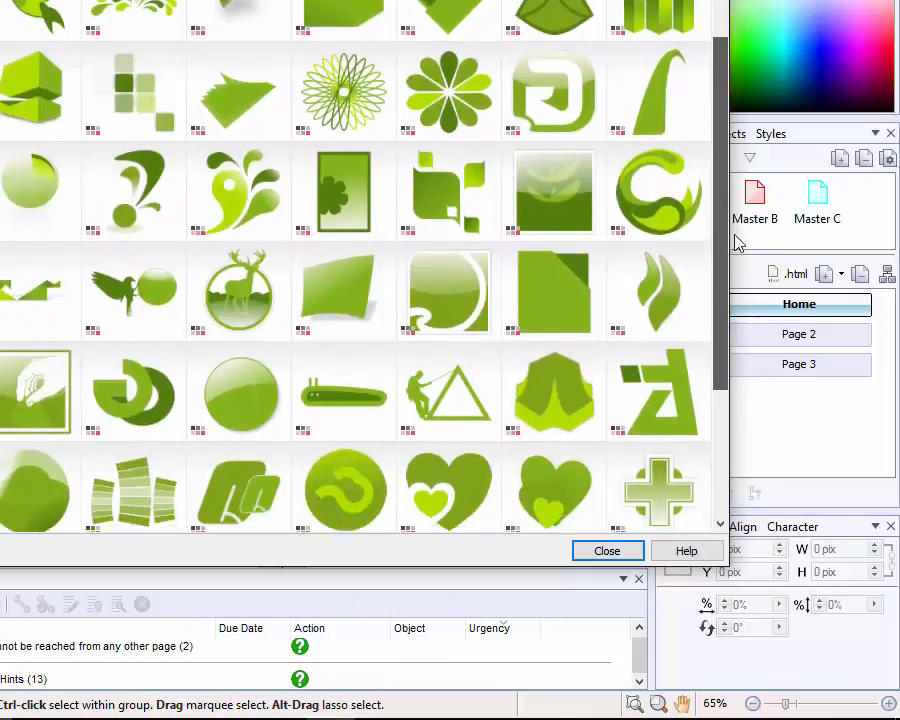
pyautogui.click(448, 378)
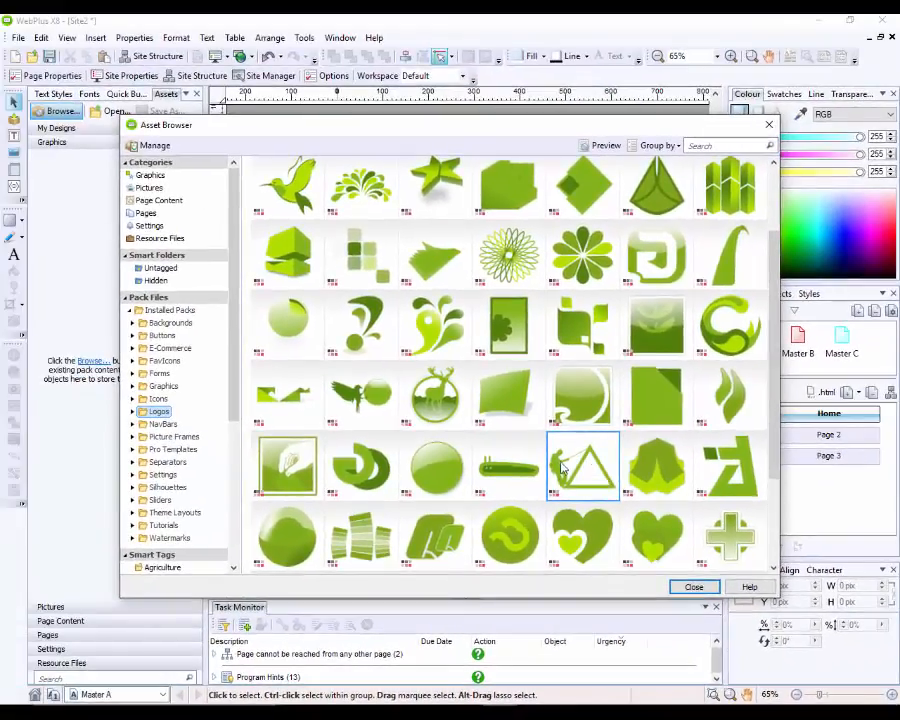
pyautogui.moveTo(588, 485)
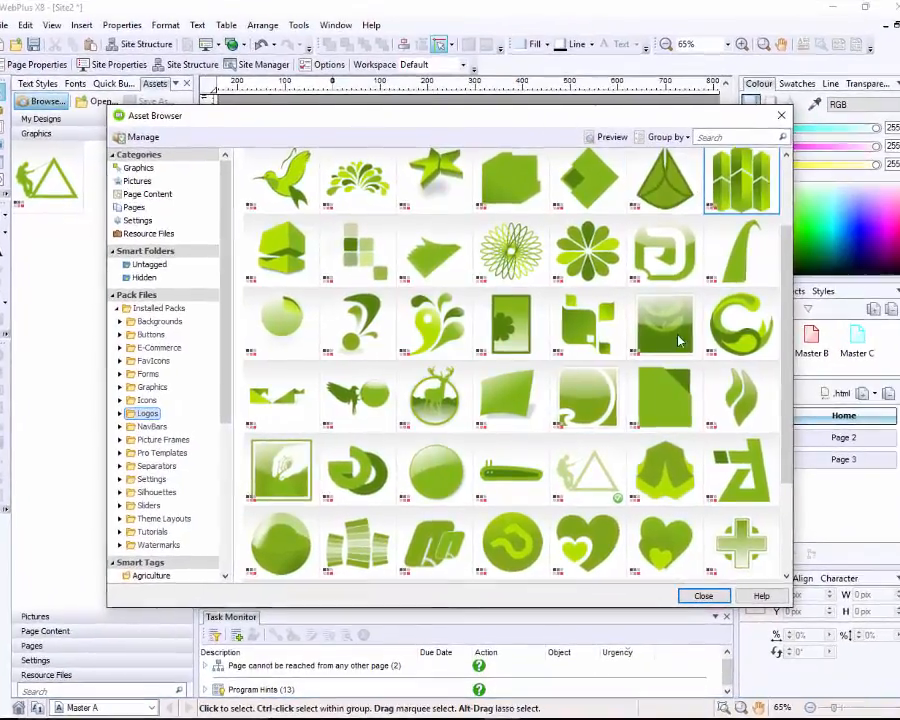
pyautogui.click(703, 595)
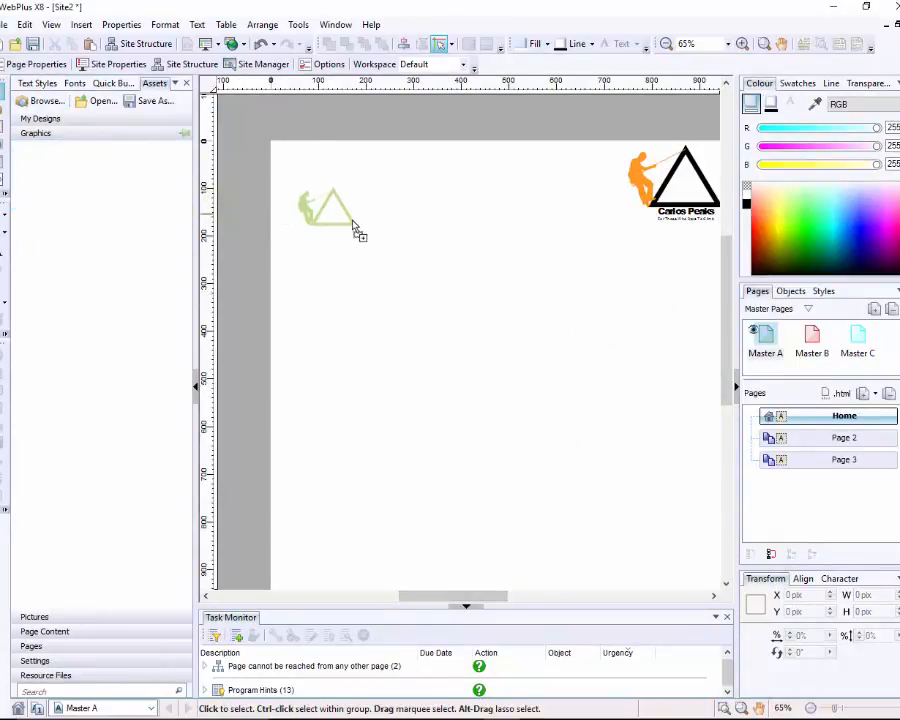
# Step: Drop the green climber-and-triangle logo onto Master A, left of the Carlos Peaks logo
pyautogui.click(330, 210)
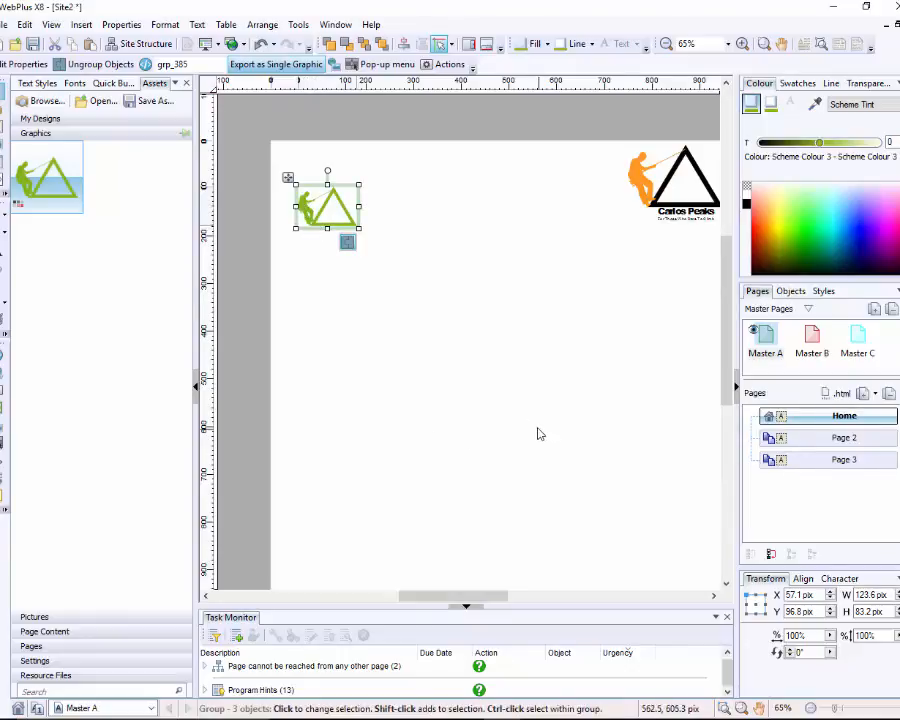
pyautogui.moveTo(515, 433)
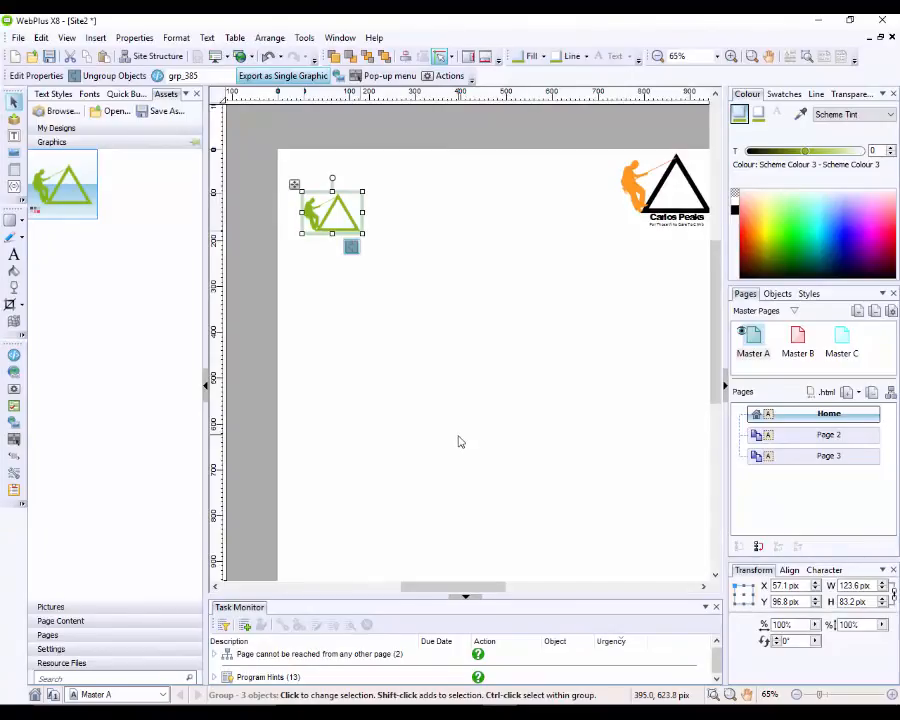
pyautogui.moveTo(527, 431)
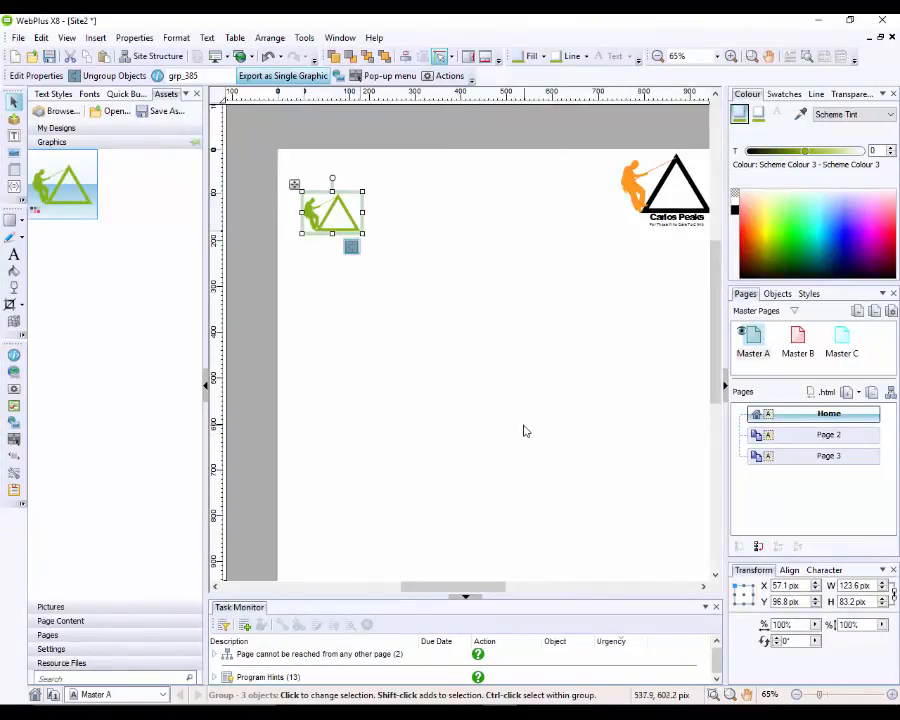
pyautogui.moveTo(532, 490)
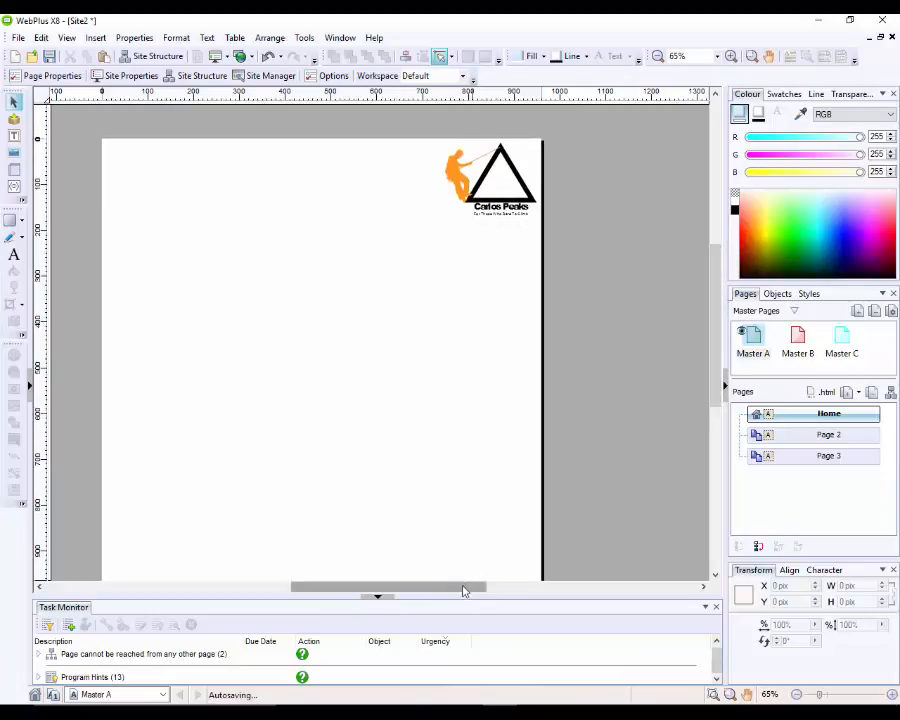
pyautogui.moveTo(460, 587); pyautogui.dragTo(375, 587)
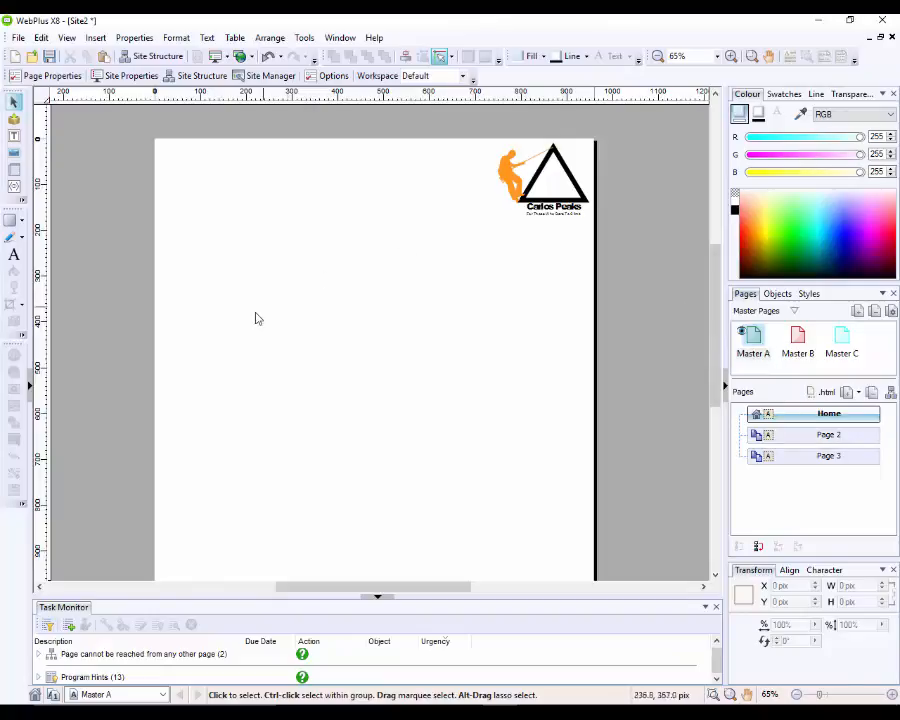
pyautogui.moveTo(560, 224)
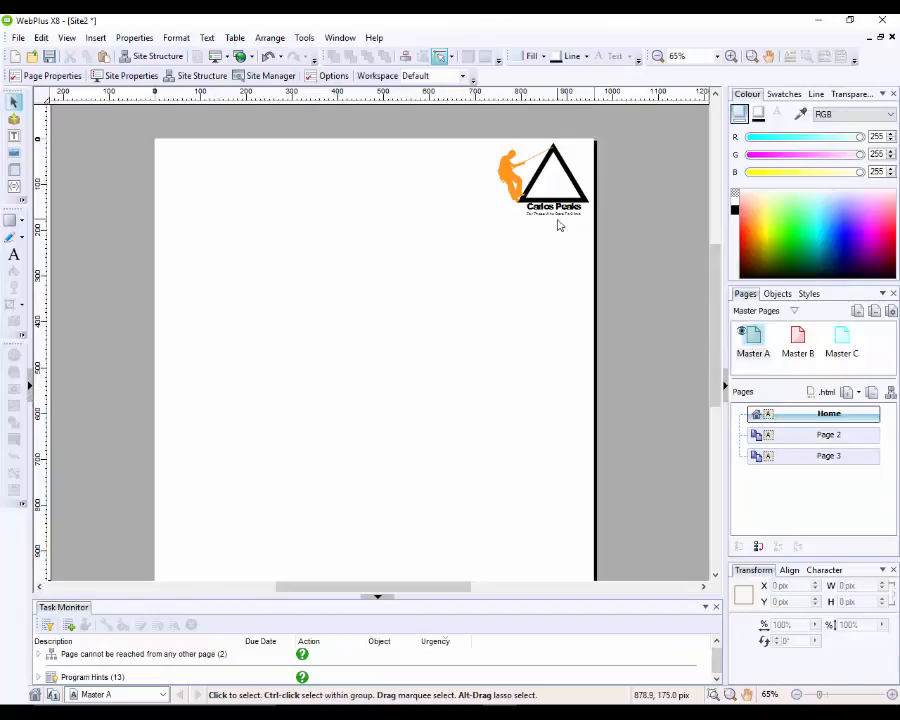
pyautogui.click(547, 459)
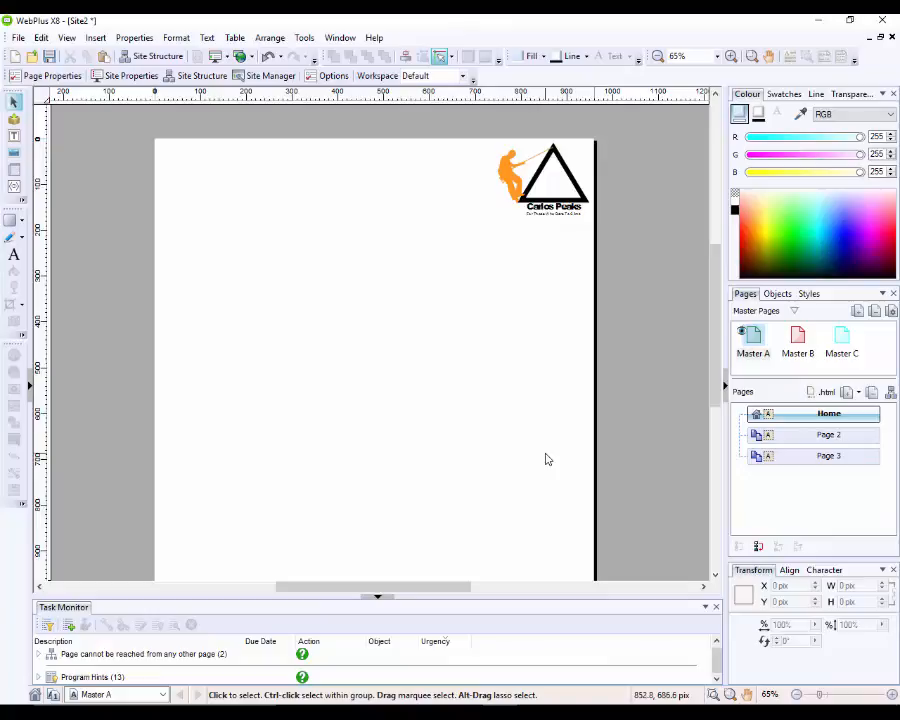
pyautogui.moveTo(426, 518)
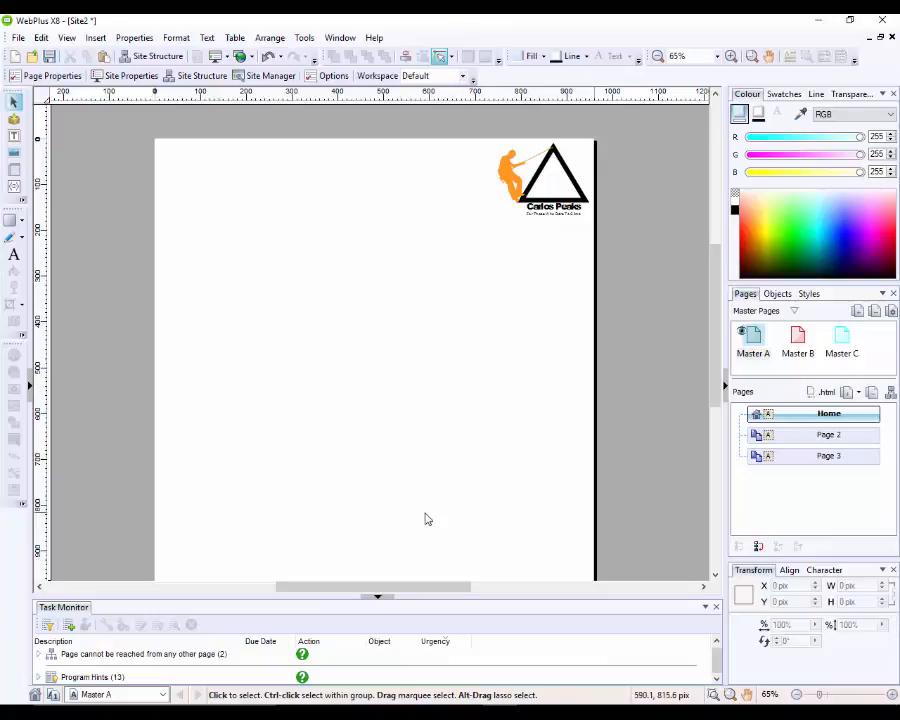
pyautogui.moveTo(389, 558)
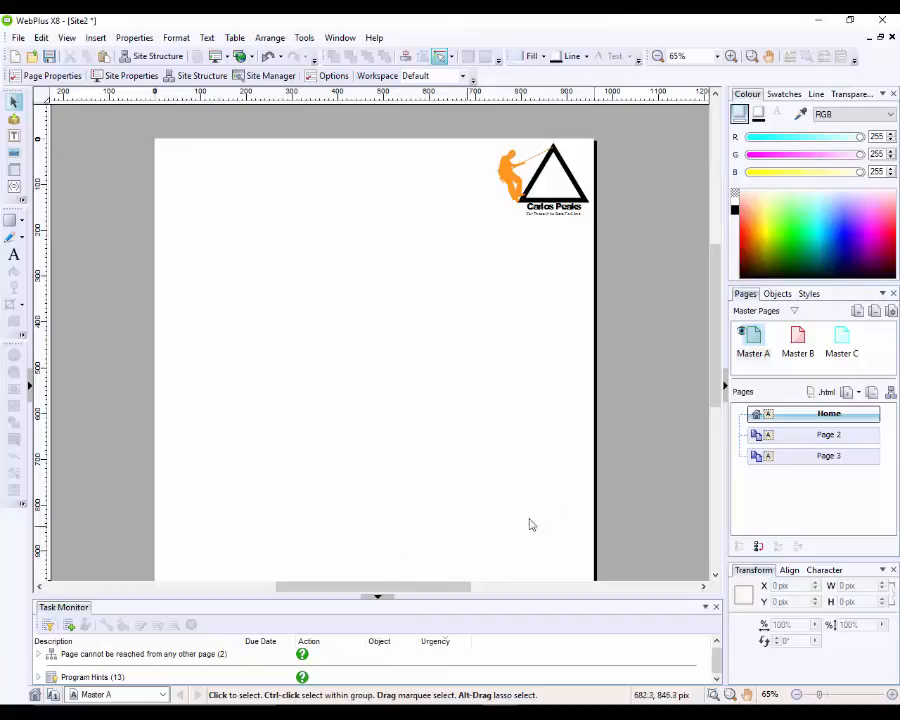
pyautogui.moveTo(665, 390)
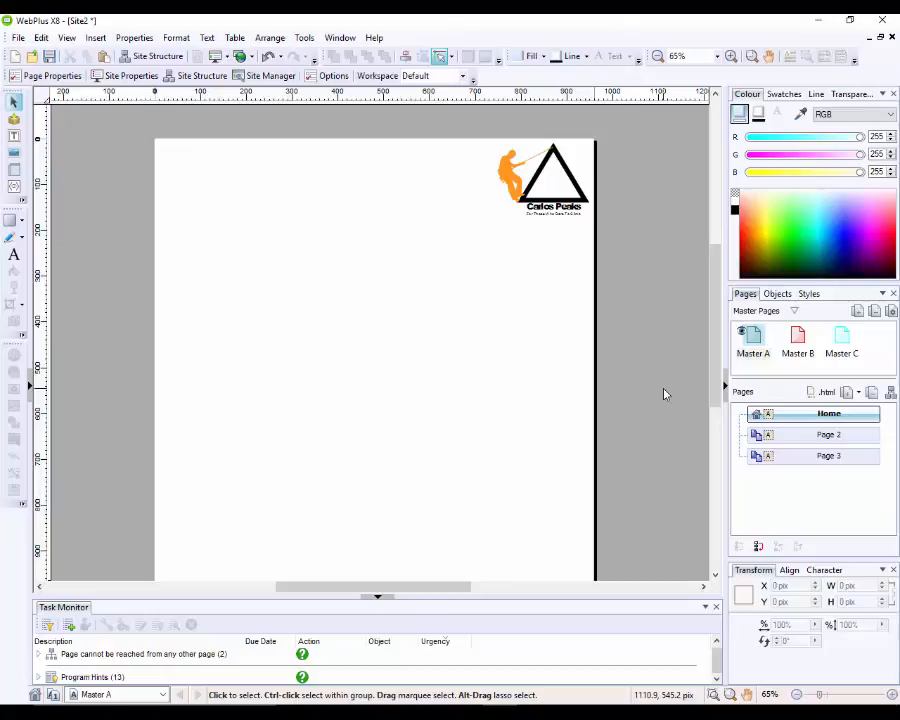
pyautogui.moveTo(665, 394)
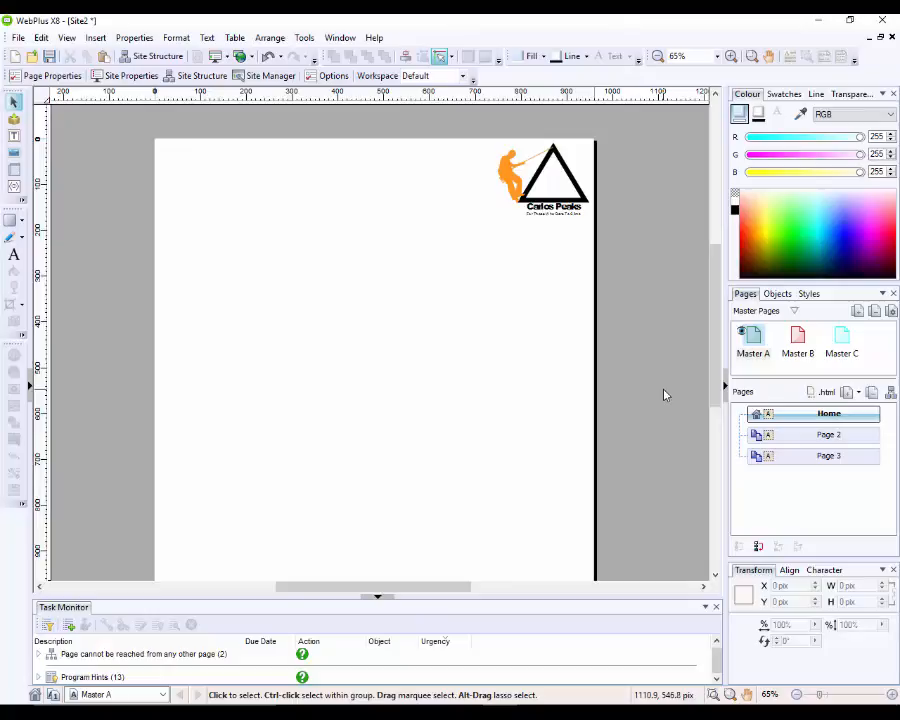
pyautogui.moveTo(662, 400)
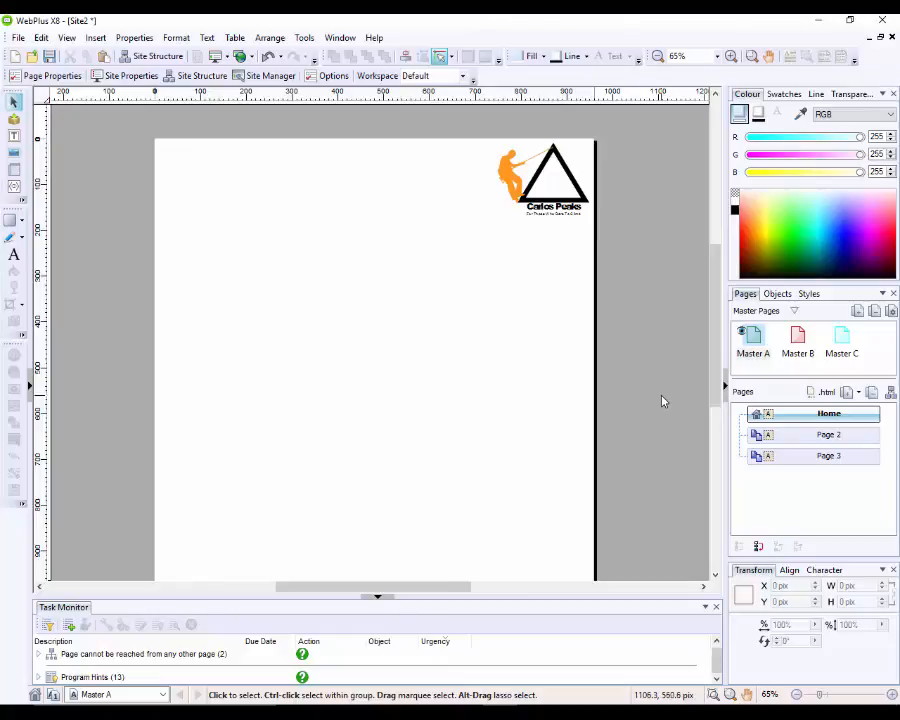